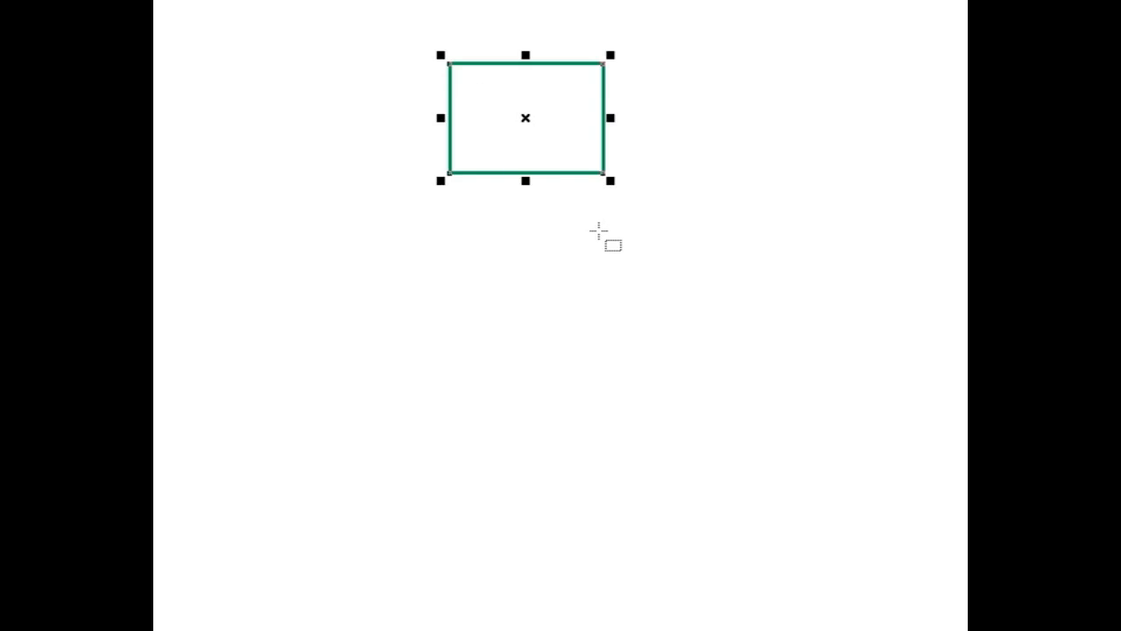
mouse_move(585, 143)
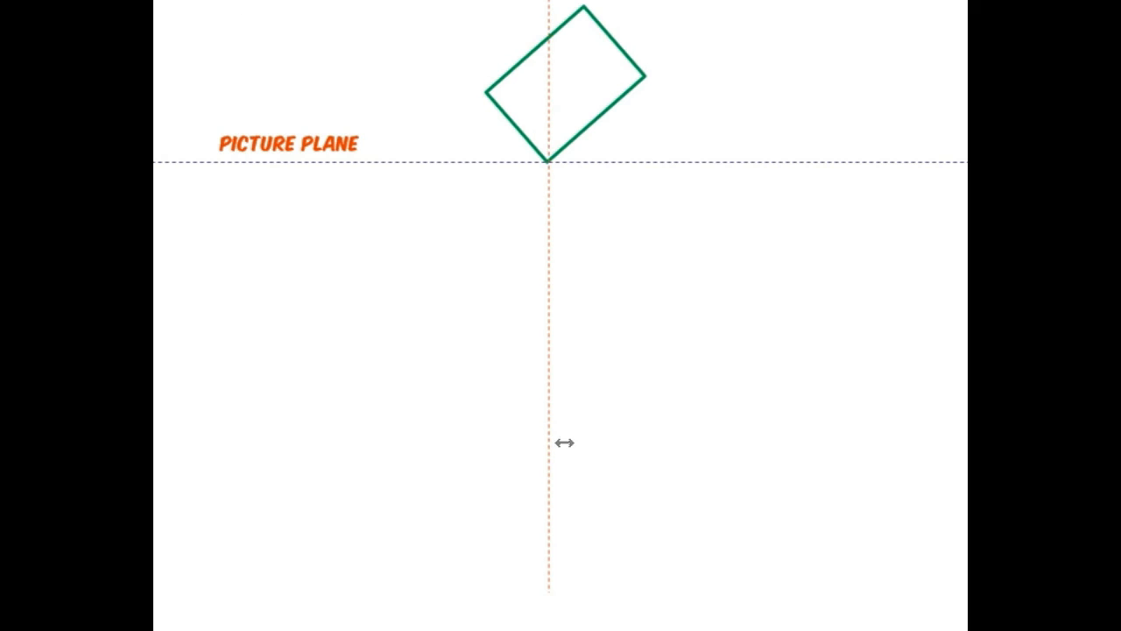
mouse_move(604, 488)
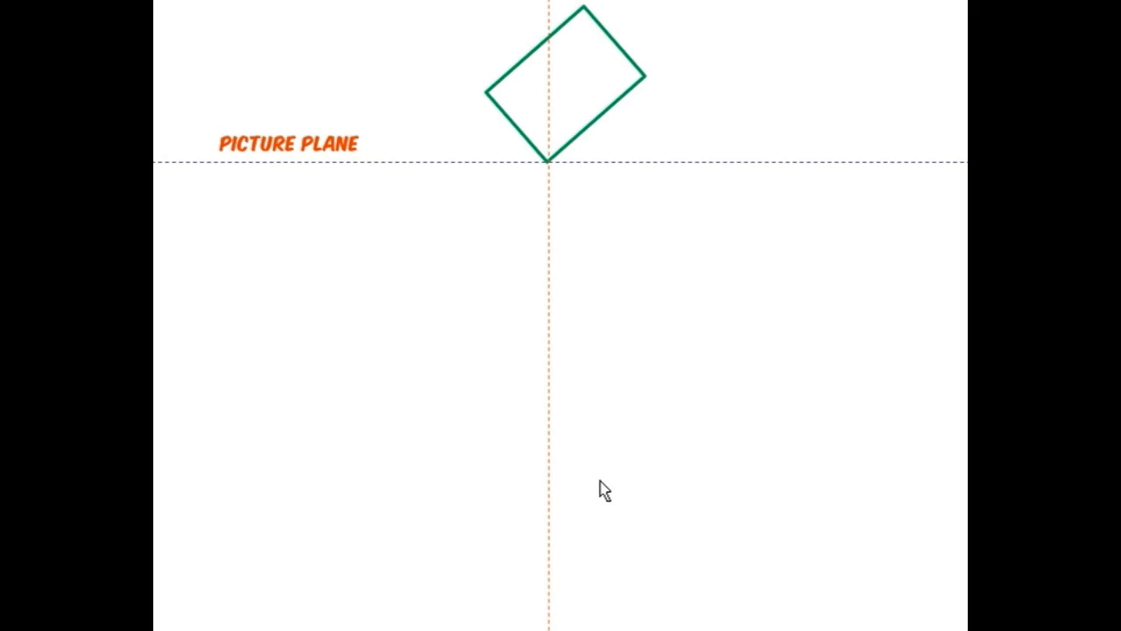
mouse_move(576, 300)
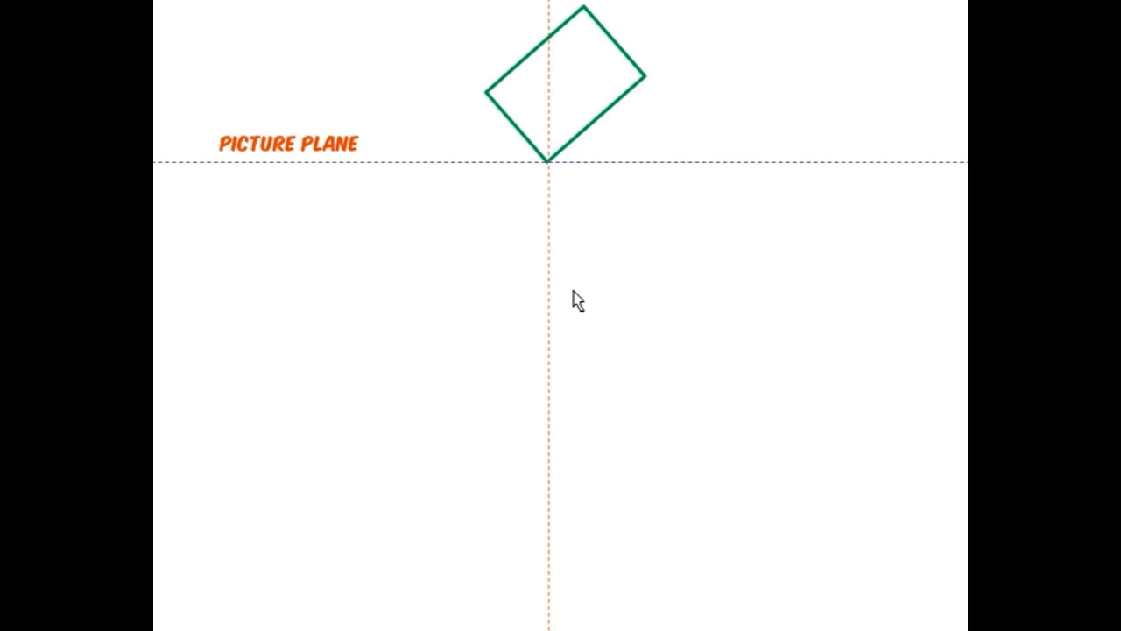
mouse_move(574, 305)
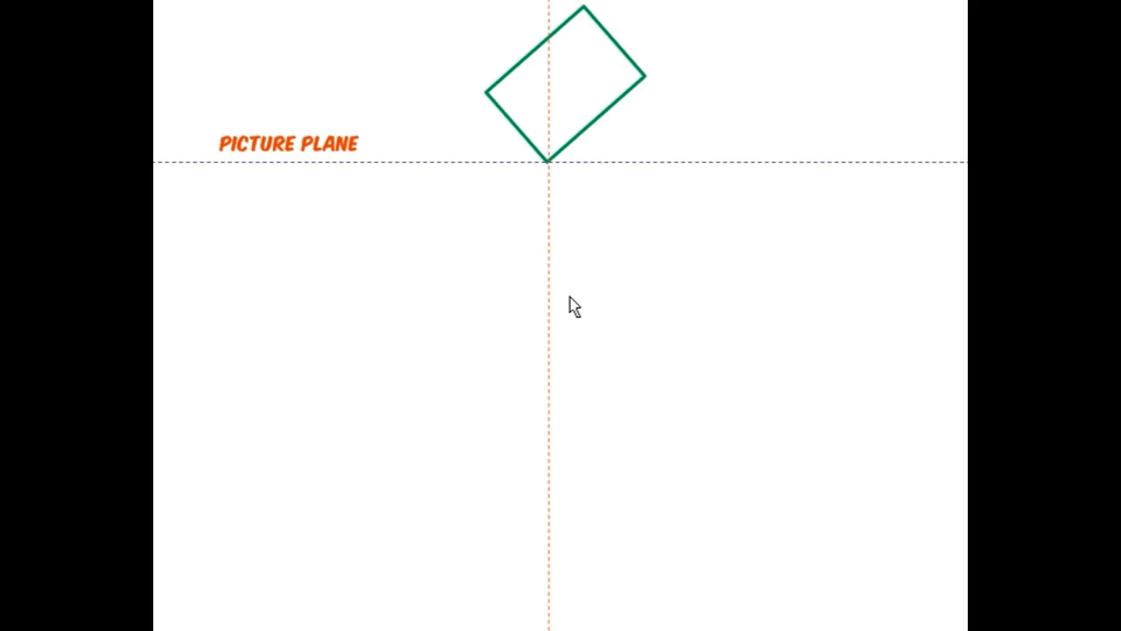
mouse_move(575, 329)
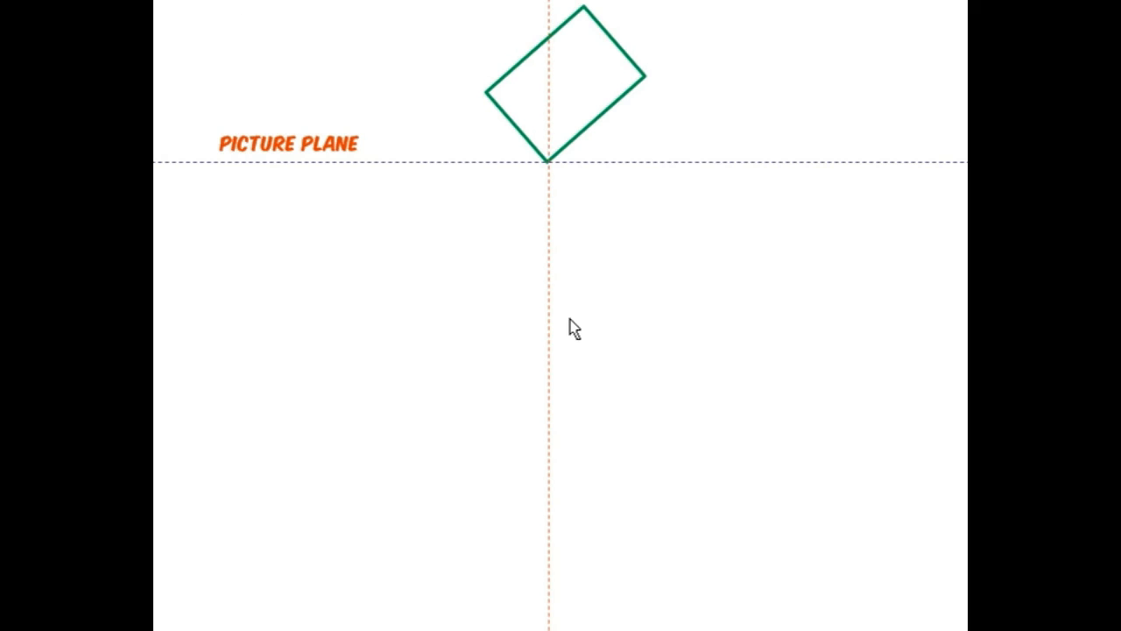
mouse_move(557, 363)
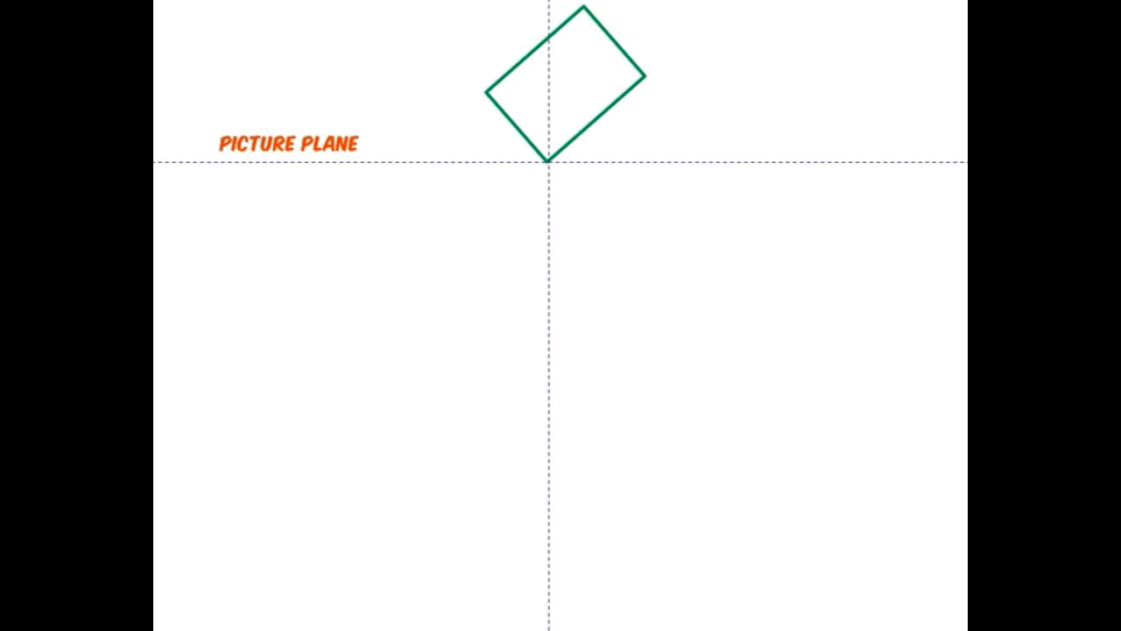
mouse_move(243, 469)
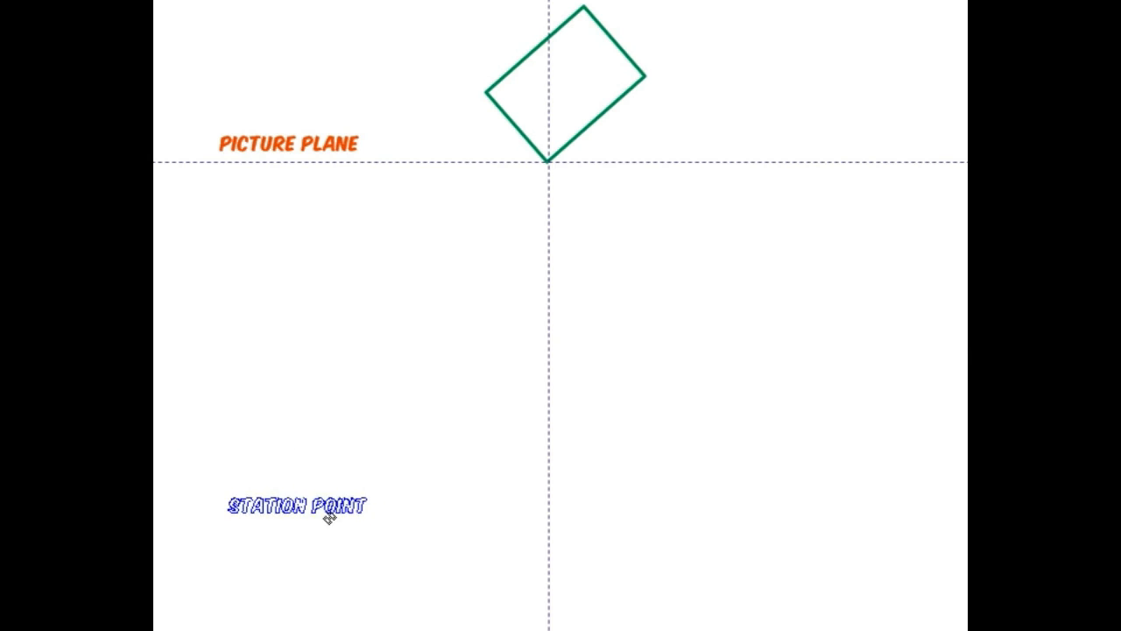
Step: Place the copied label, now reading STATION POINT, near the bottom left of the page
click(298, 505)
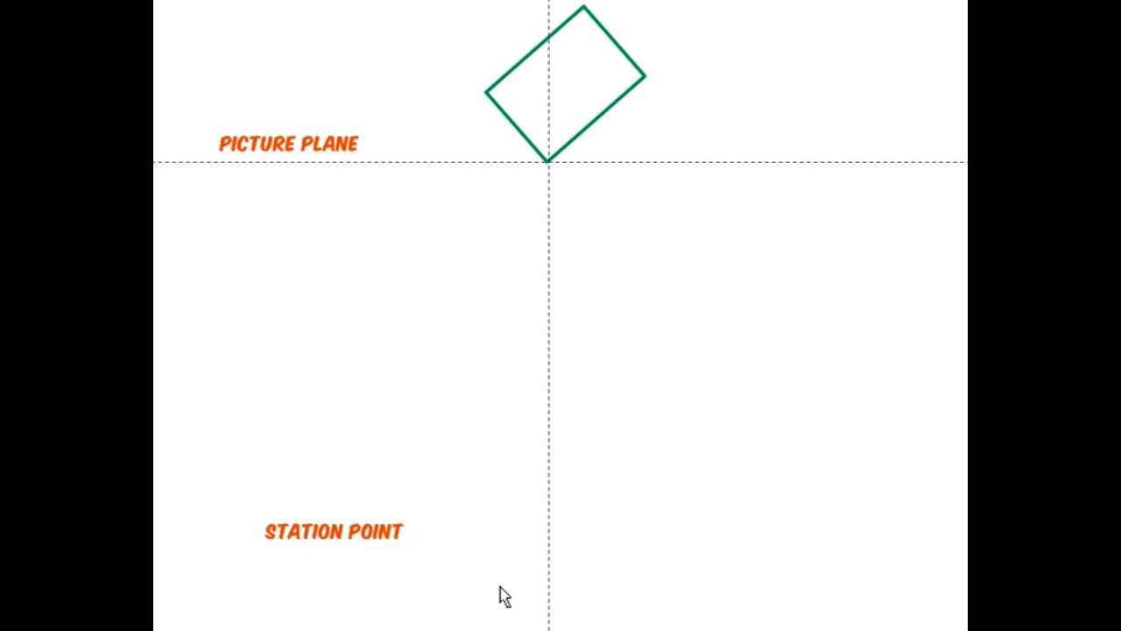
mouse_move(506, 411)
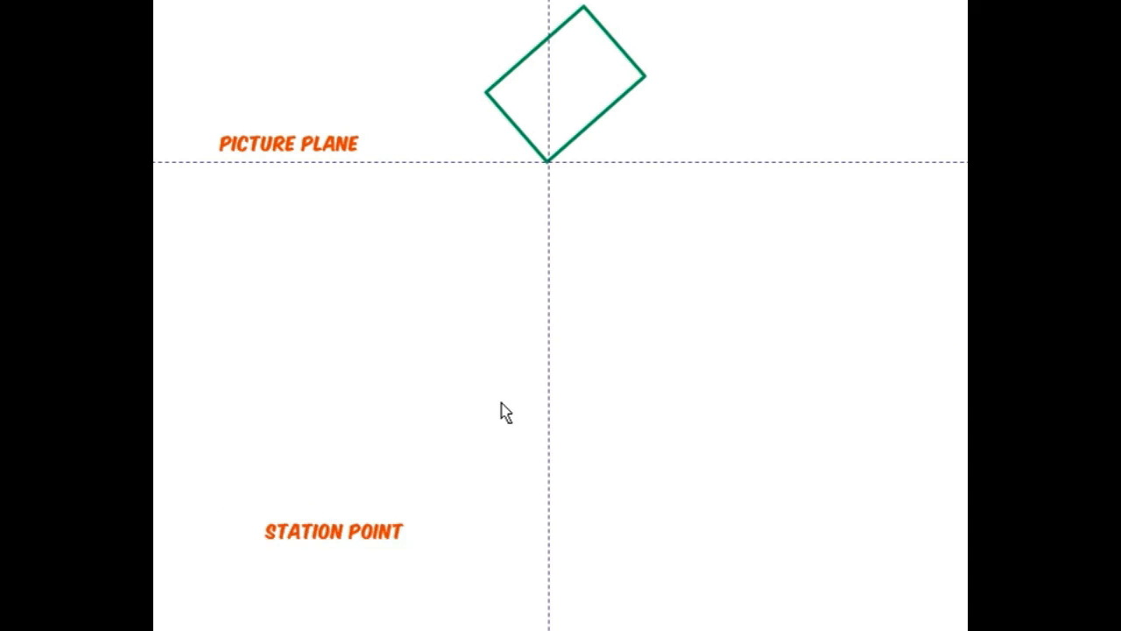
mouse_move(261, 441)
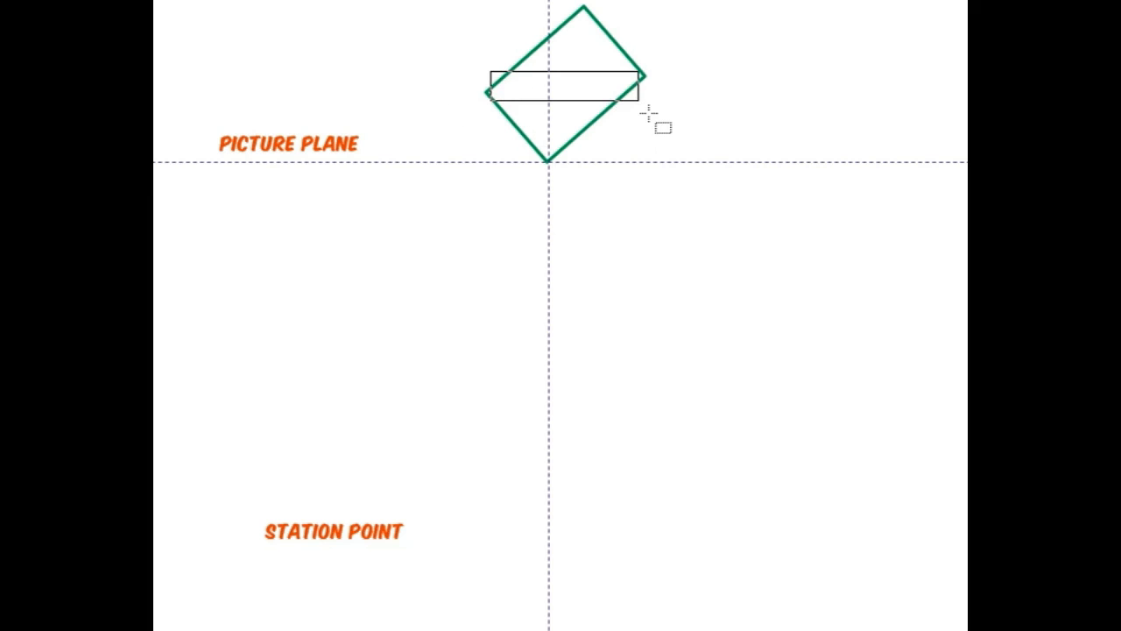
Step: Draw a measuring bar across the plan, rotate it upright and move it down the vertical guide
click(565, 84)
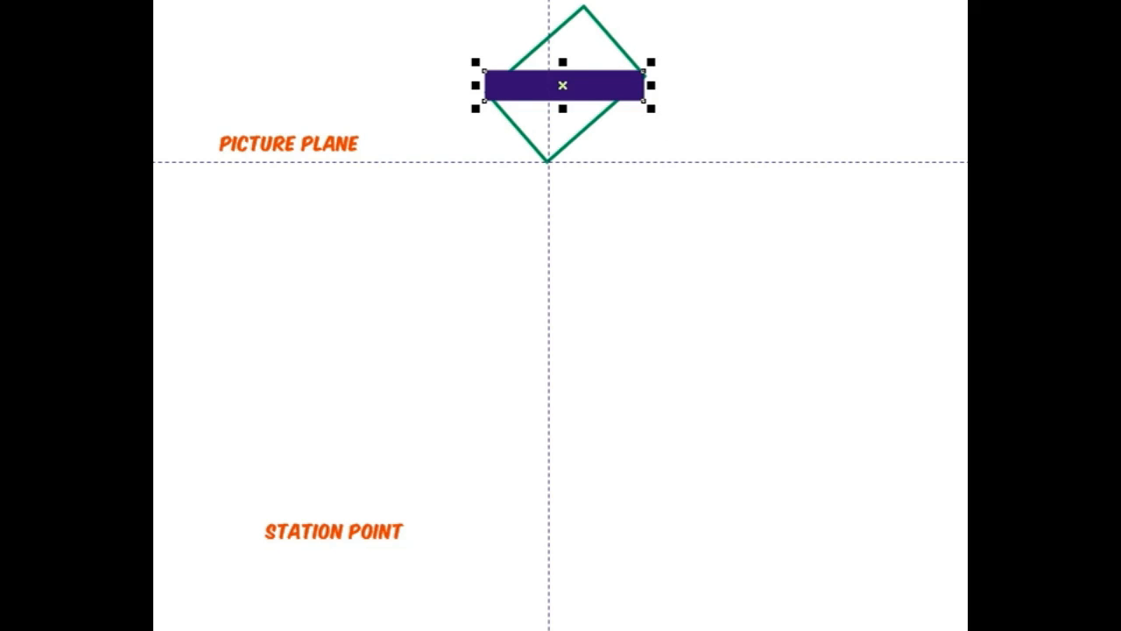
drag(651, 84, 587, 91)
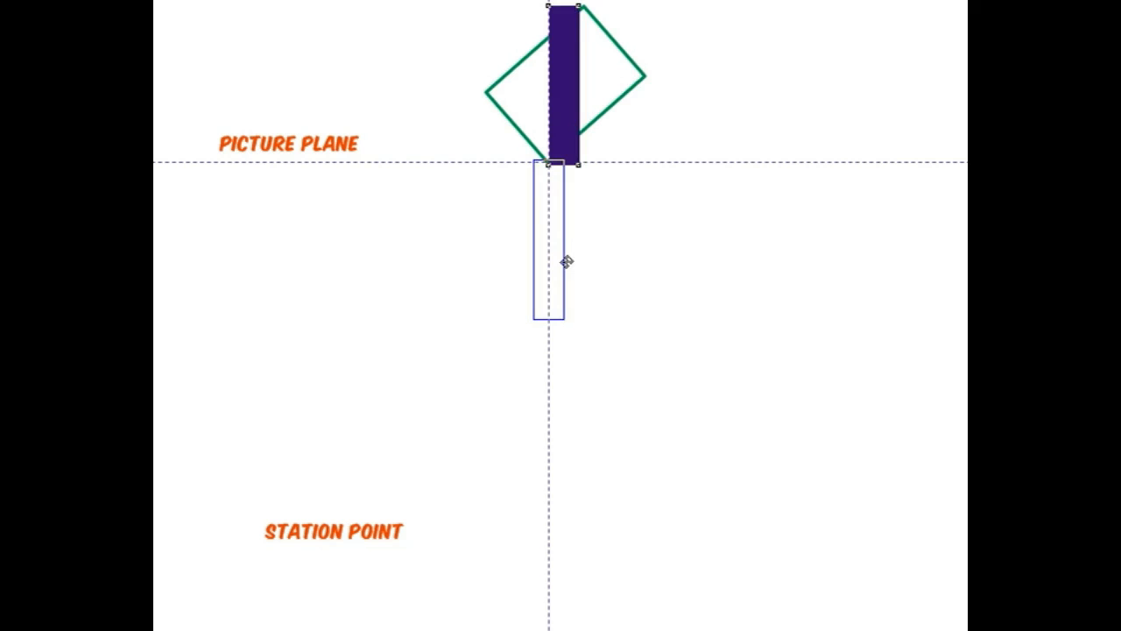
drag(564, 84, 543, 246)
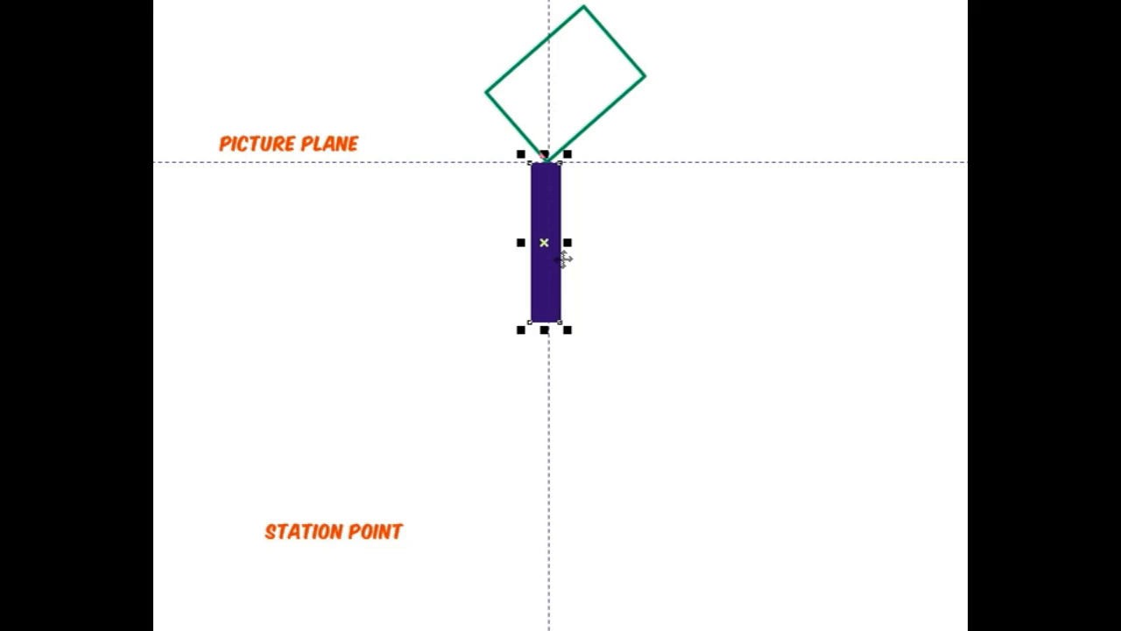
drag(543, 243, 525, 404)
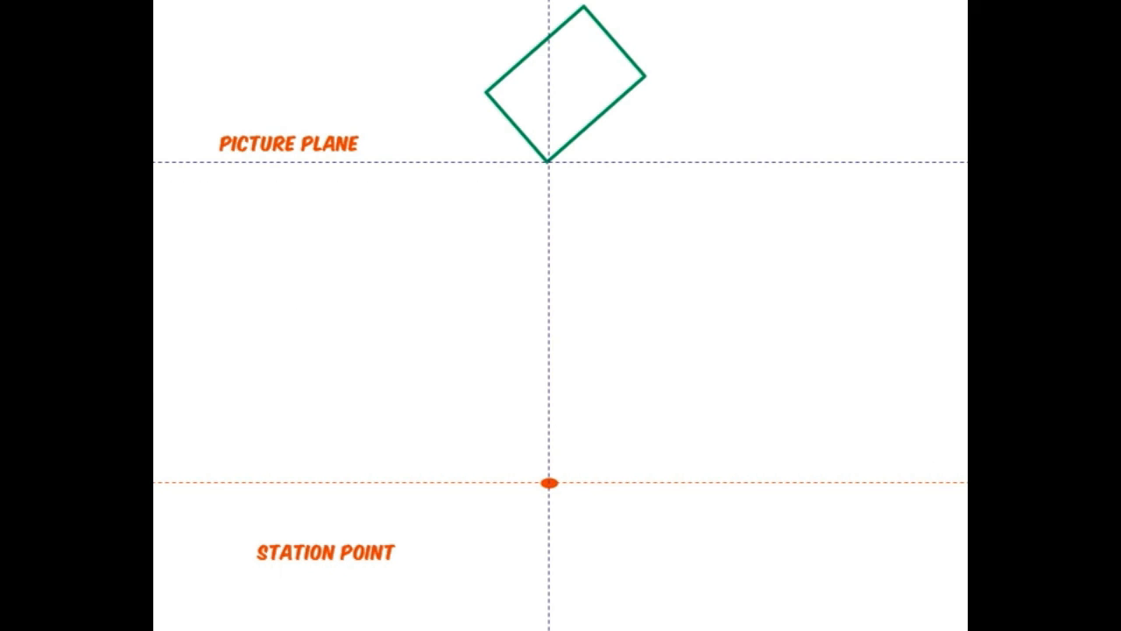
mouse_move(311, 567)
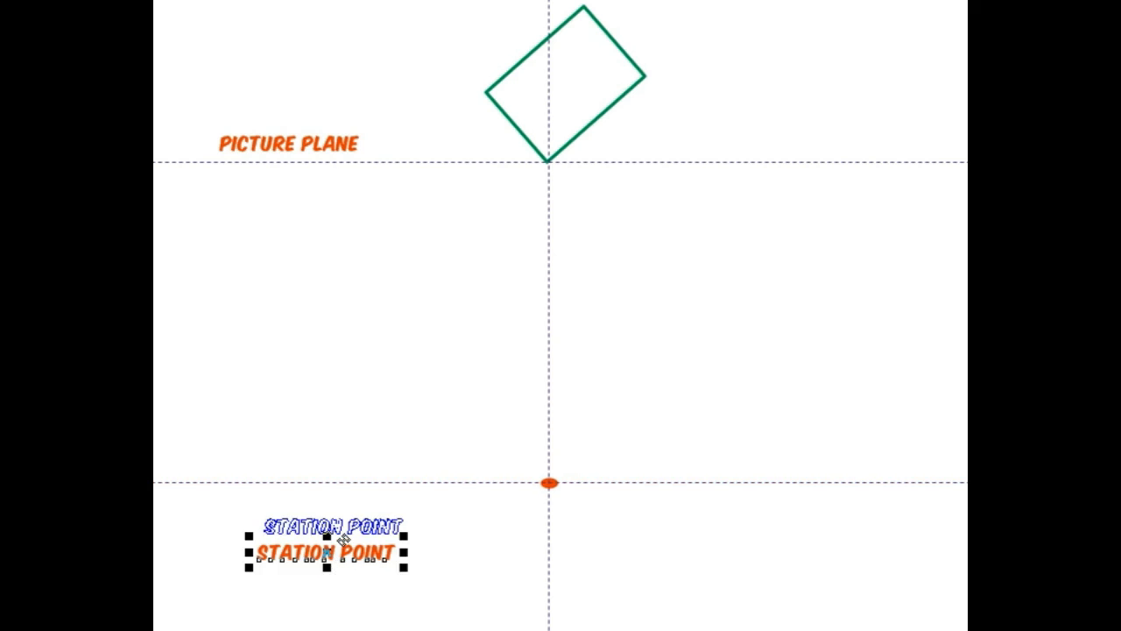
Step: Move the STATION POINT label up beside the orange station point dot
drag(324, 550, 324, 454)
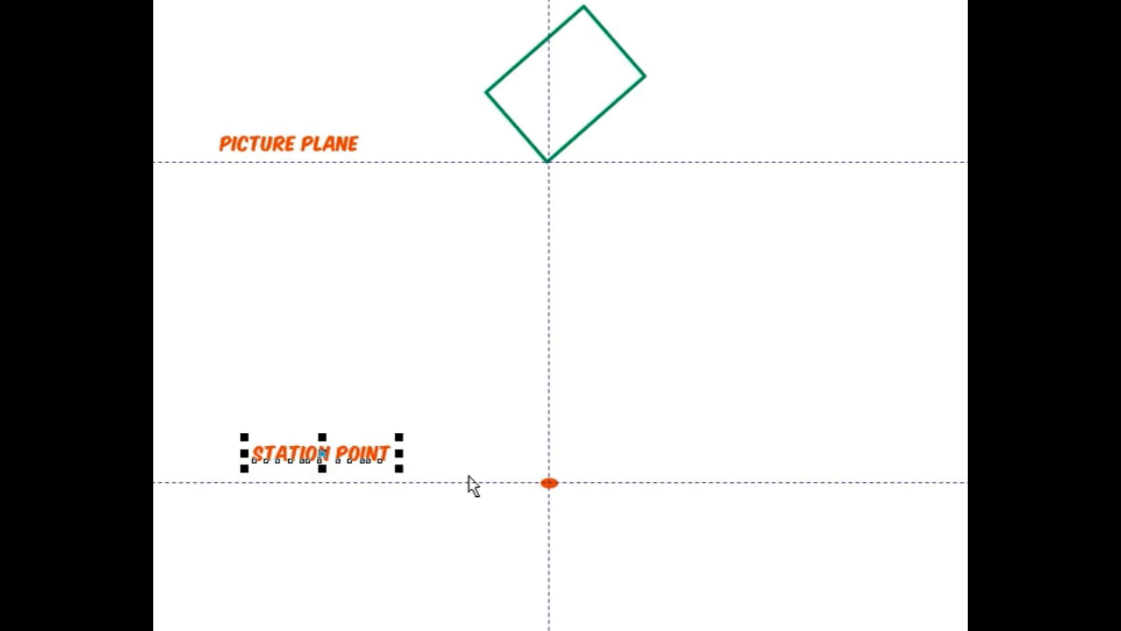
mouse_move(400, 497)
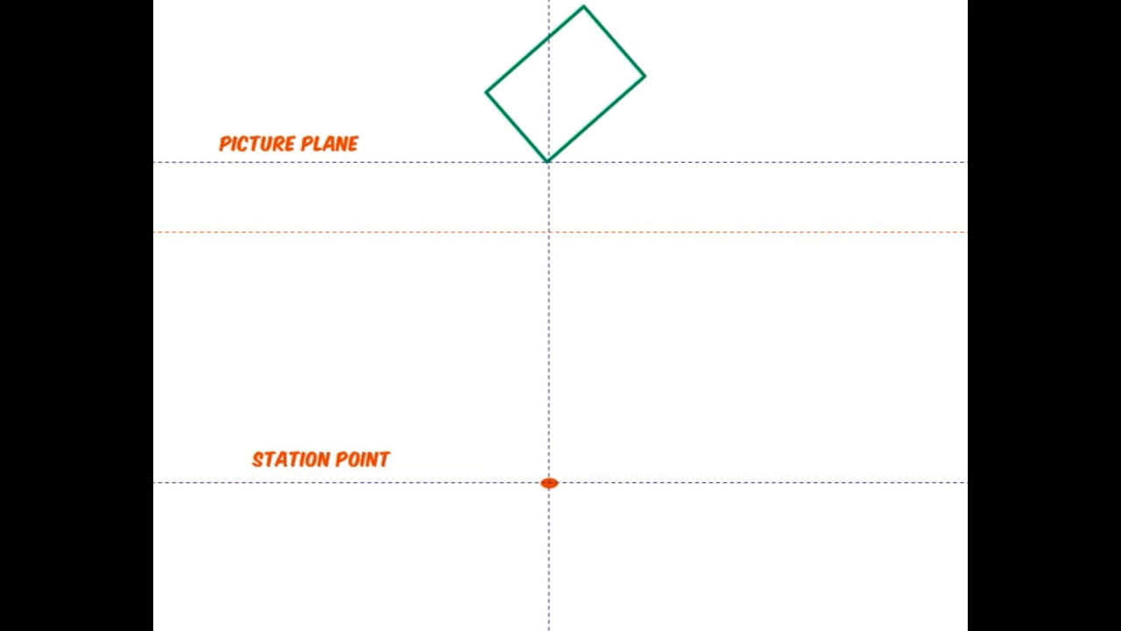
mouse_move(354, 370)
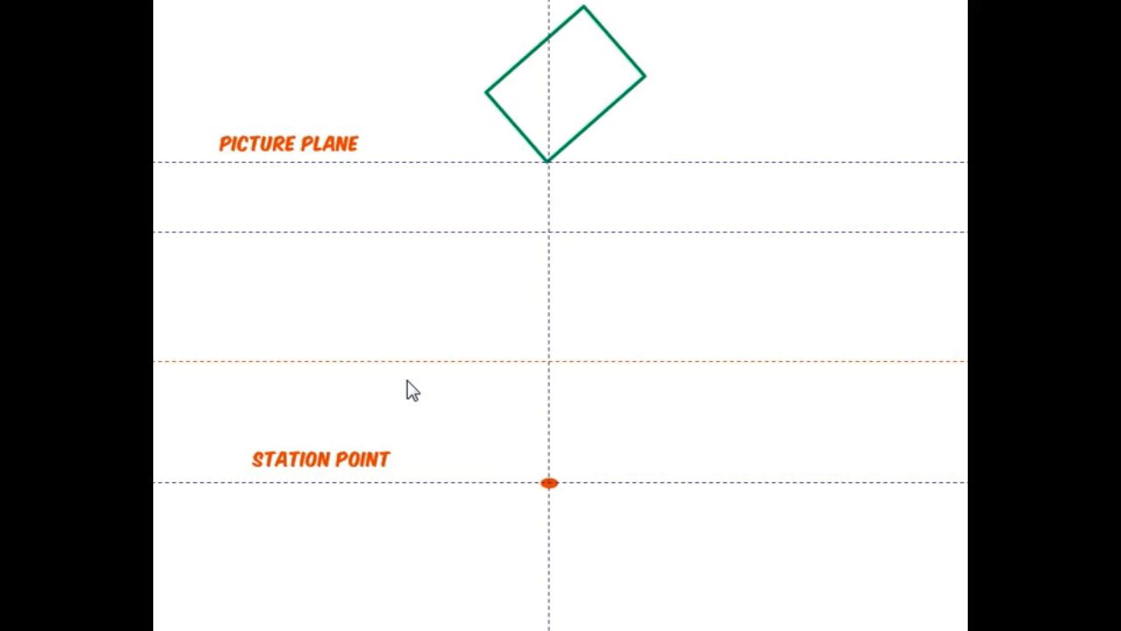
mouse_move(410, 376)
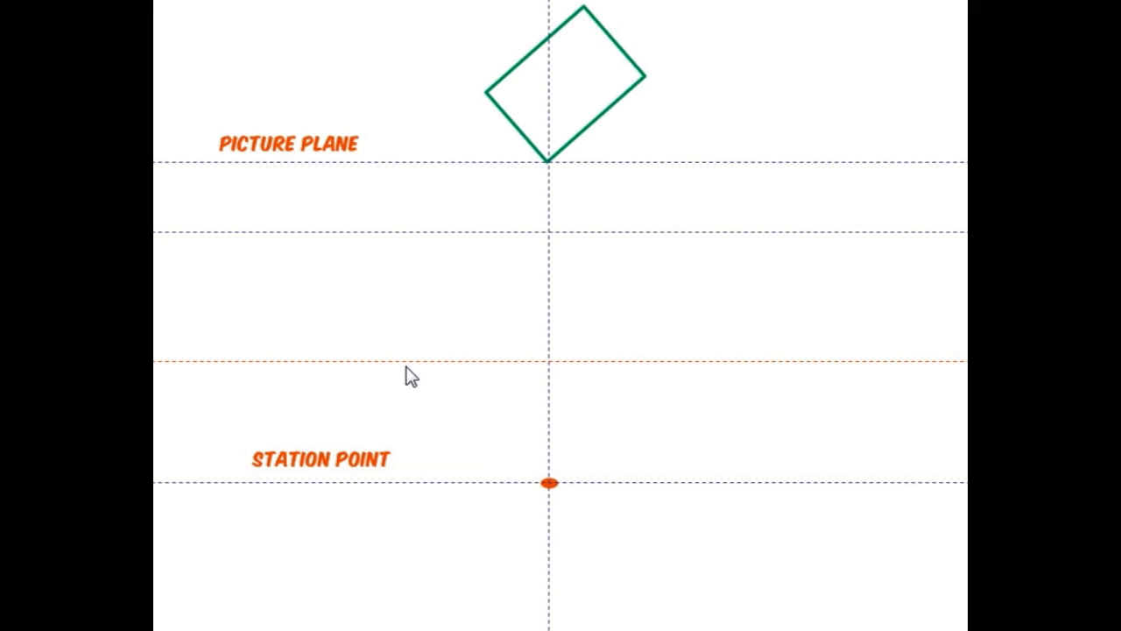
mouse_move(416, 375)
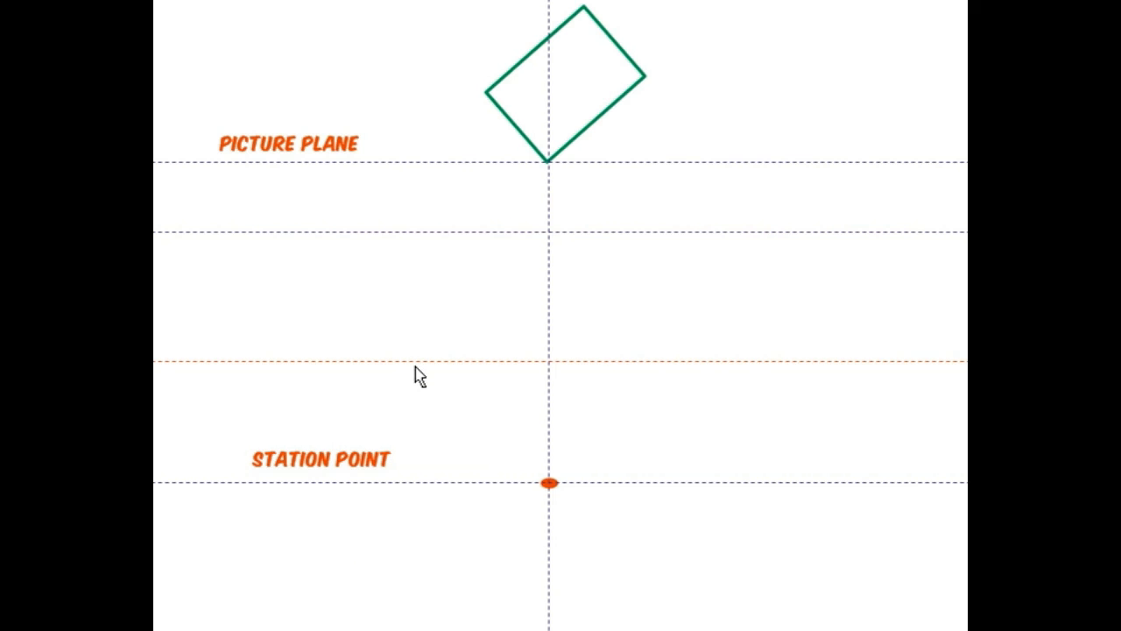
mouse_move(435, 378)
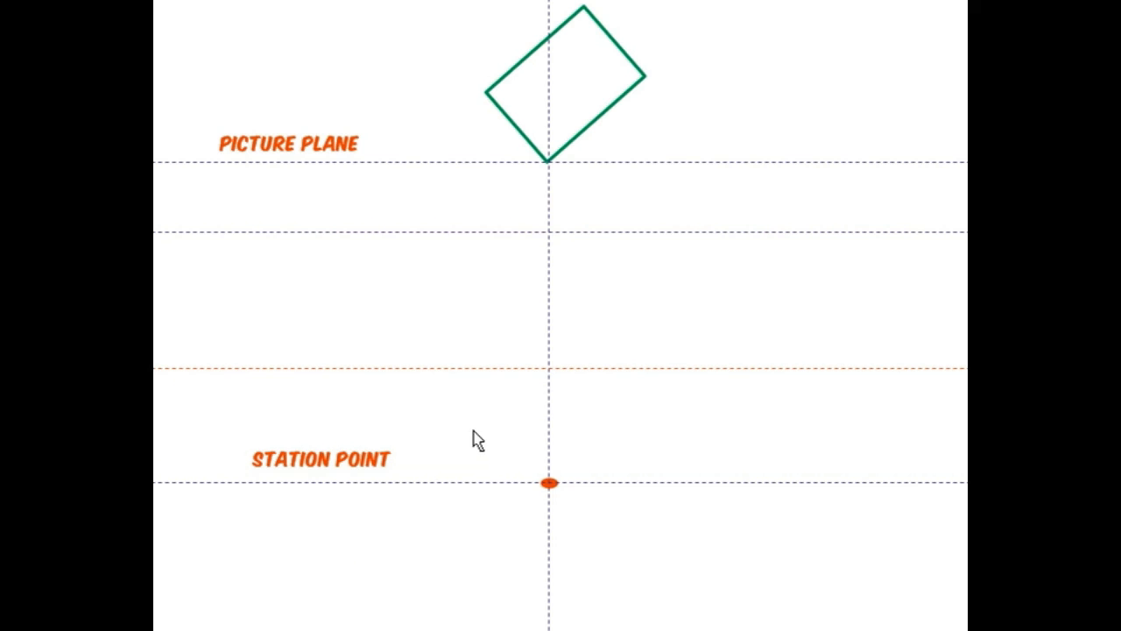
mouse_move(424, 248)
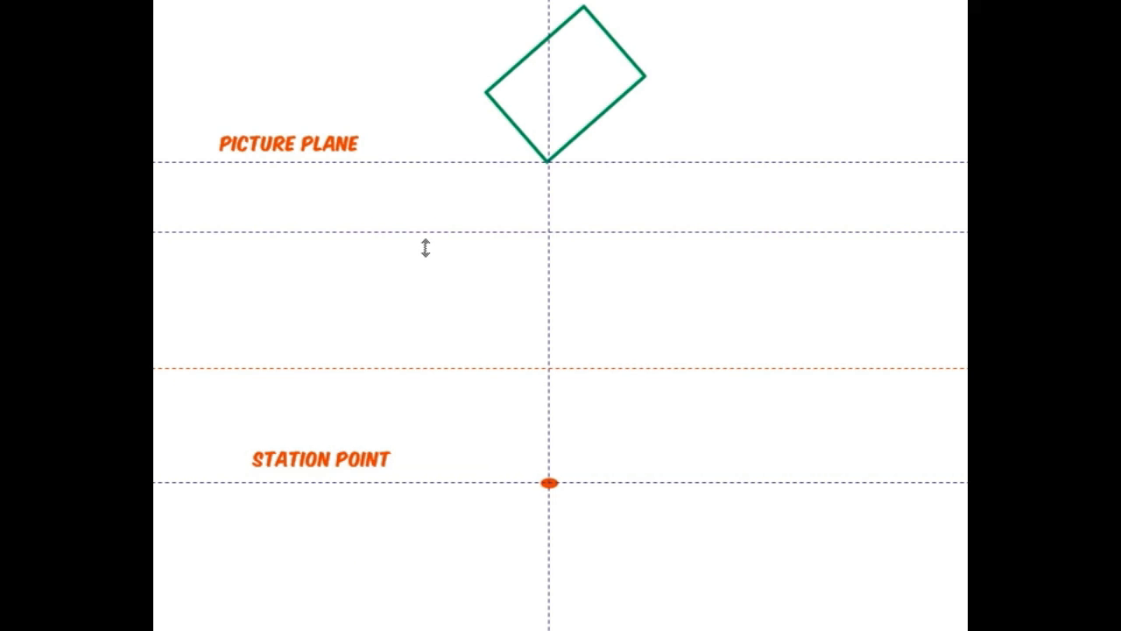
Step: Move the upper horizontal guide up to sit just below the picture plane
drag(424, 361, 424, 231)
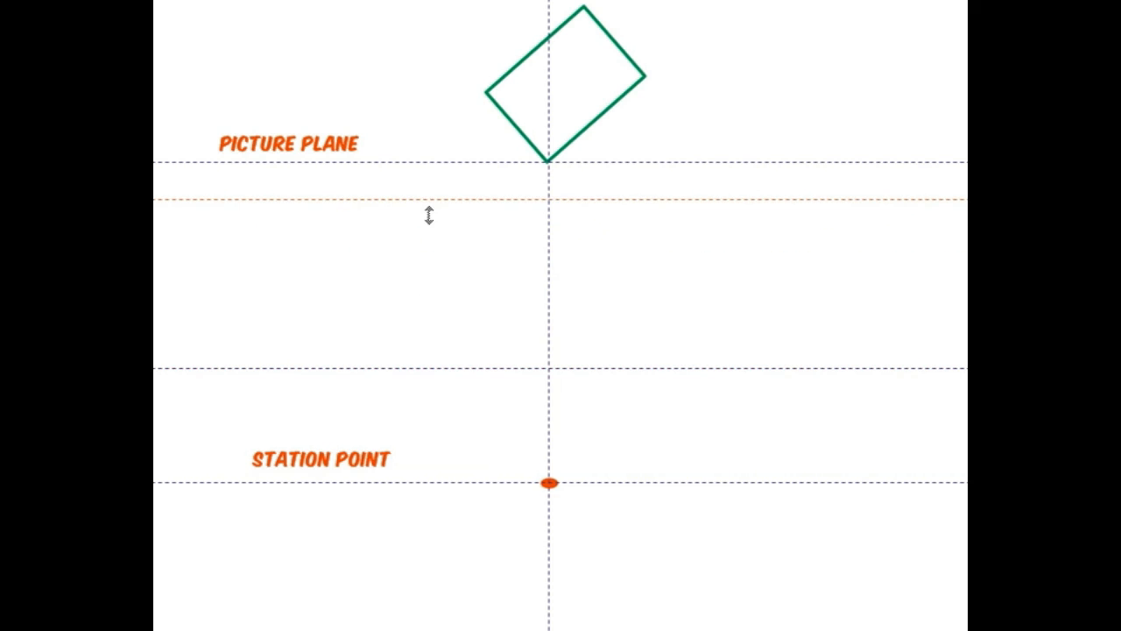
mouse_move(420, 219)
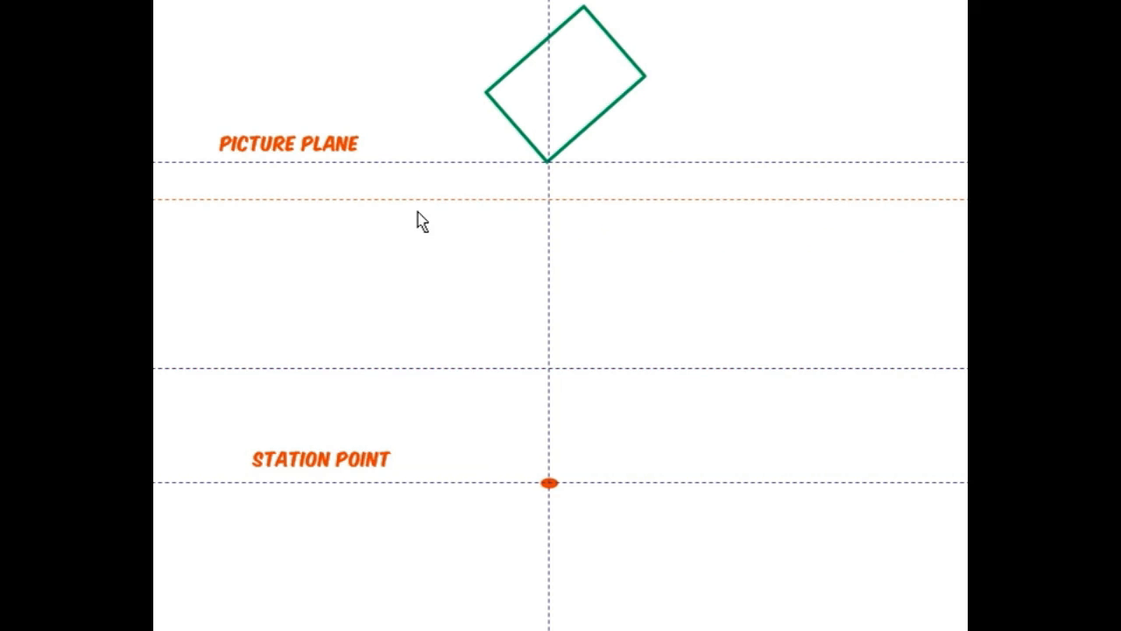
mouse_move(429, 217)
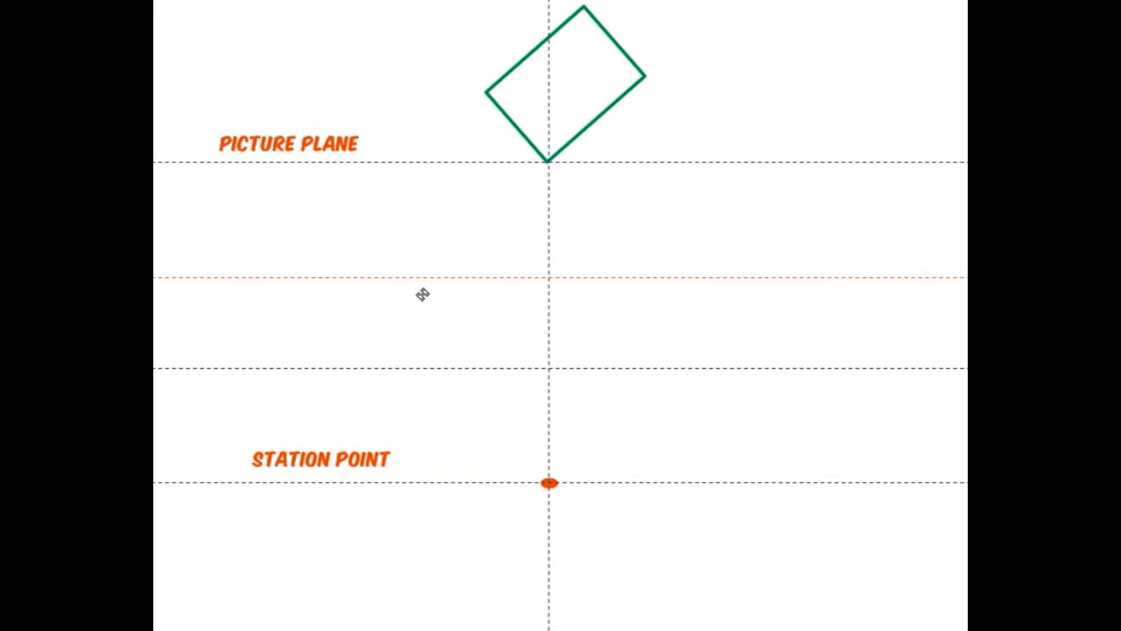
mouse_move(399, 345)
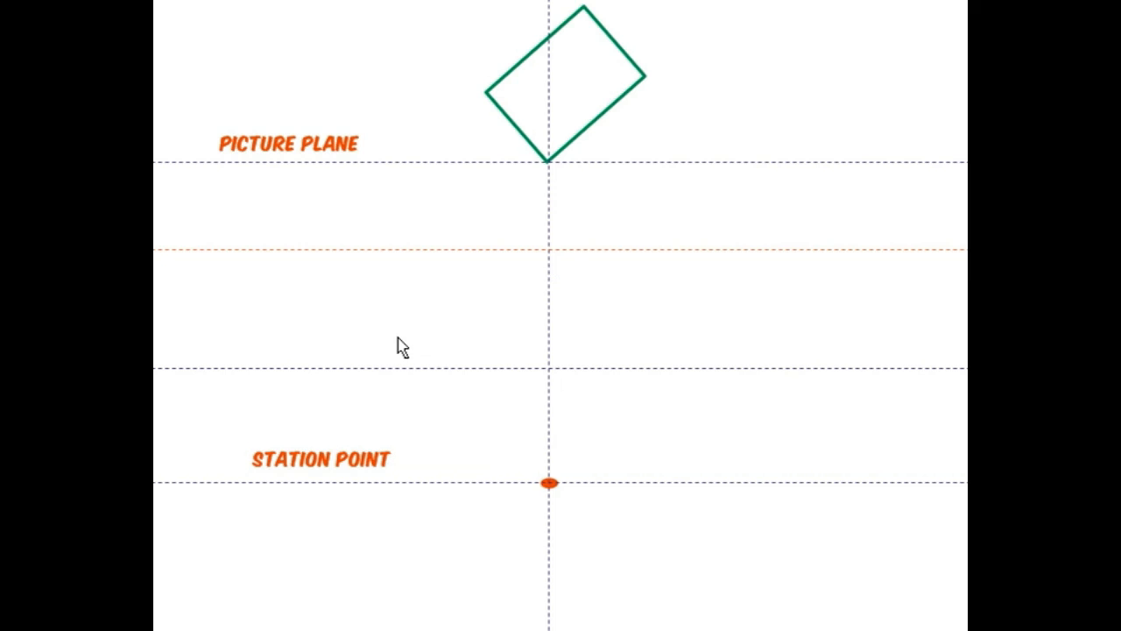
mouse_move(405, 378)
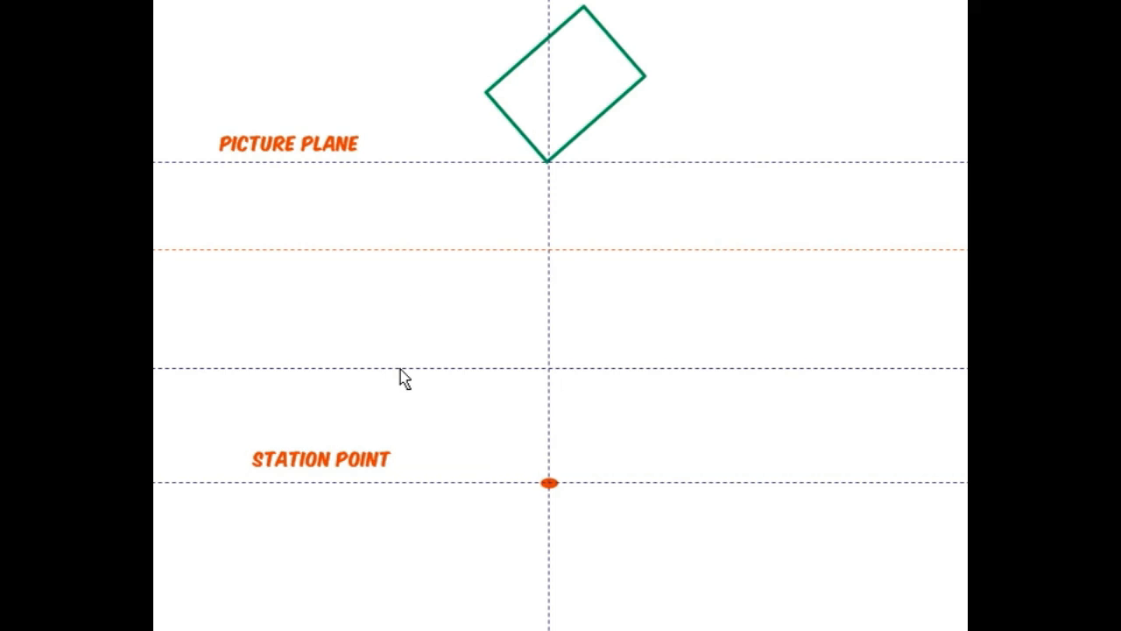
mouse_move(413, 322)
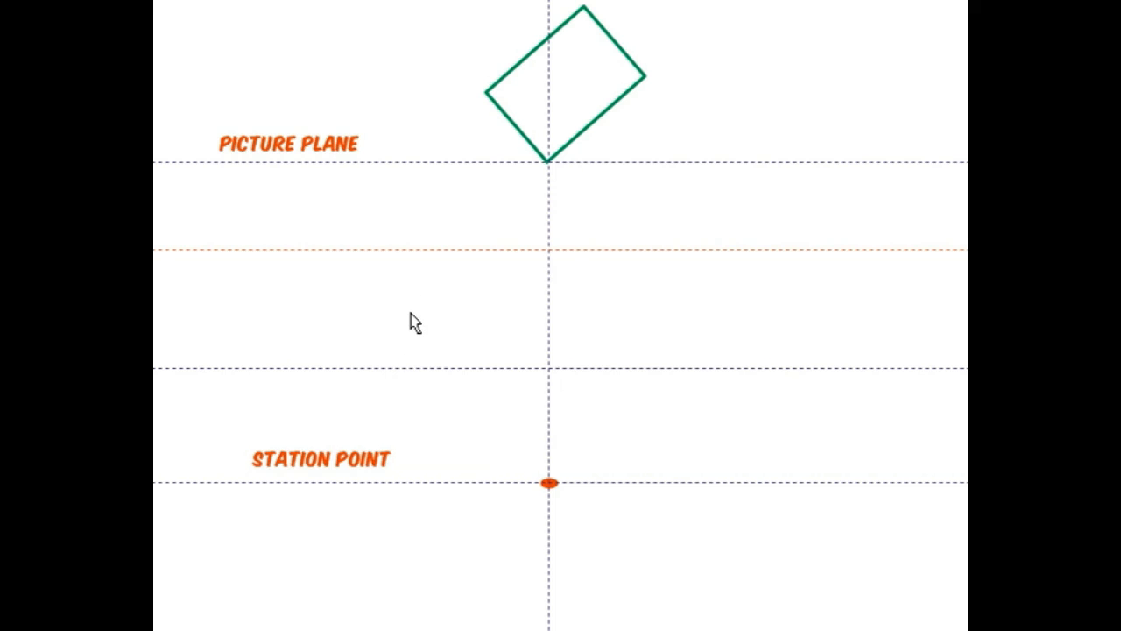
mouse_move(718, 271)
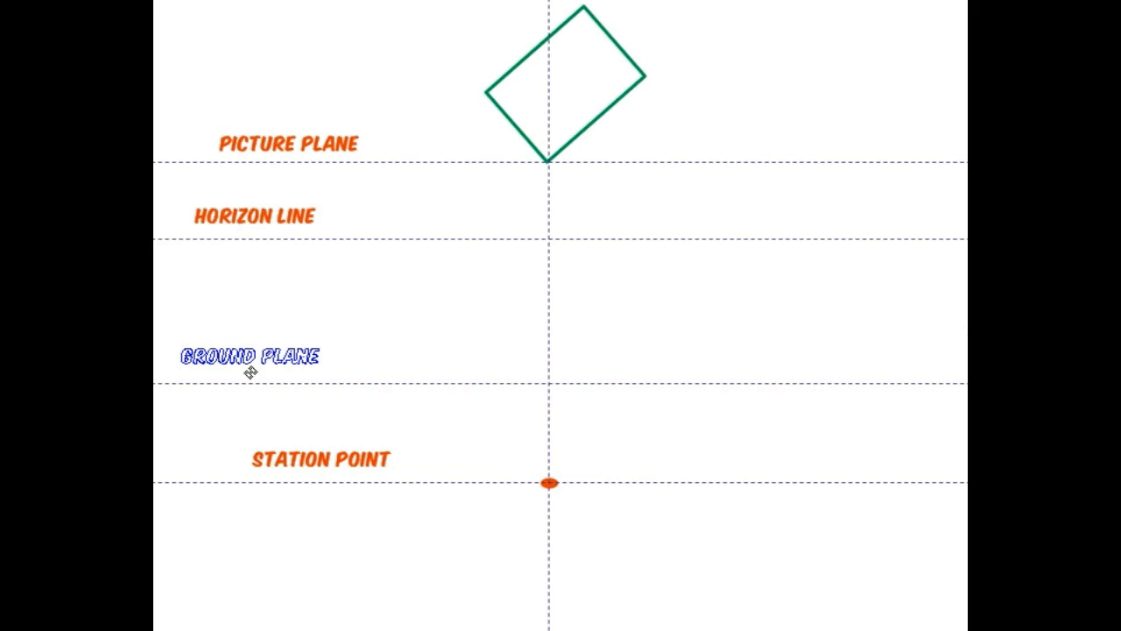
Step: Drop the GROUND PLANE label above its guide and adjust the HORIZON LINE label
click(252, 357)
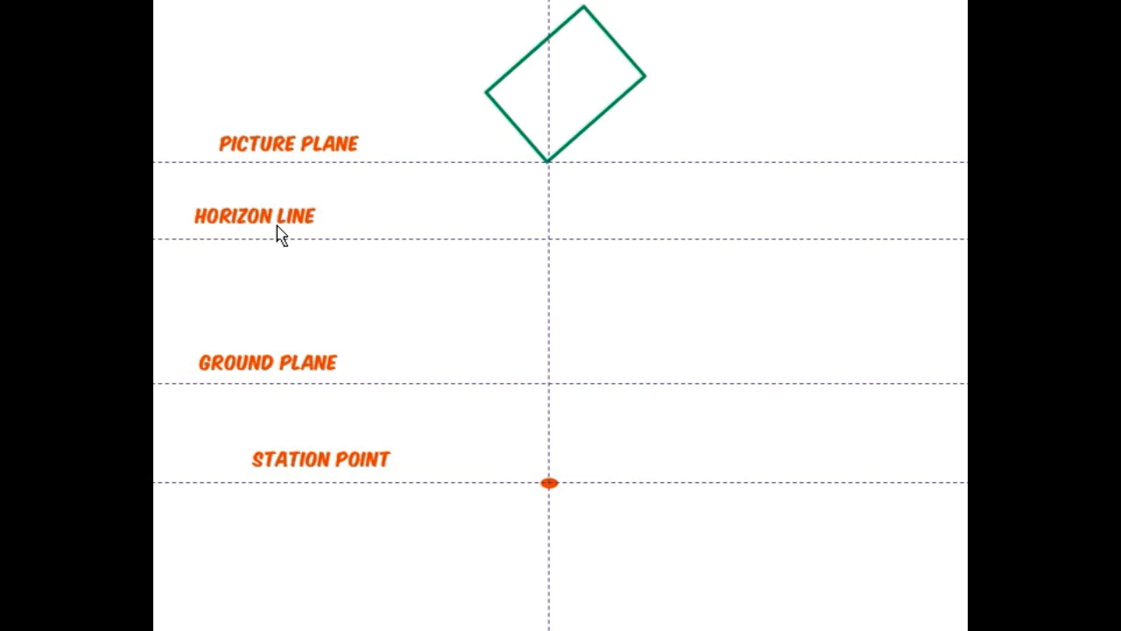
click(255, 215)
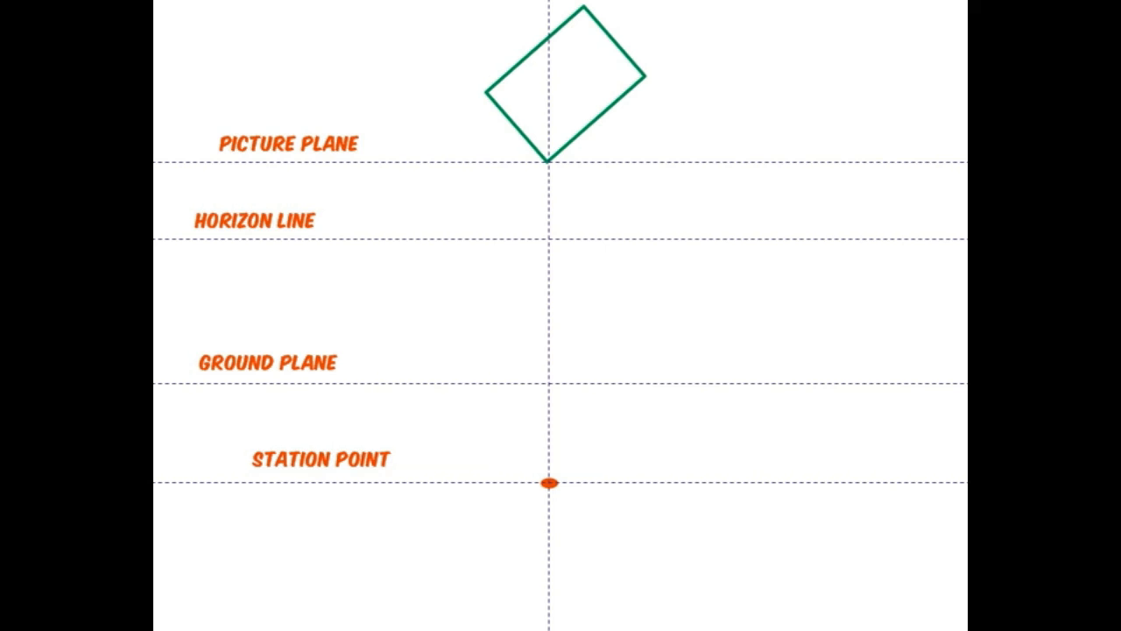
mouse_move(371, 410)
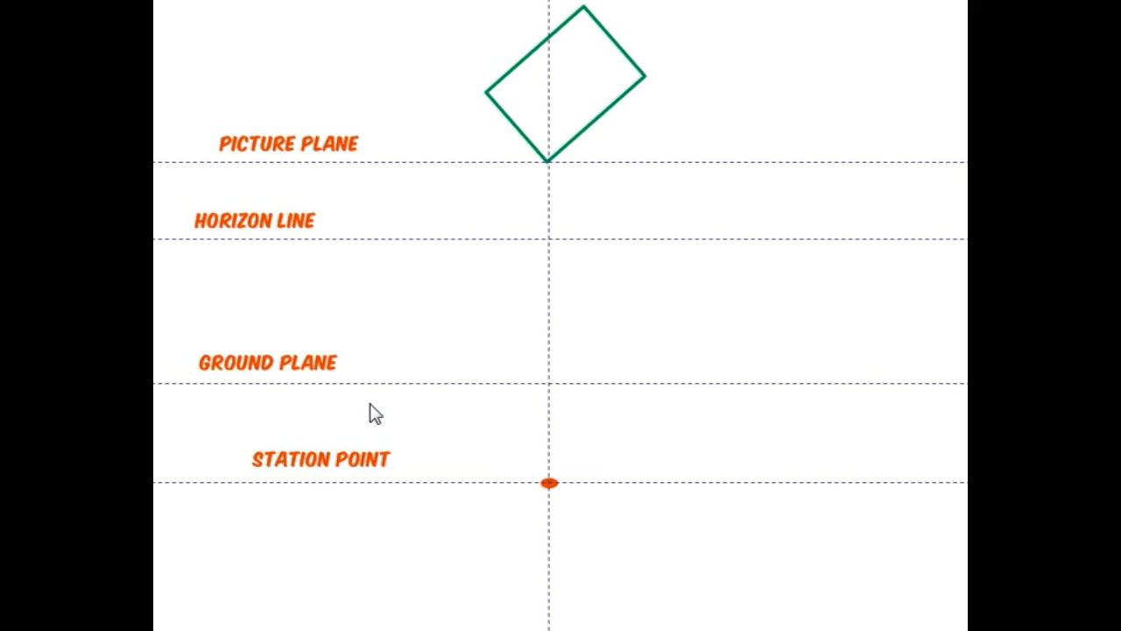
mouse_move(289, 400)
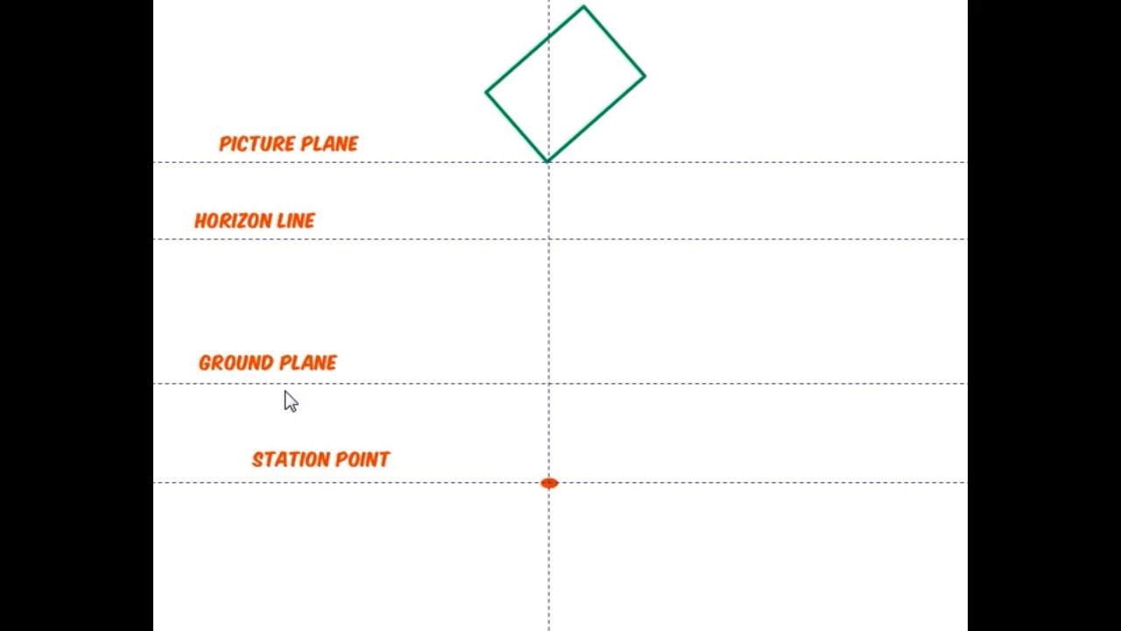
mouse_move(512, 119)
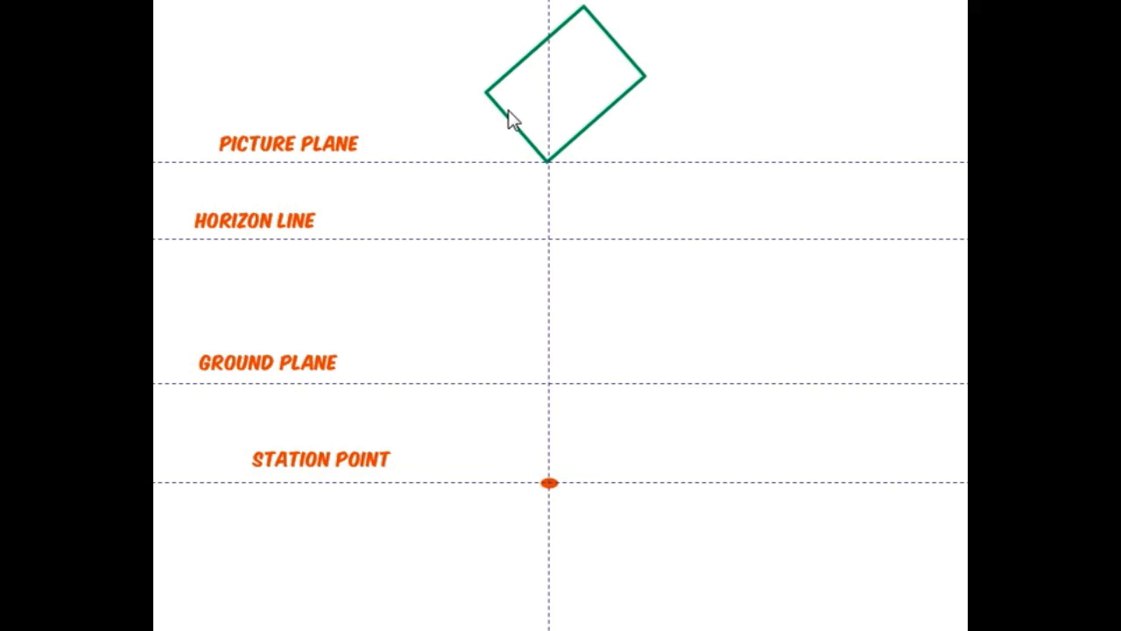
mouse_move(539, 174)
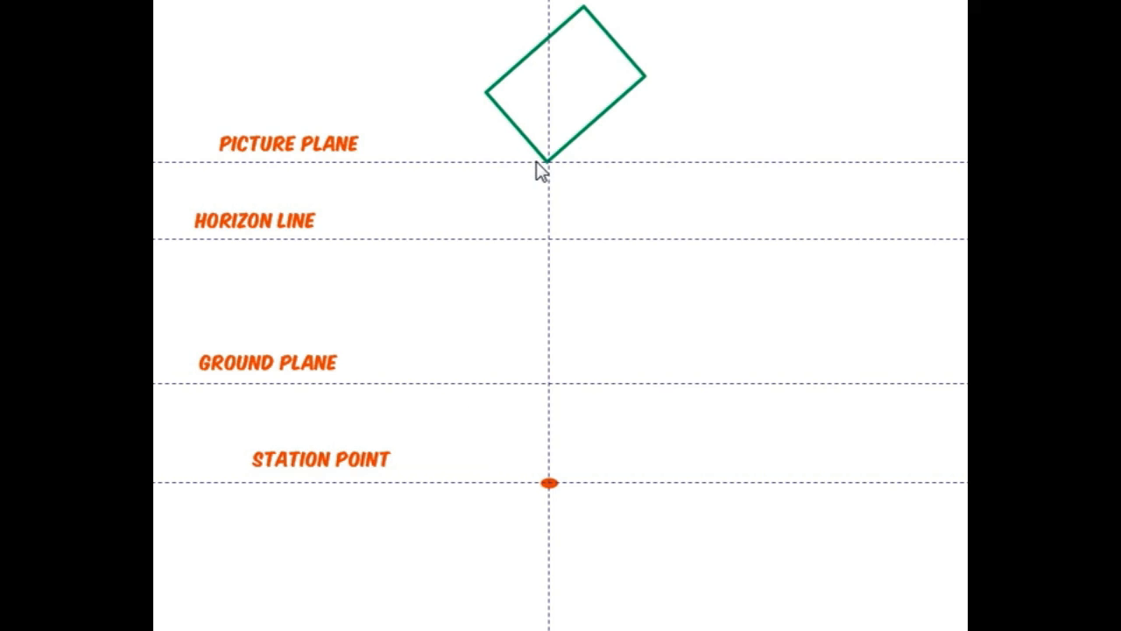
mouse_move(596, 154)
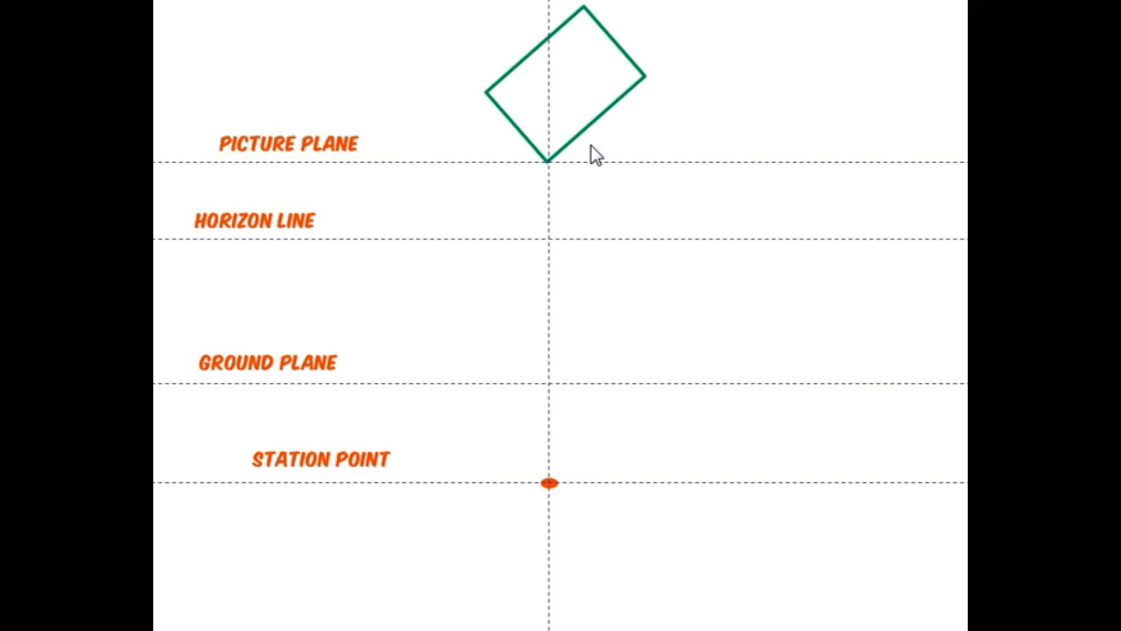
mouse_move(529, 175)
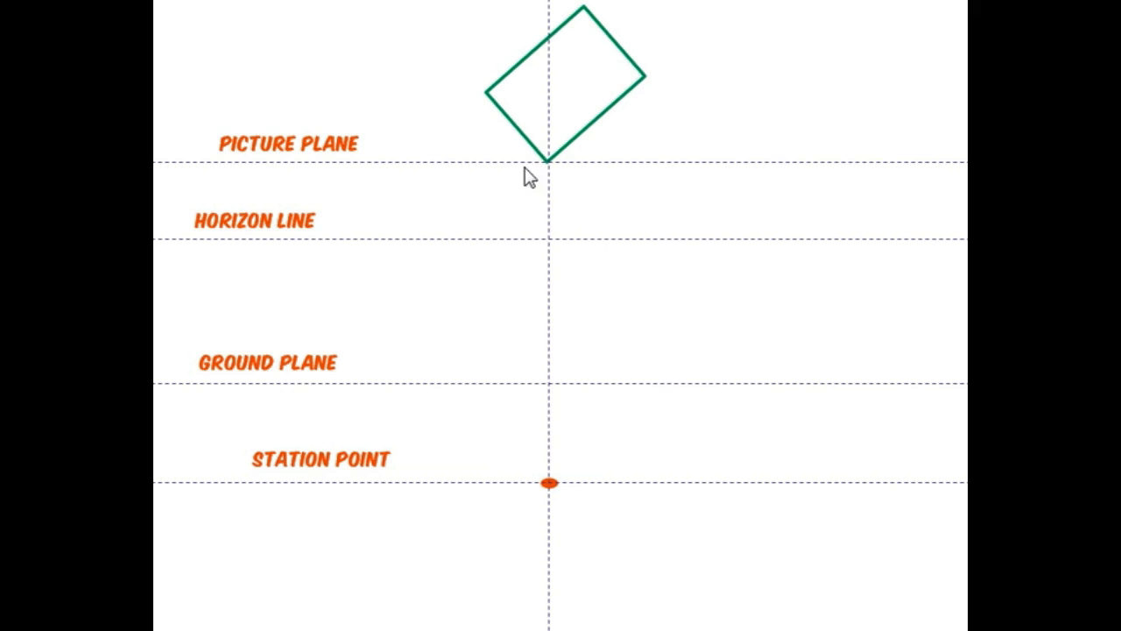
mouse_move(655, 88)
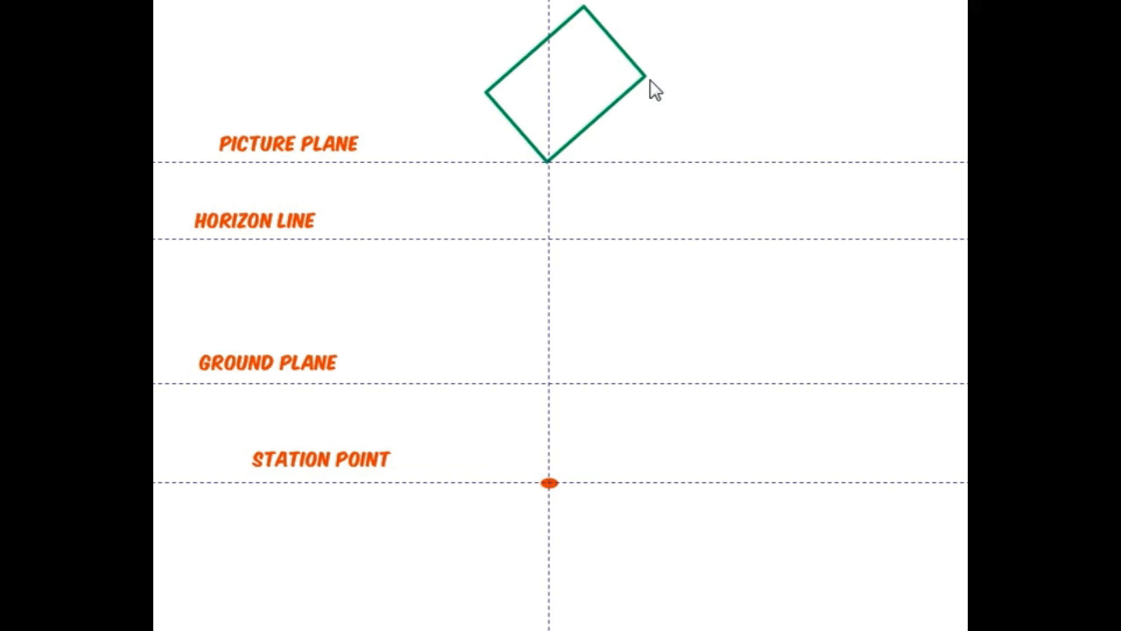
mouse_move(665, 168)
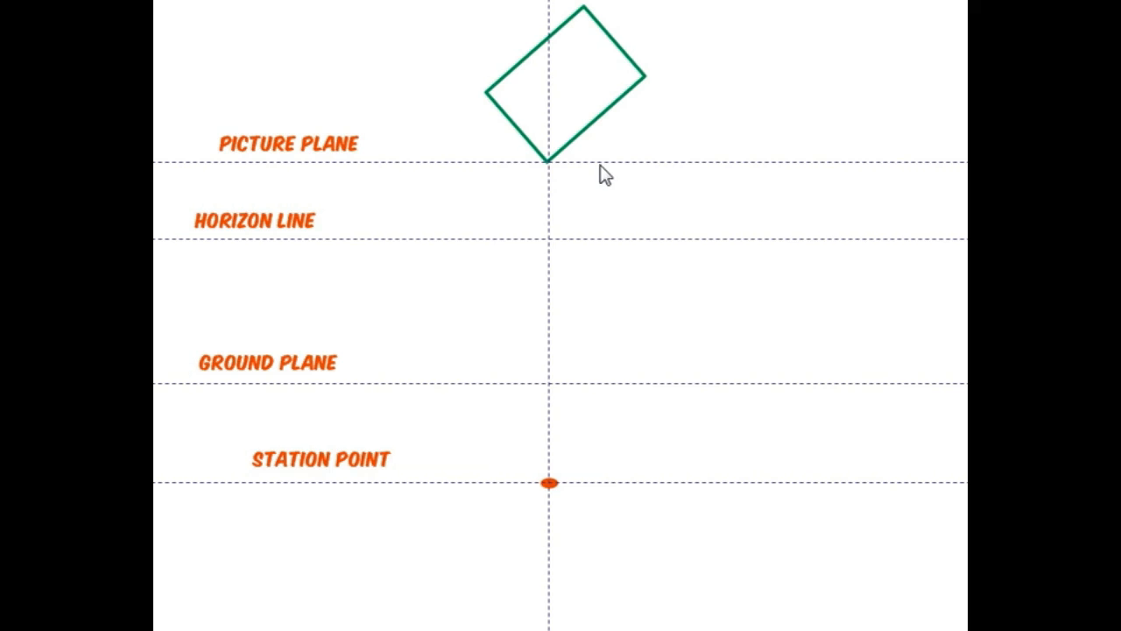
mouse_move(543, 142)
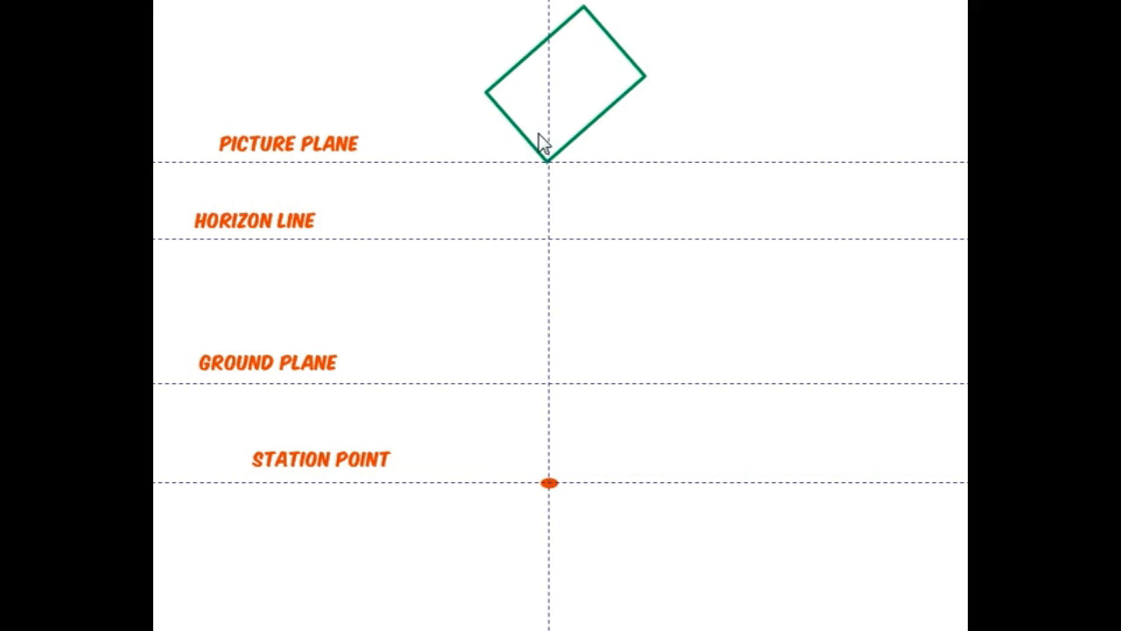
mouse_move(609, 147)
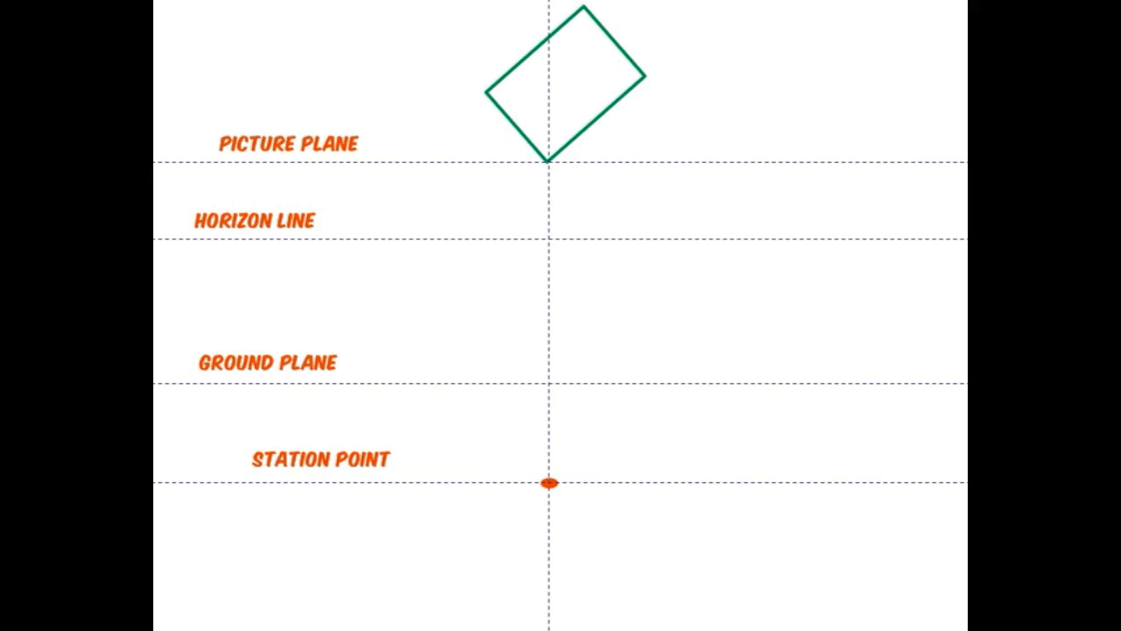
Step: Drop a copy of the tilted plan rectangle with its bottom corner on the station point
click(604, 96)
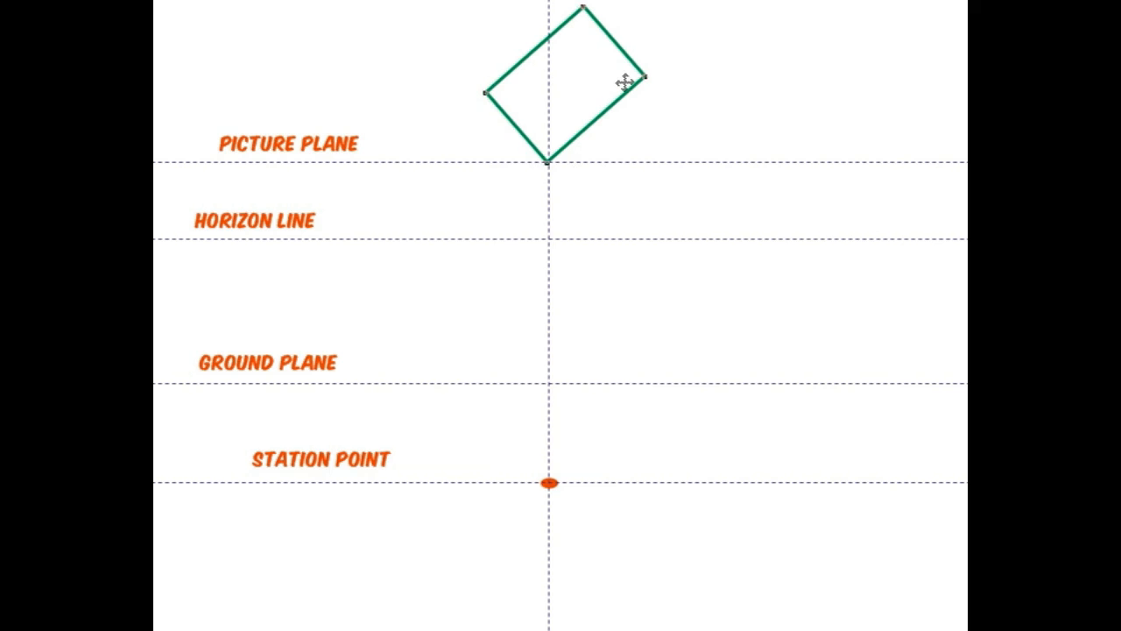
click(564, 84)
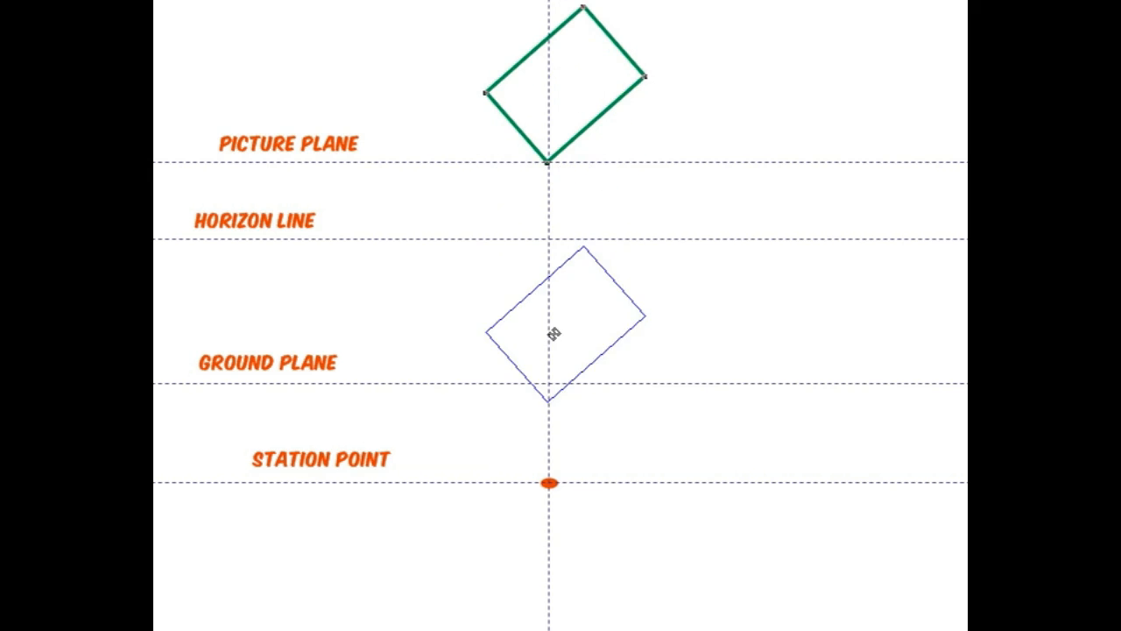
drag(552, 332, 553, 417)
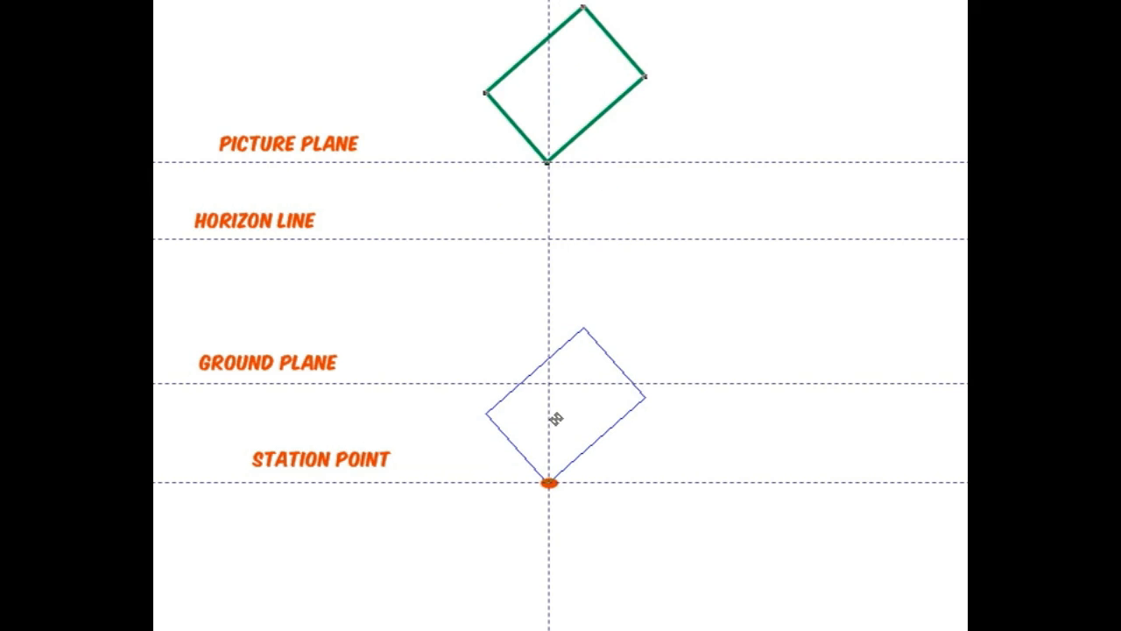
click(564, 405)
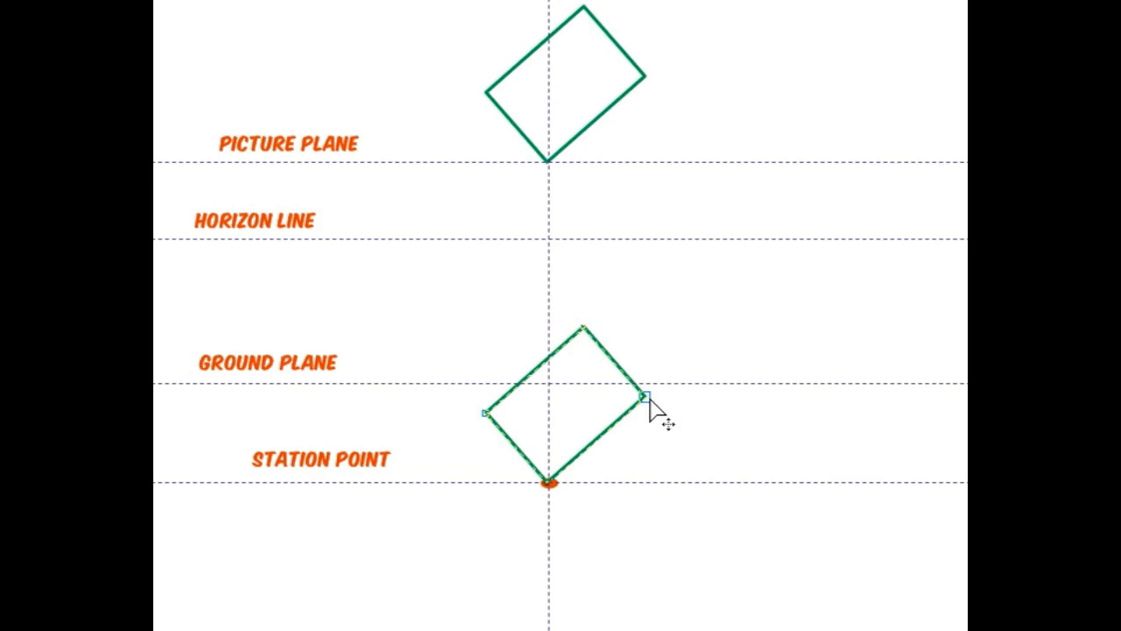
Step: Stretch the copy's right corner far outward past the picture plane as a sight line
drag(639, 405, 727, 348)
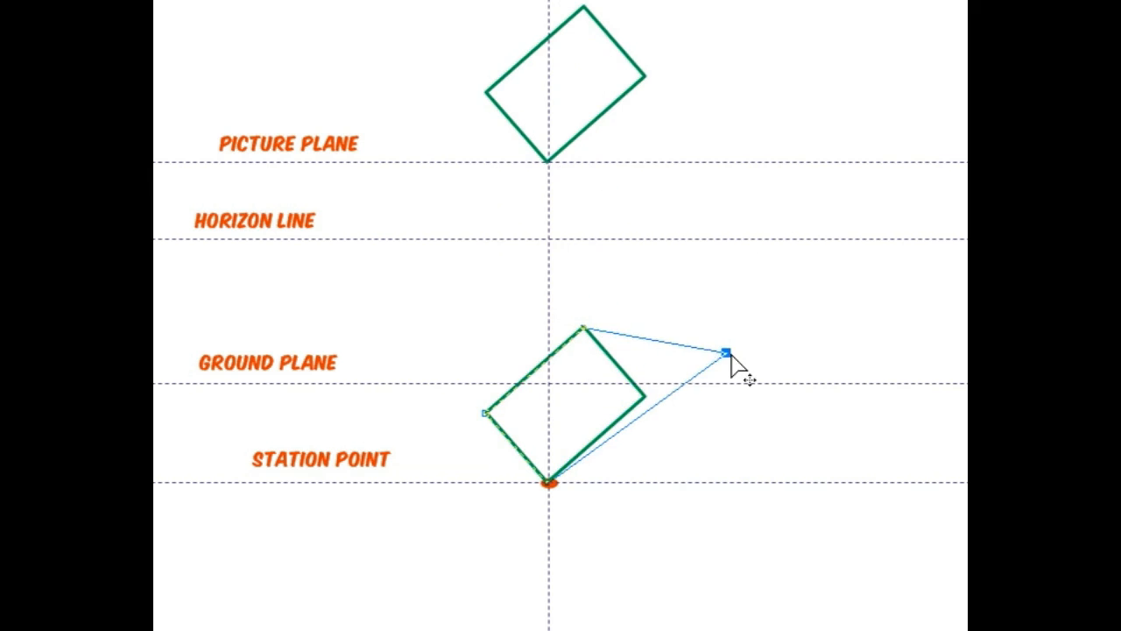
drag(727, 350, 929, 125)
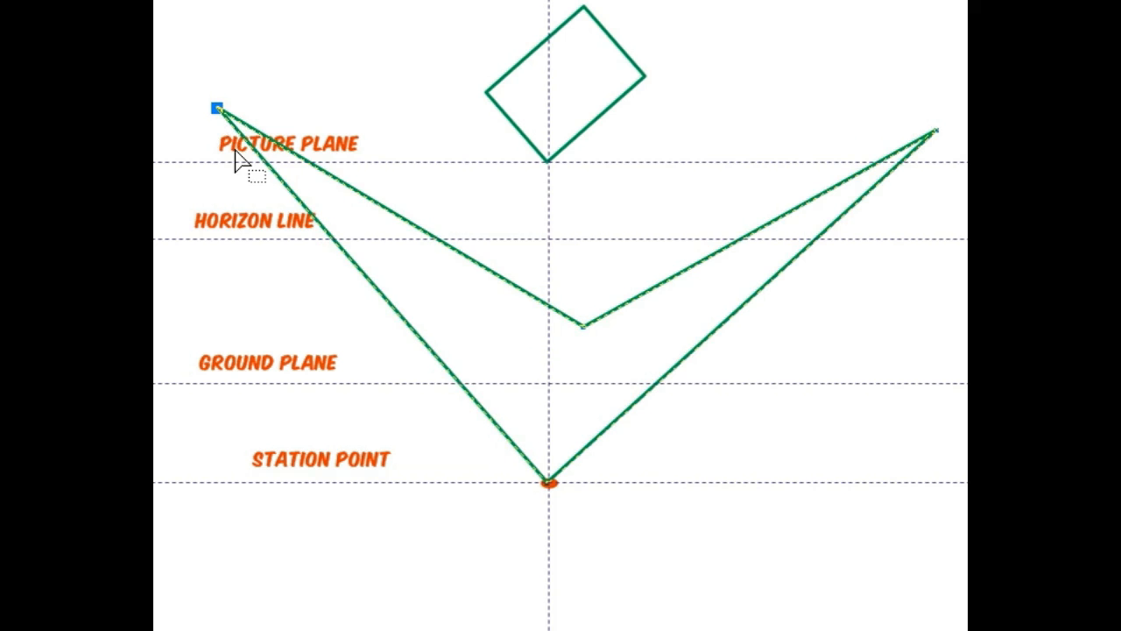
mouse_move(244, 161)
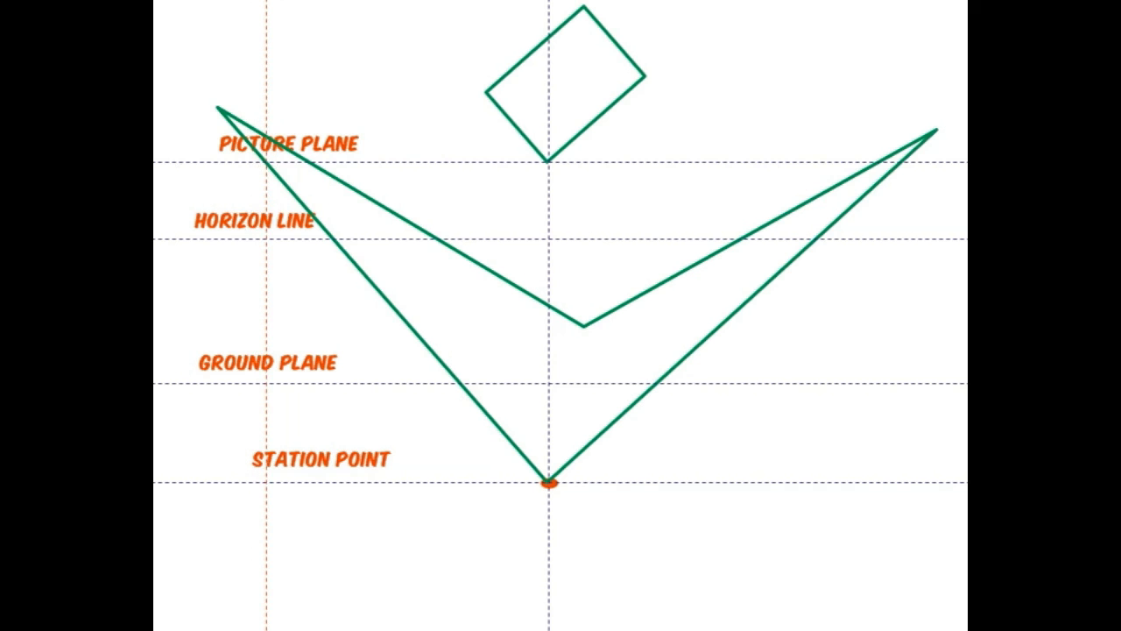
mouse_move(856, 234)
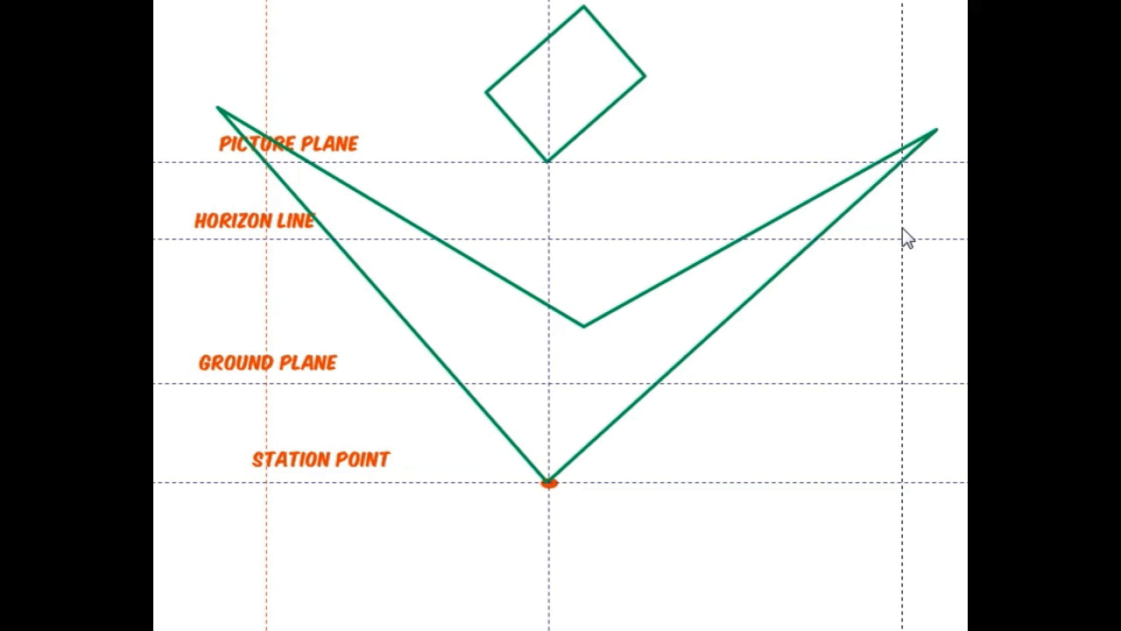
mouse_move(781, 312)
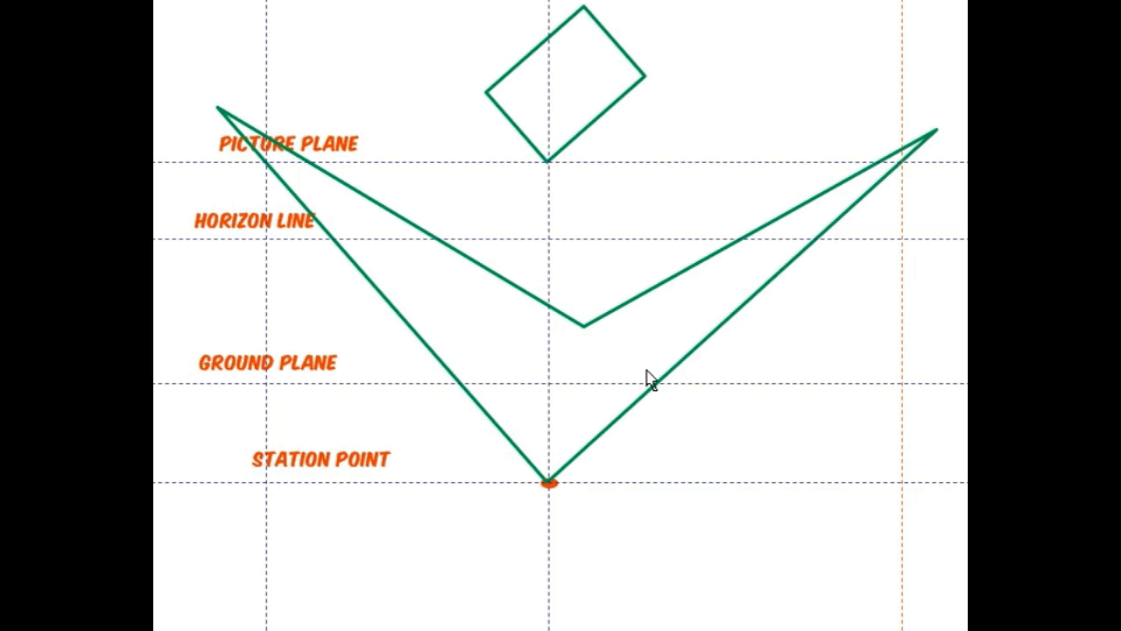
mouse_move(297, 254)
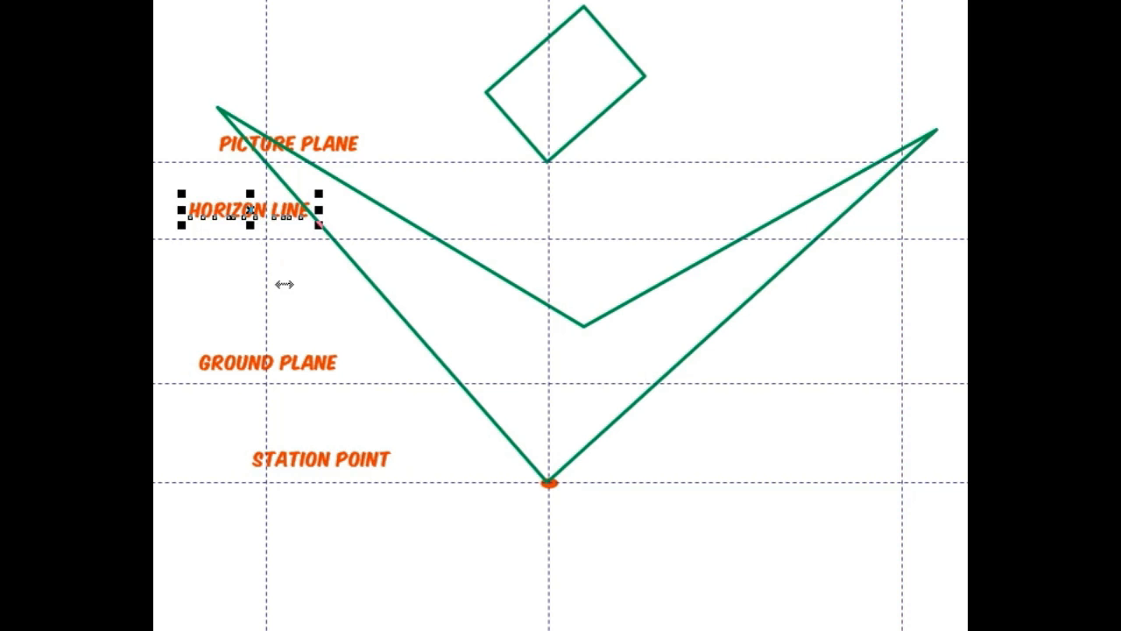
Step: Settle the HORIZON LINE label and mark the vanishing points on the horizon line
click(256, 294)
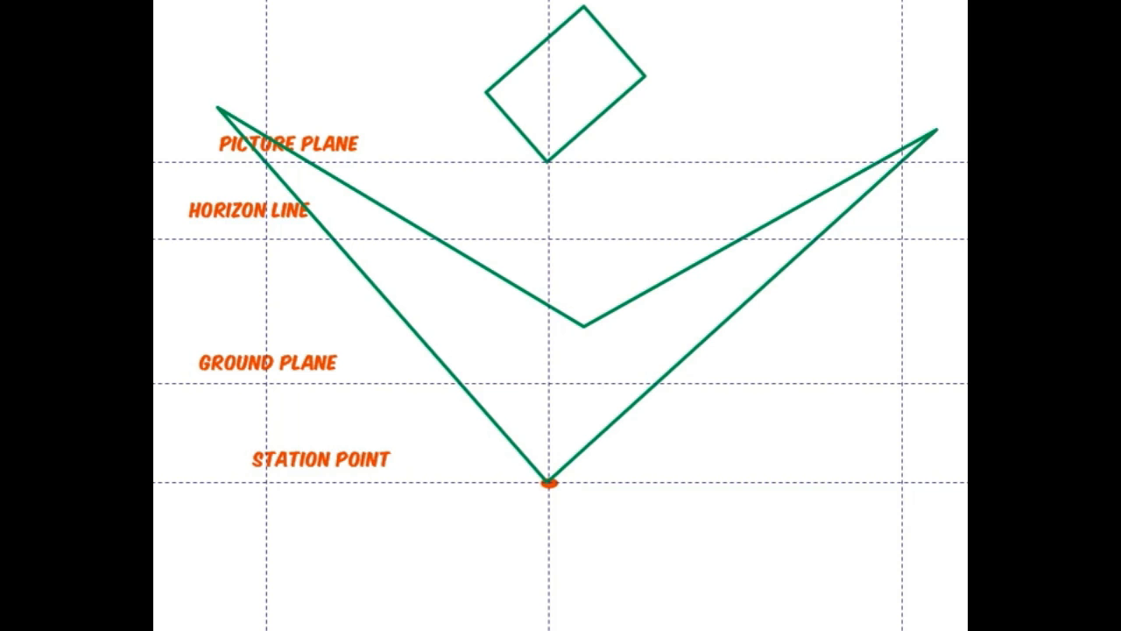
click(269, 236)
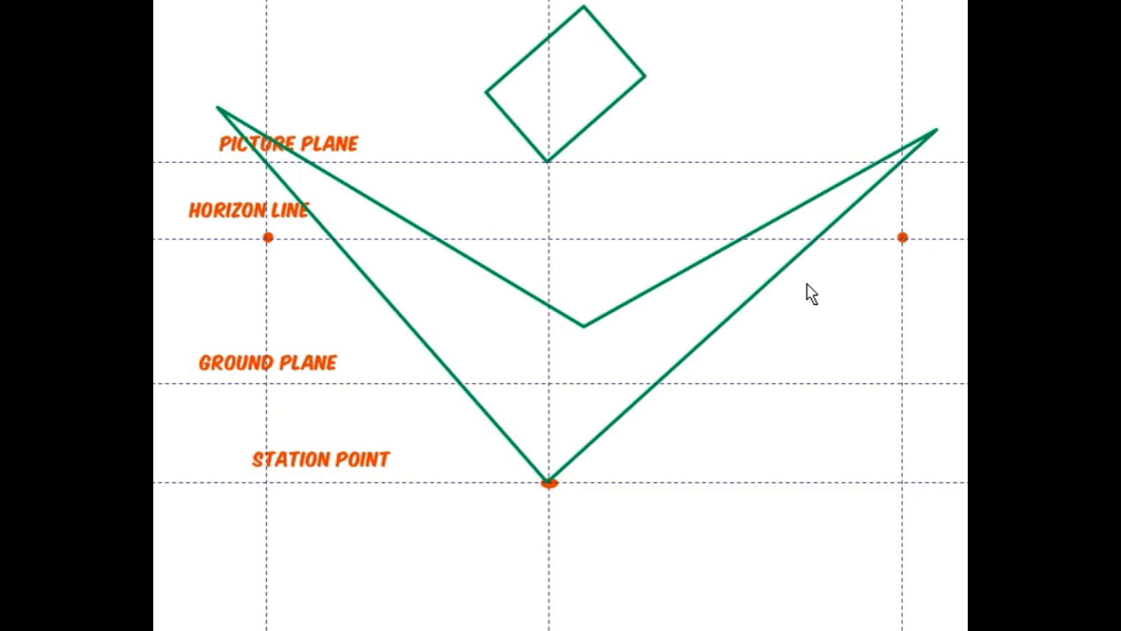
mouse_move(950, 234)
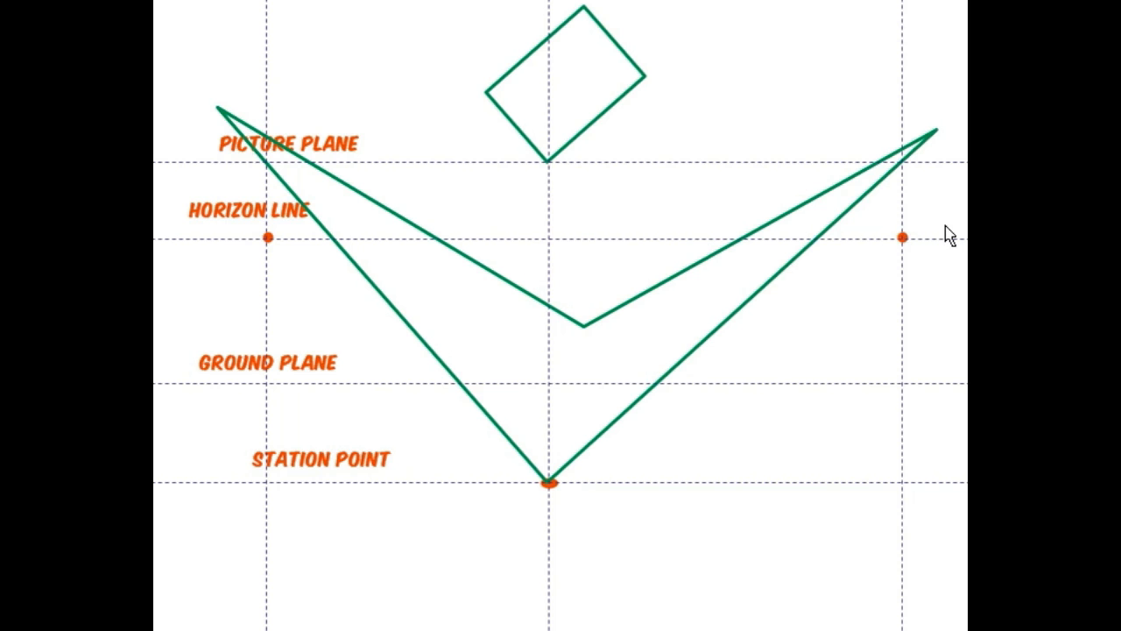
drag(949, 231, 235, 266)
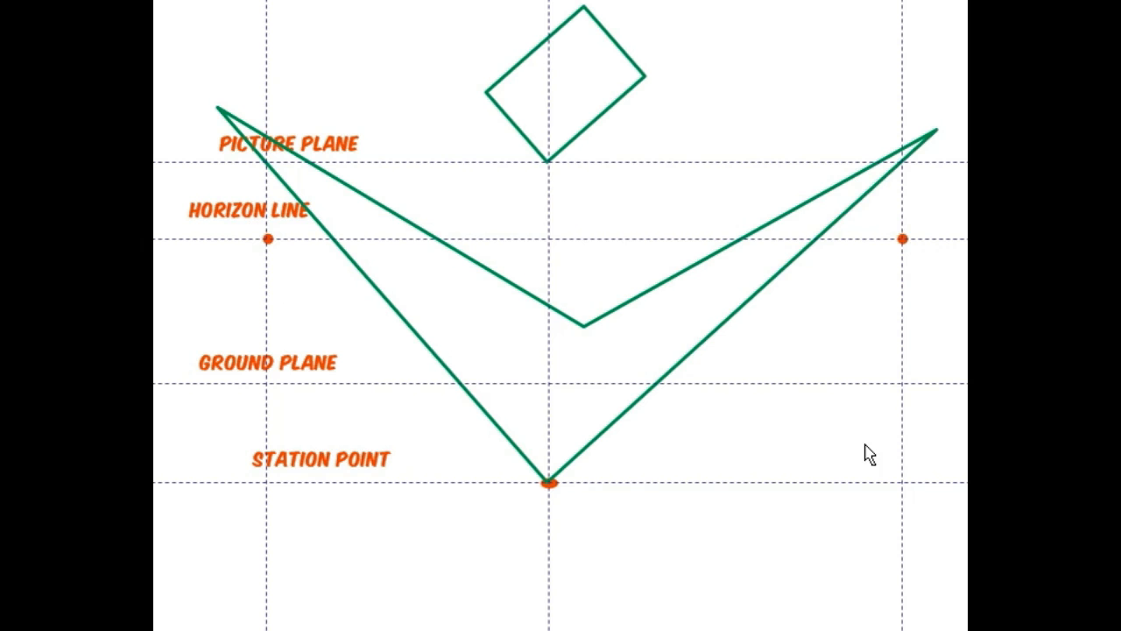
mouse_move(867, 453)
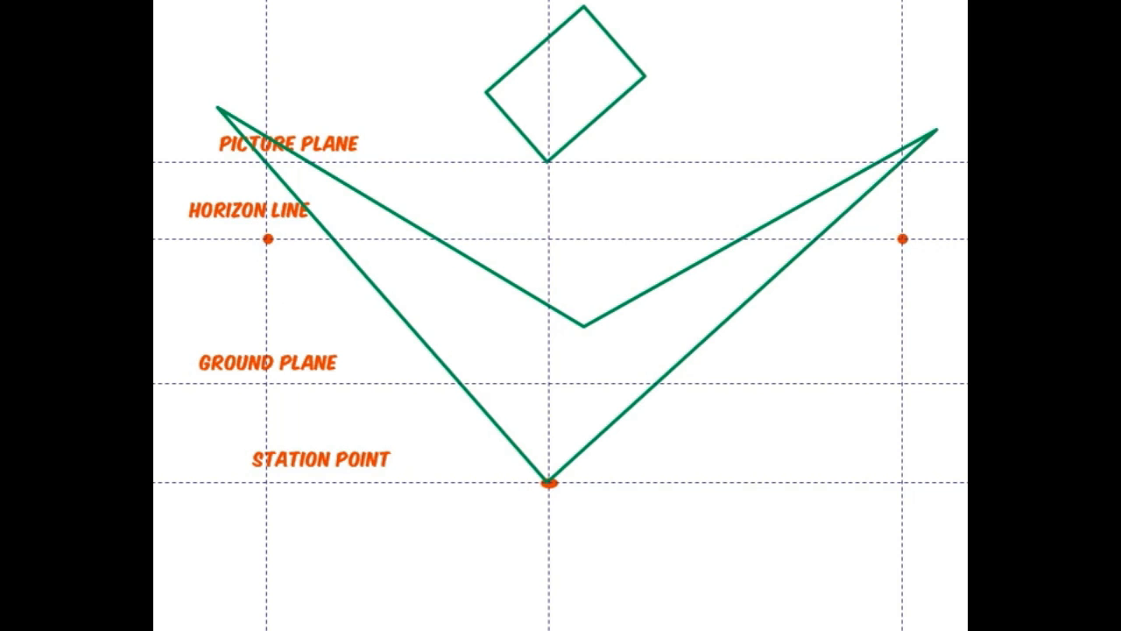
mouse_move(315, 254)
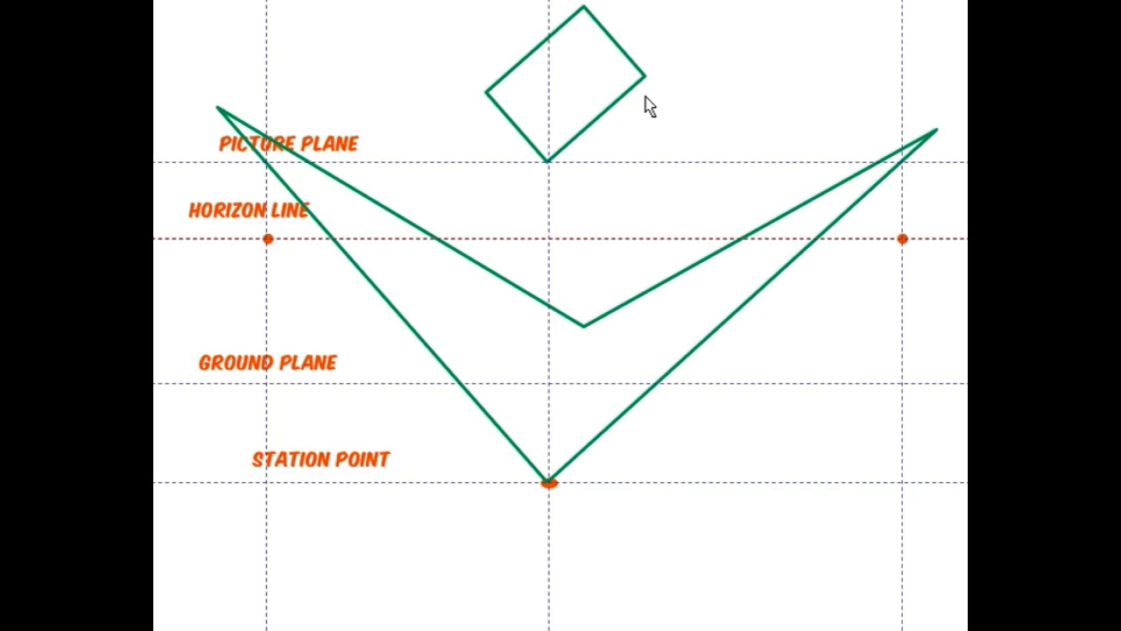
mouse_move(631, 95)
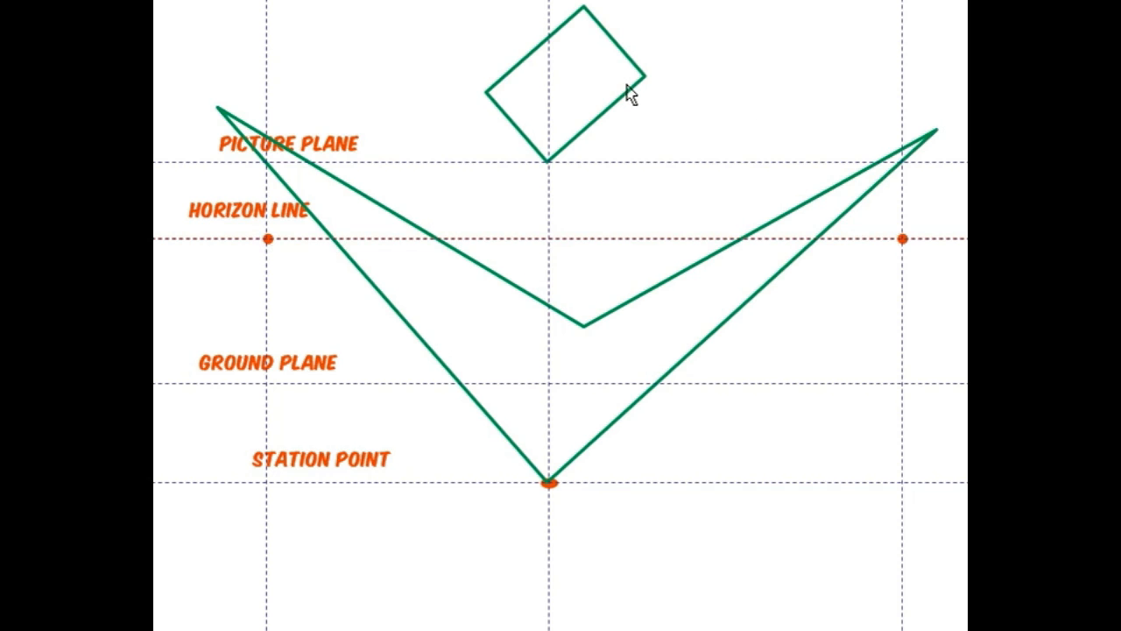
mouse_move(512, 418)
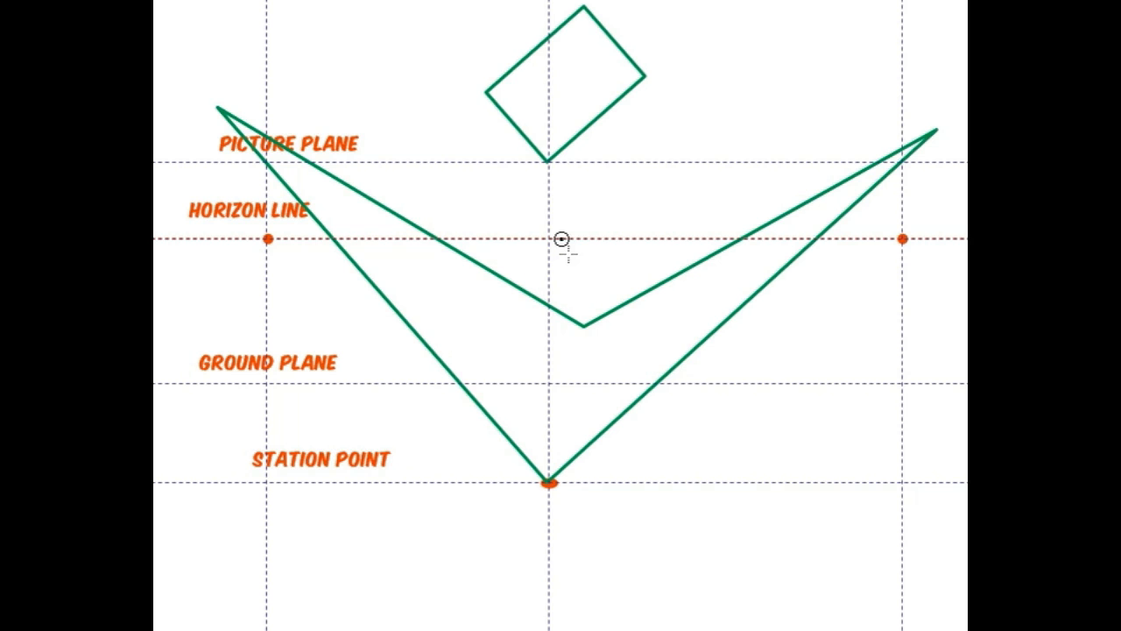
mouse_move(317, 252)
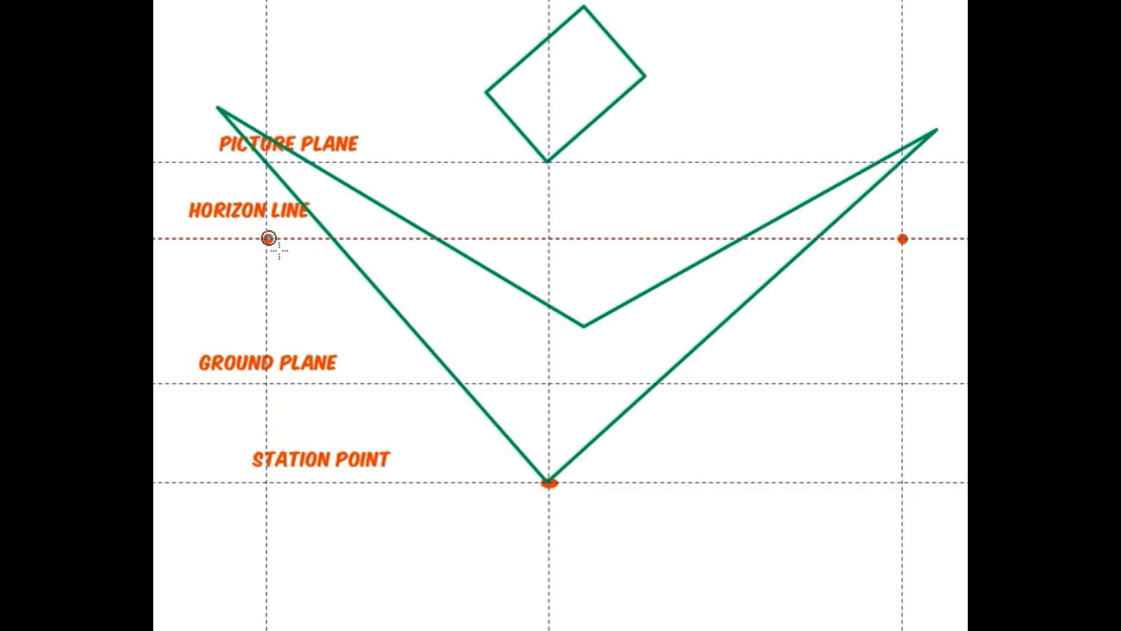
mouse_move(855, 273)
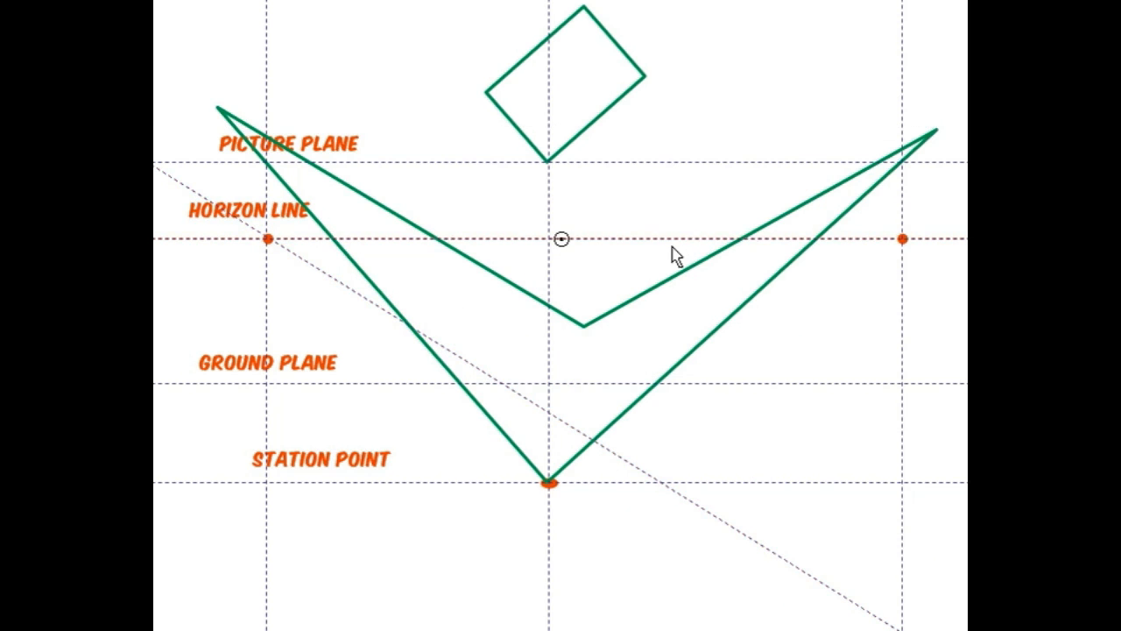
mouse_move(564, 254)
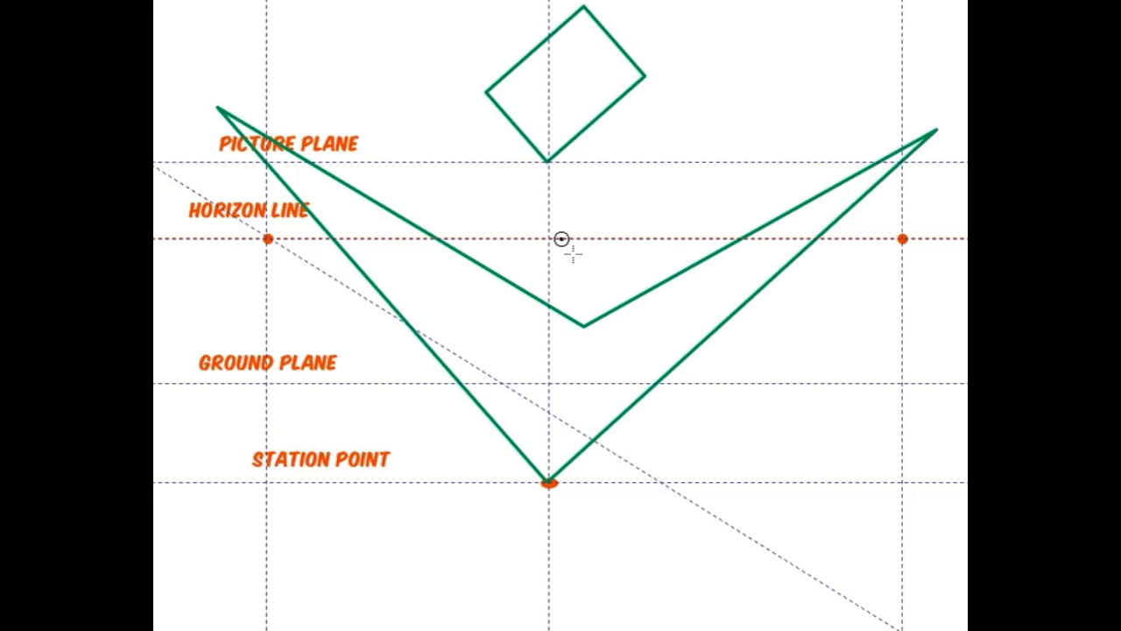
mouse_move(894, 238)
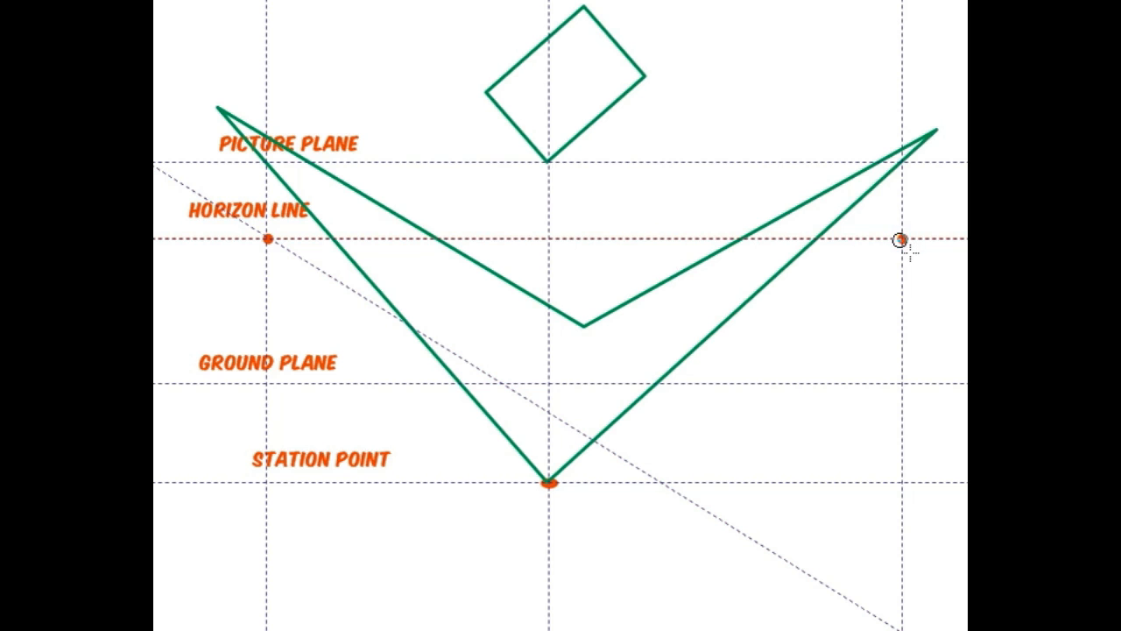
mouse_move(196, 263)
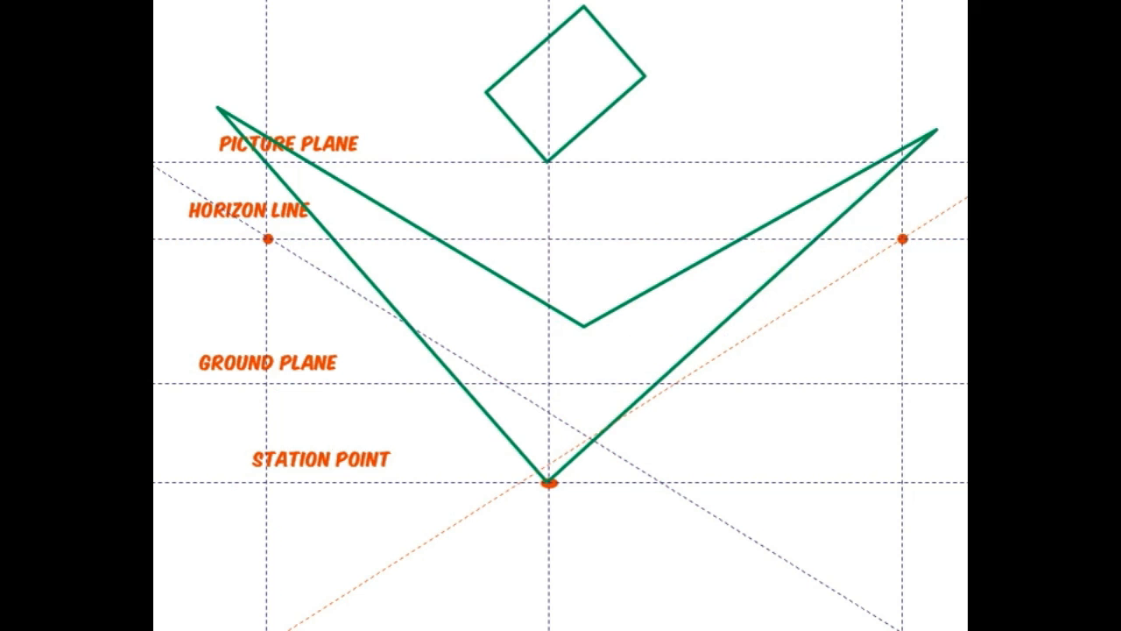
Step: Select the green projection outline and move its bottom corner to the guides' crossing point
click(902, 238)
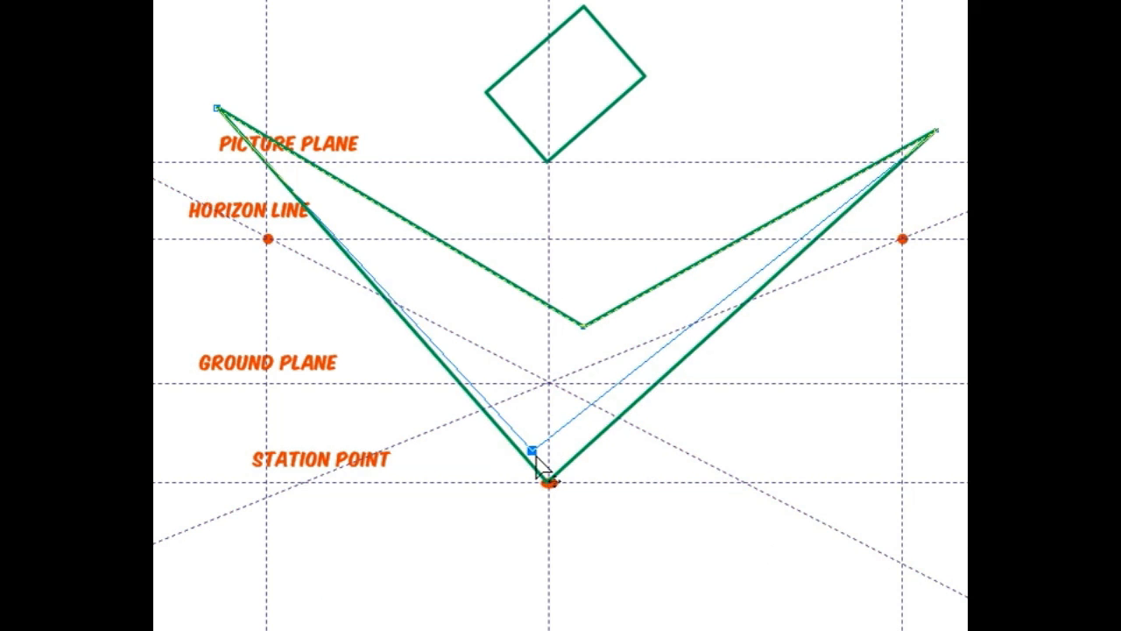
drag(546, 469, 547, 384)
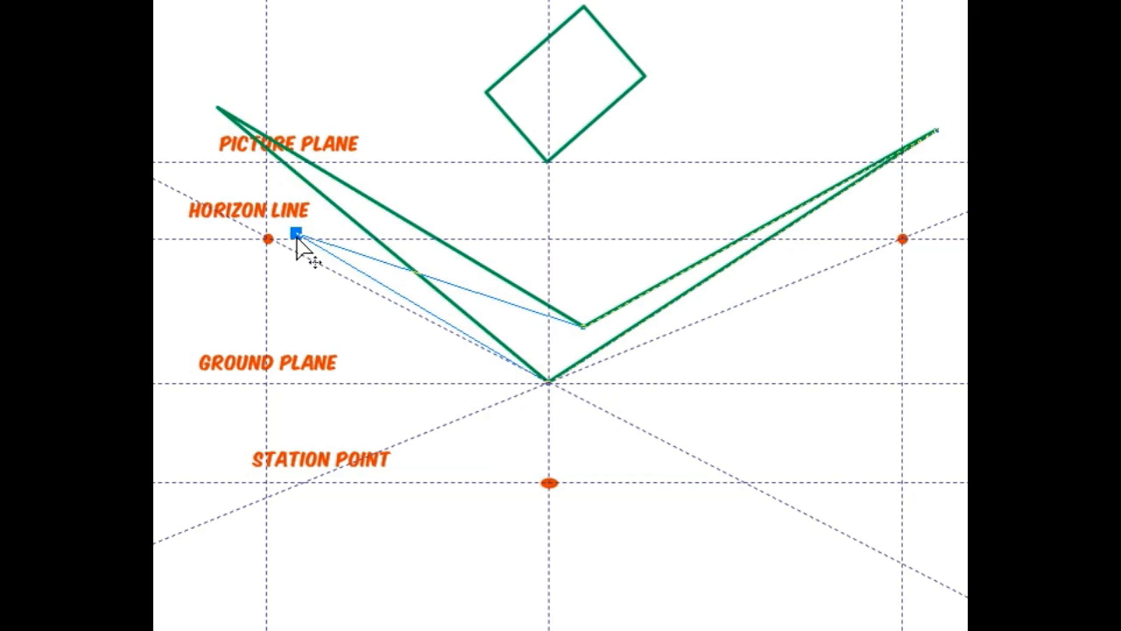
Step: Pull the upper left and right corners onto the left and right slanted vanishing guides
drag(295, 231, 343, 273)
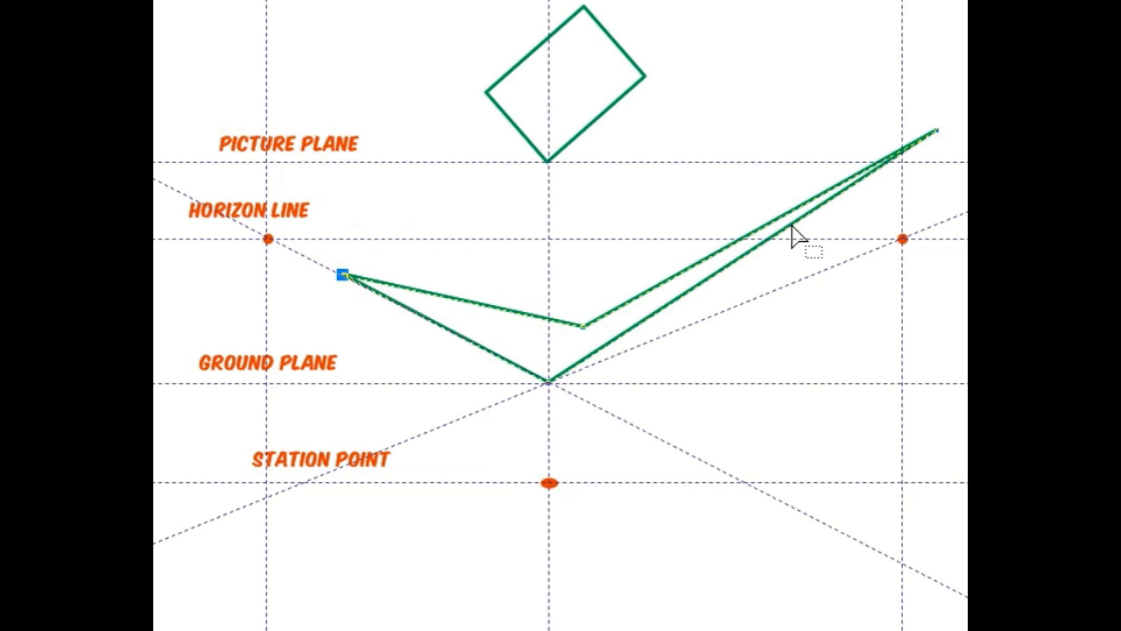
drag(343, 274, 815, 254)
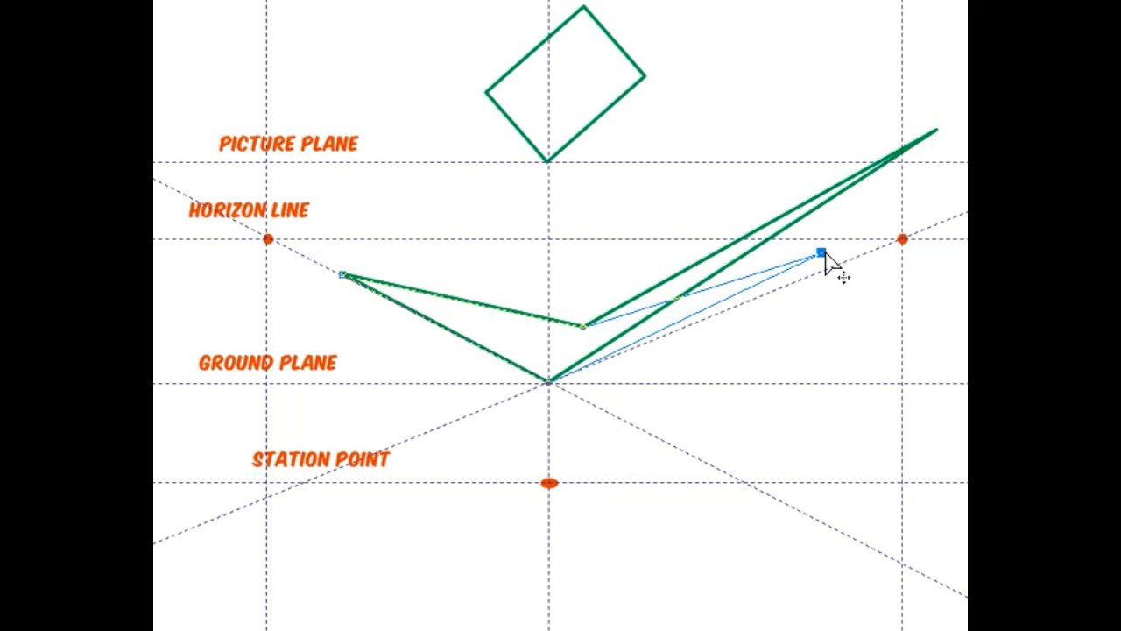
drag(815, 254, 792, 281)
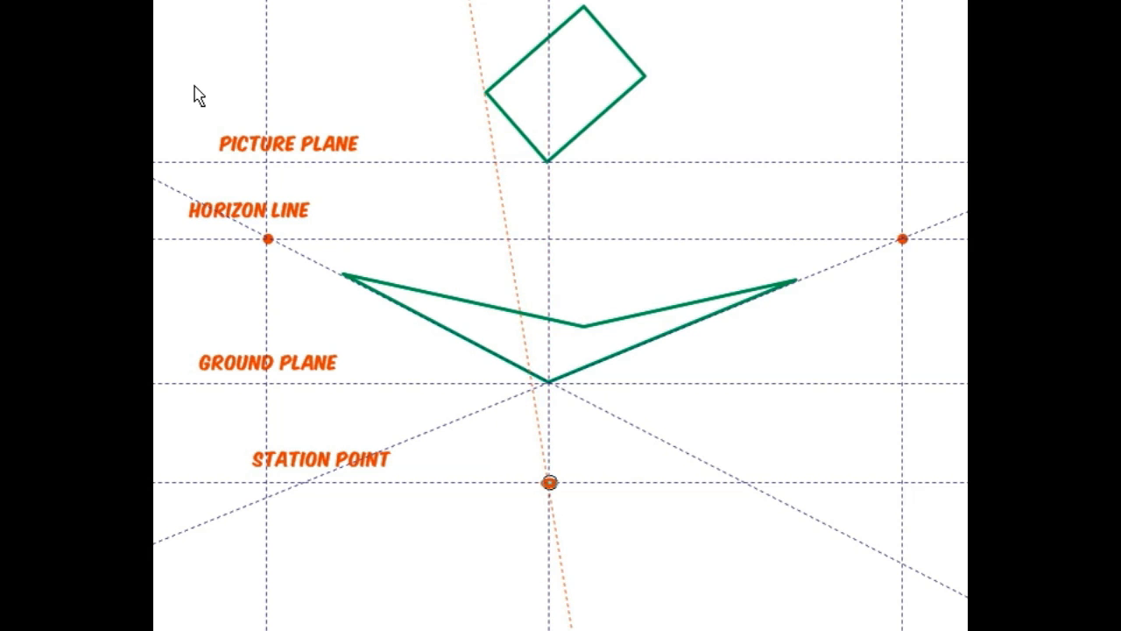
mouse_move(384, 166)
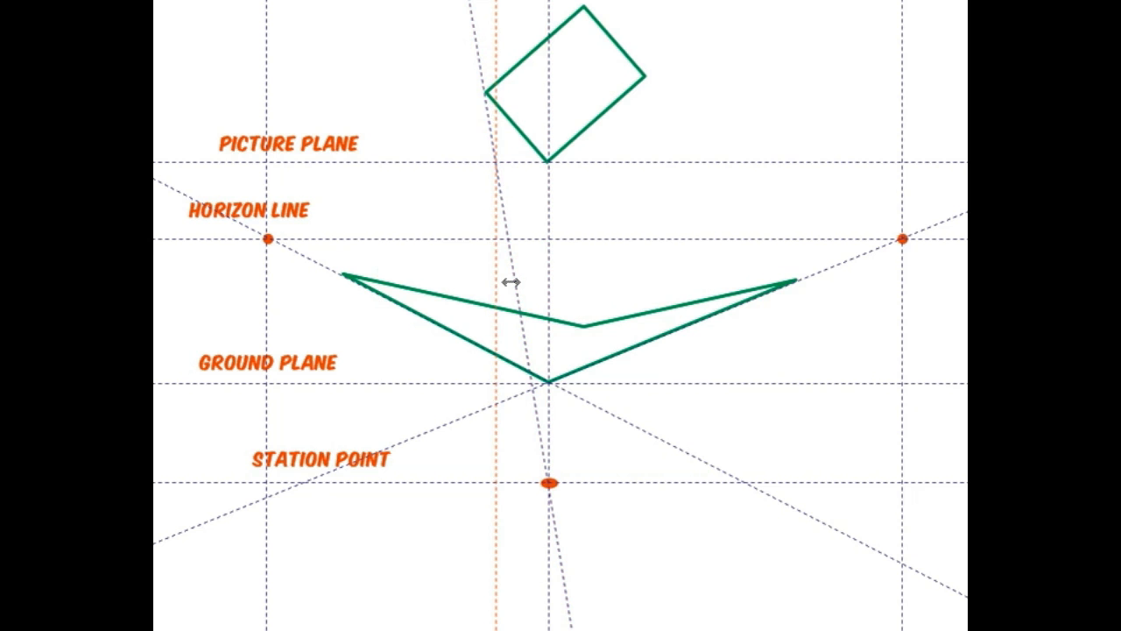
mouse_move(454, 269)
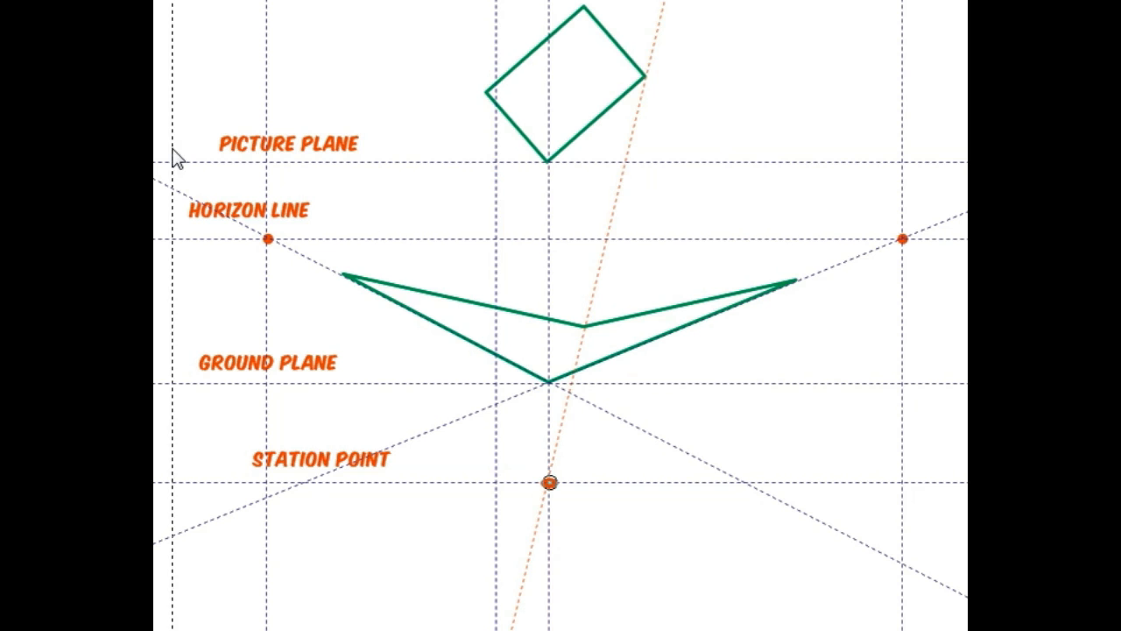
mouse_move(637, 179)
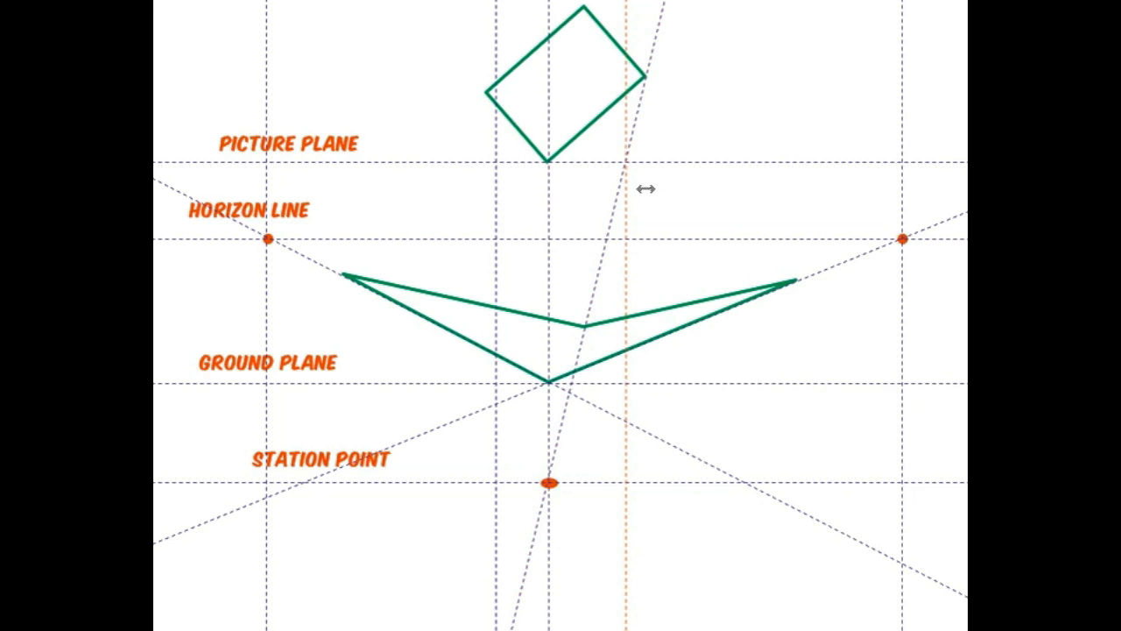
mouse_move(732, 311)
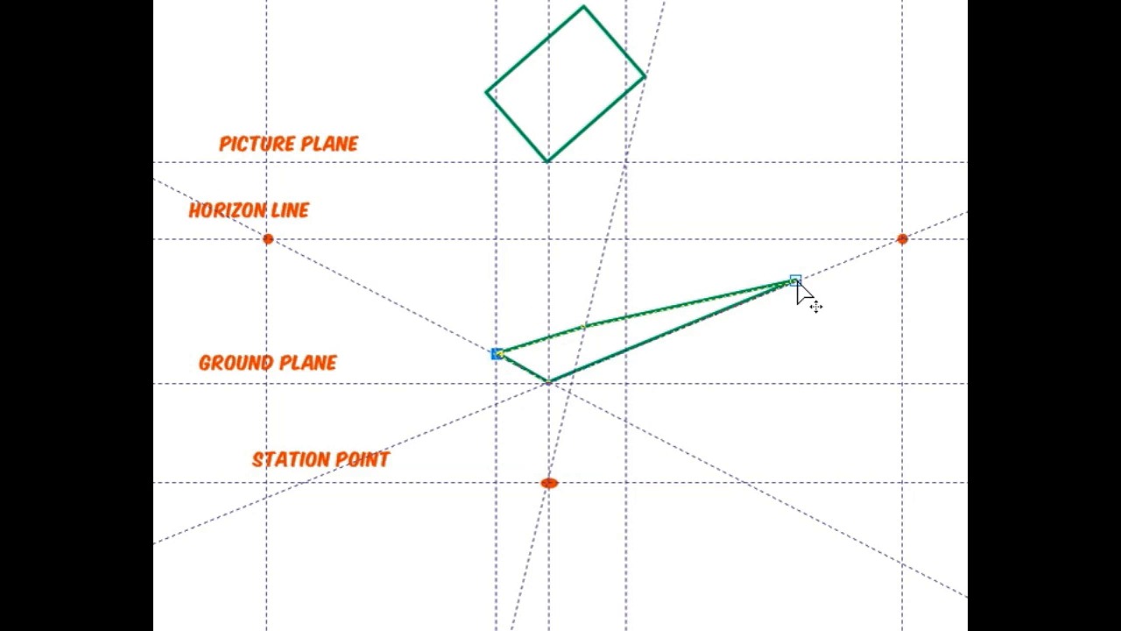
Step: Pull the right corner onto the right vertical guide, completing the parallelogram floor outline
drag(791, 277, 631, 354)
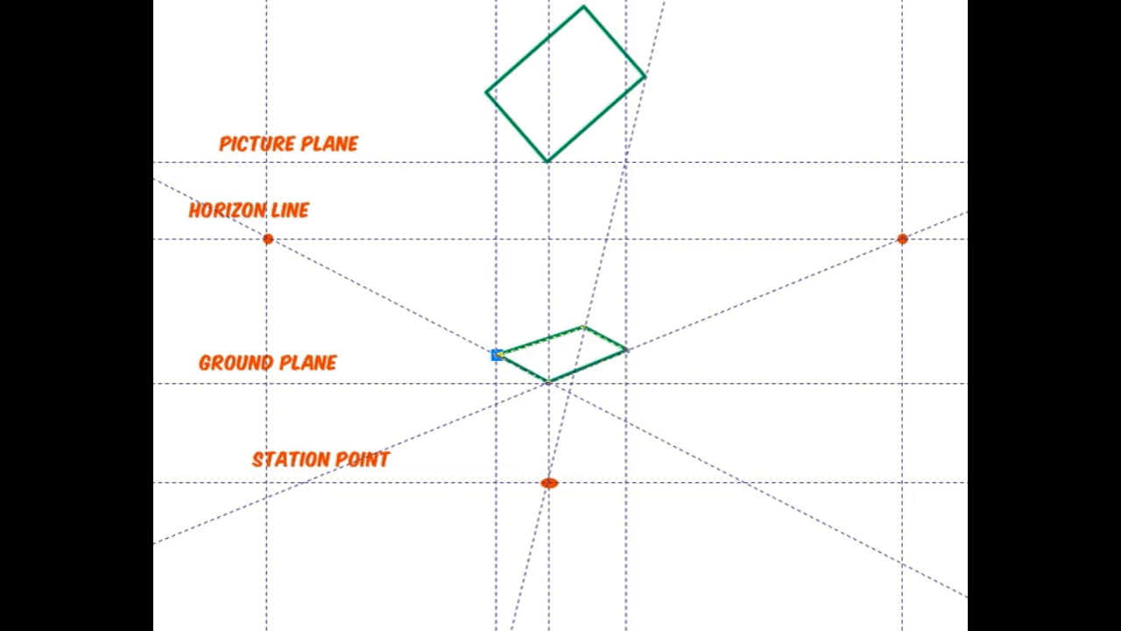
click(546, 359)
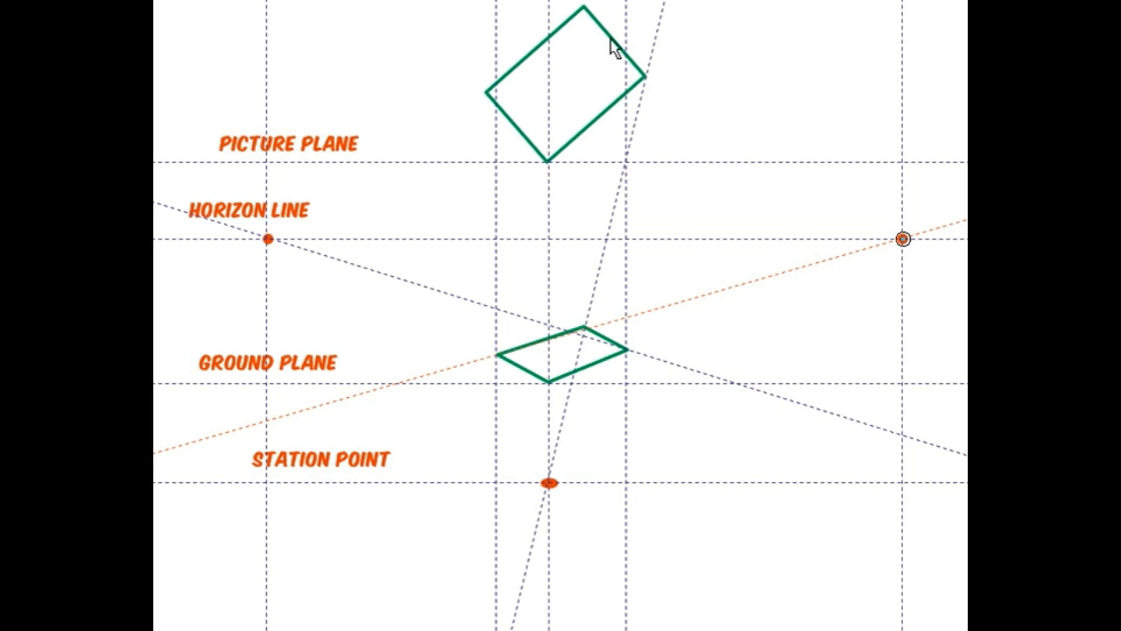
mouse_move(667, 51)
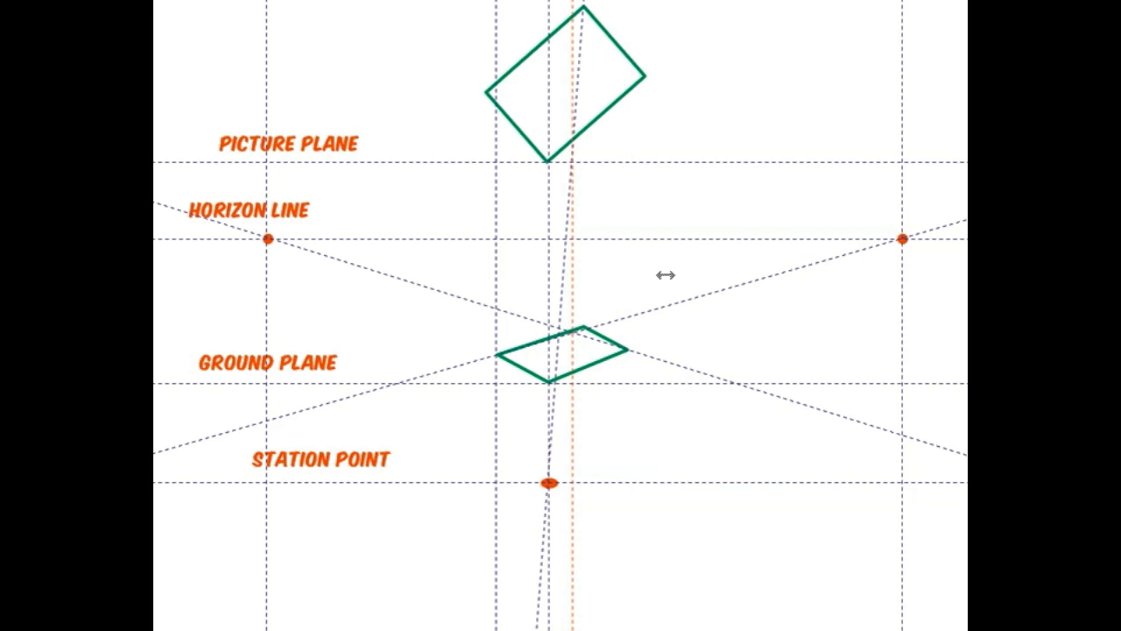
mouse_move(277, 191)
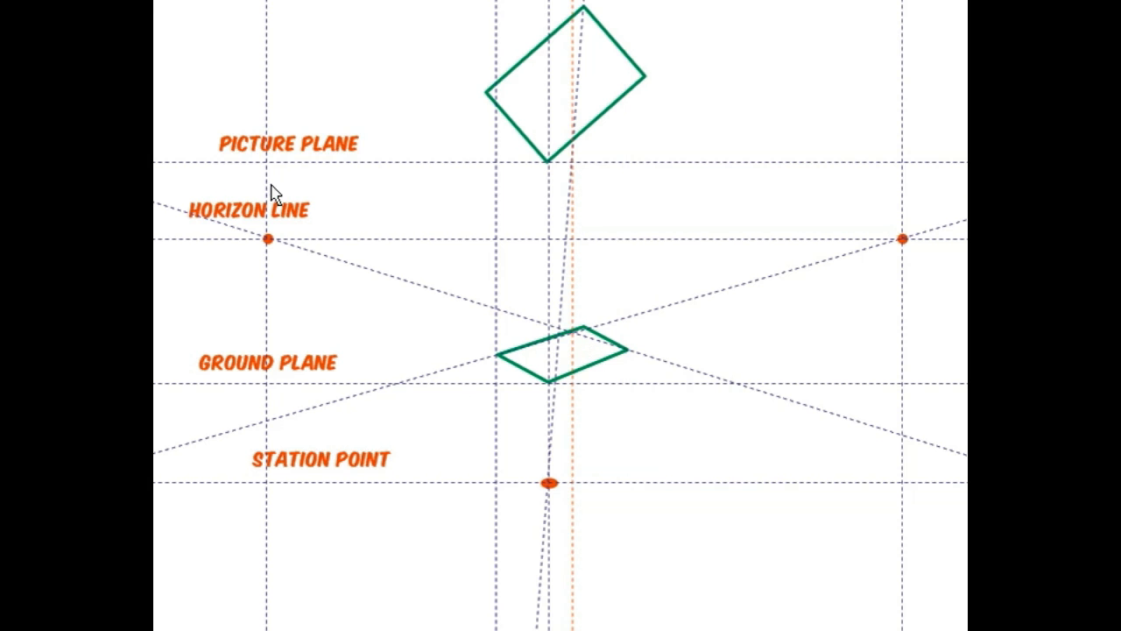
mouse_move(662, 425)
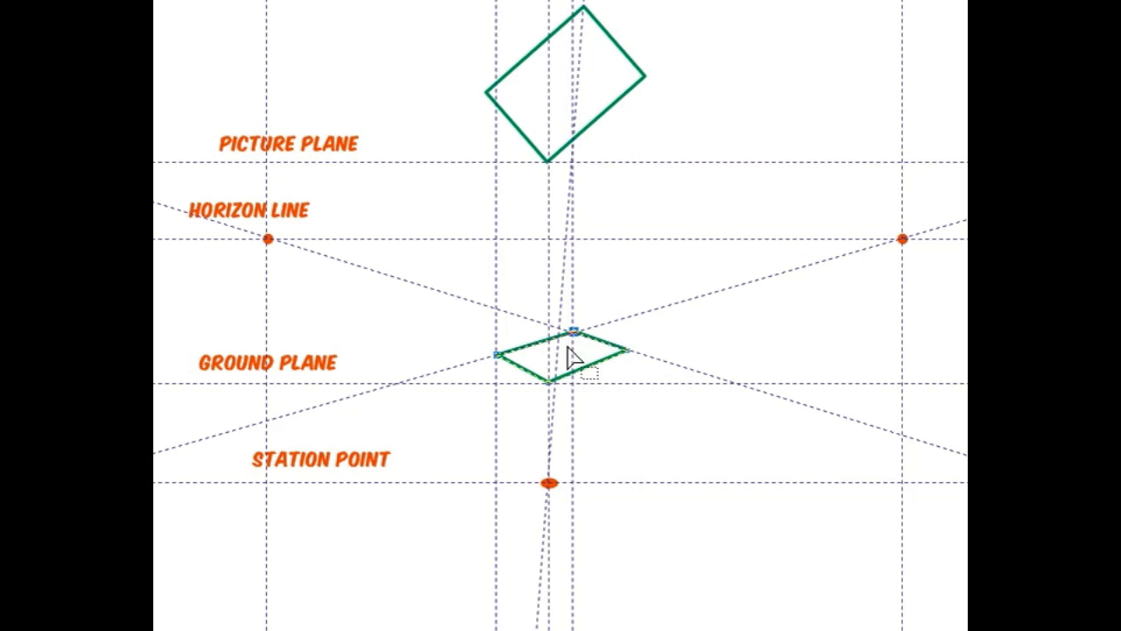
Step: End the projection line from the station point at the parallelogram's corner
click(560, 357)
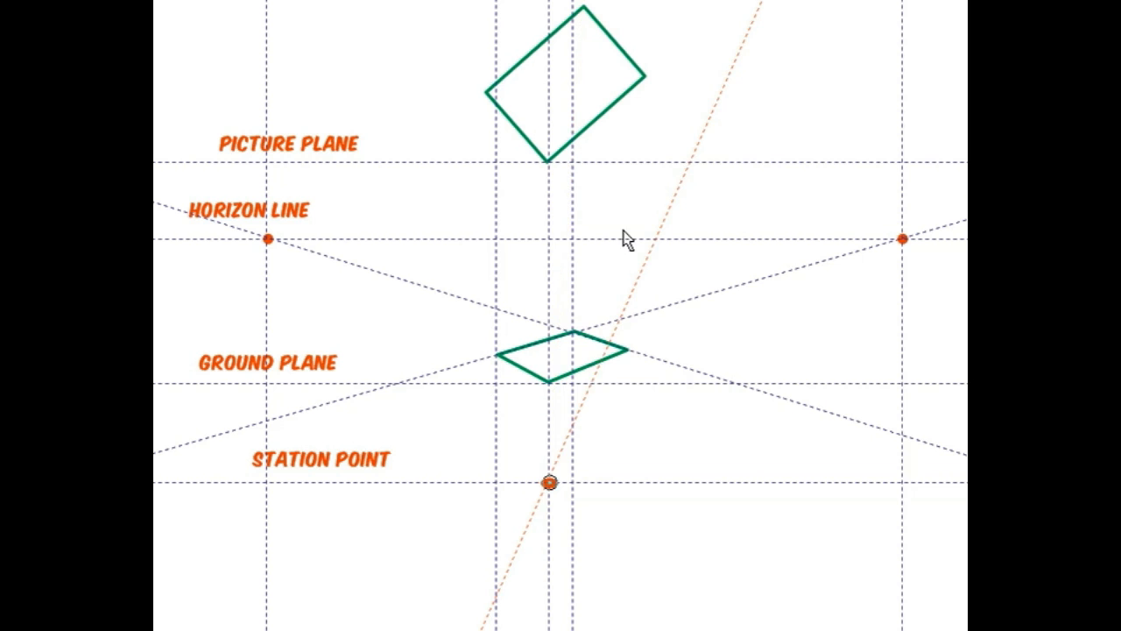
click(561, 354)
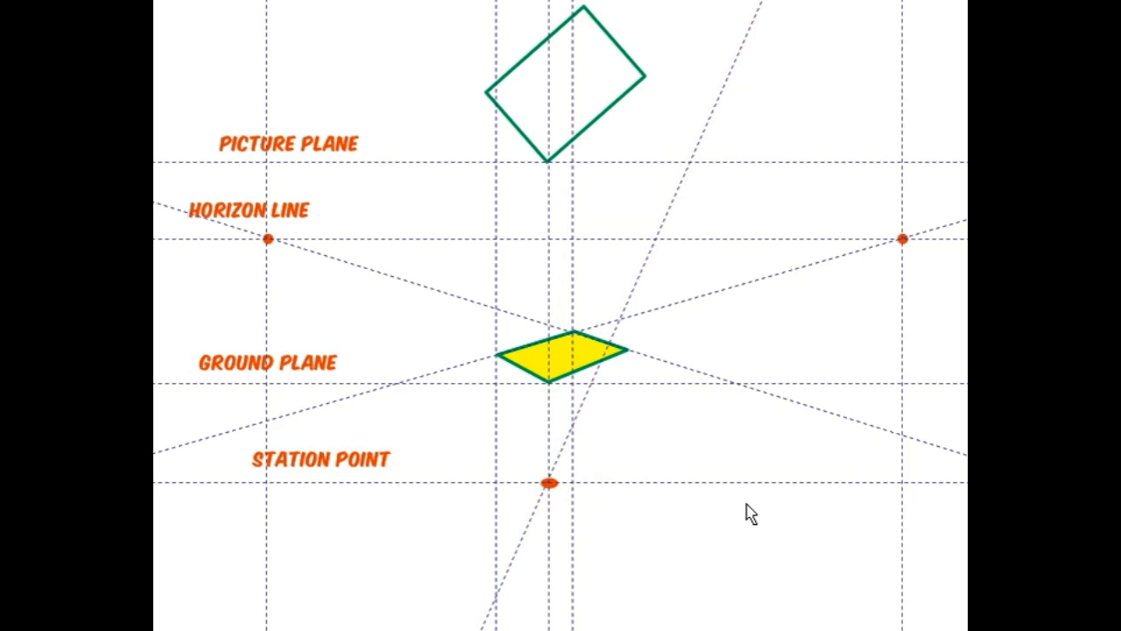
mouse_move(750, 512)
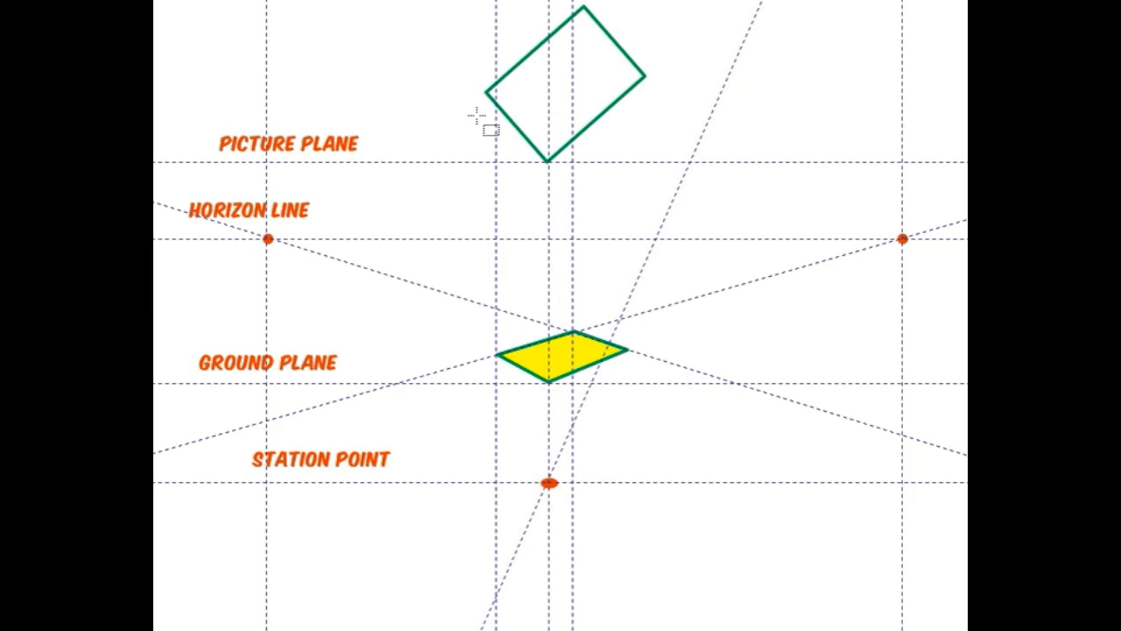
mouse_move(400, 114)
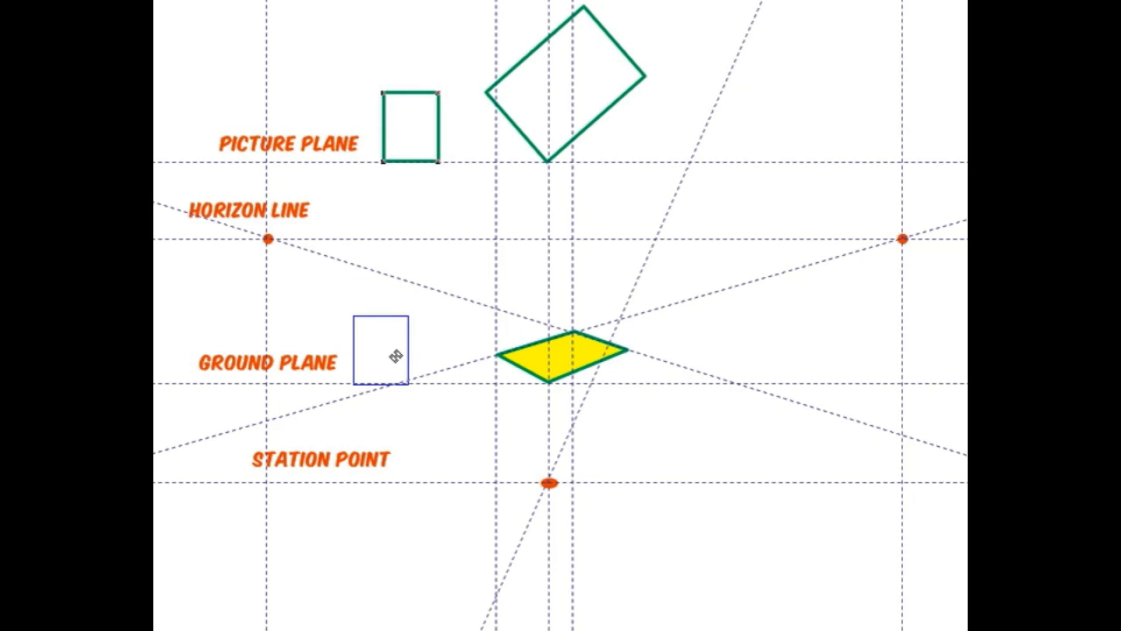
Step: Move the small upright rectangle up above the Picture Plane label, left of the plan
click(378, 349)
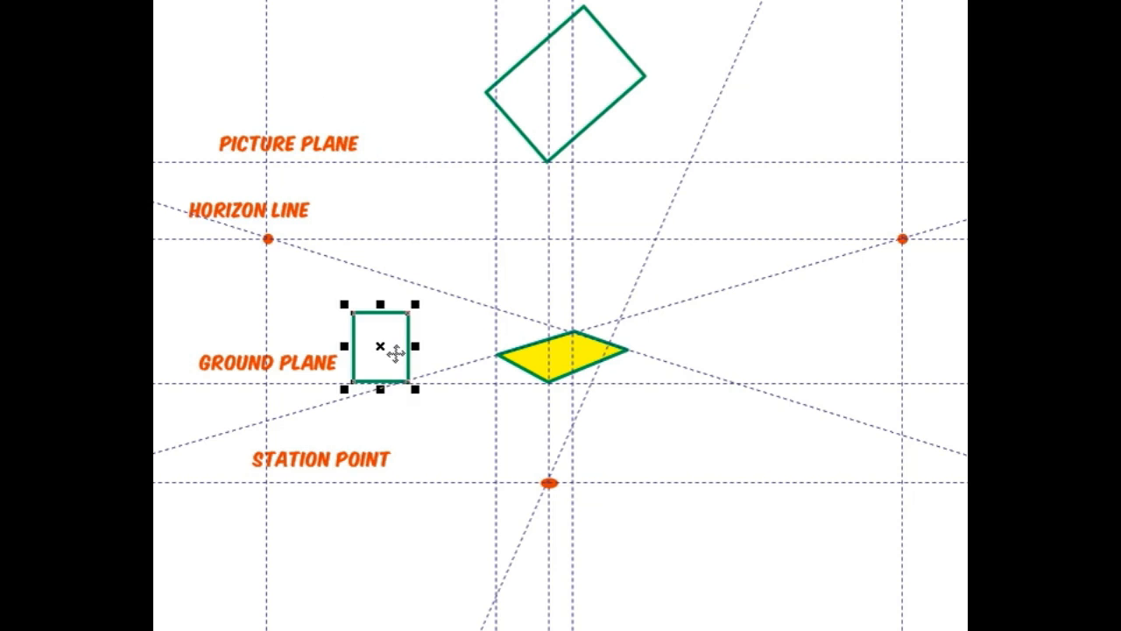
mouse_move(582, 367)
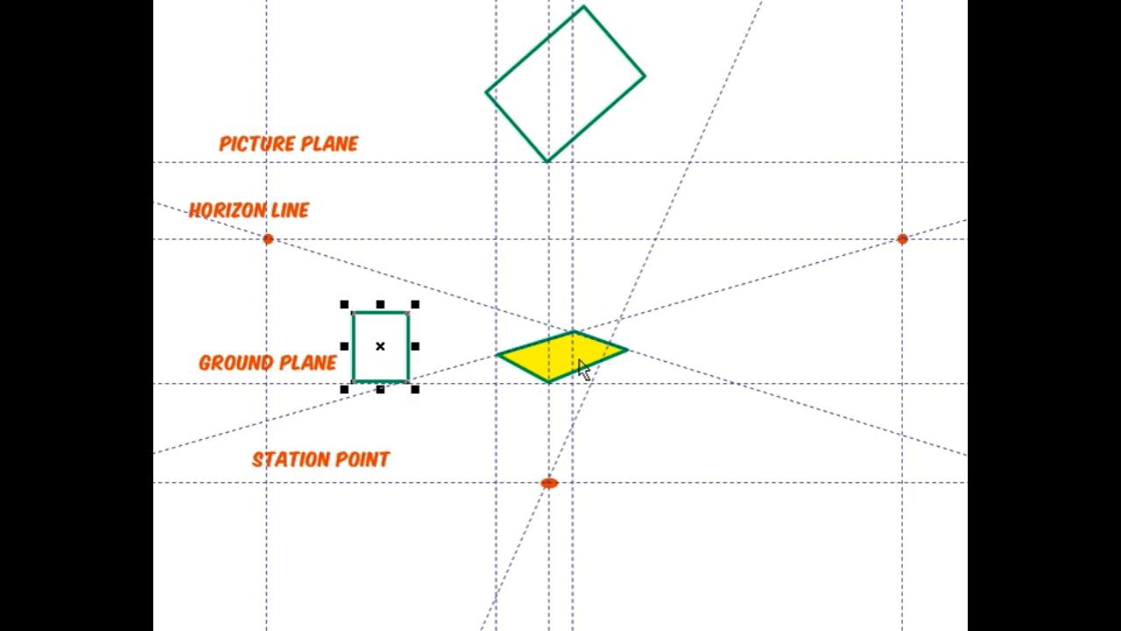
mouse_move(582, 367)
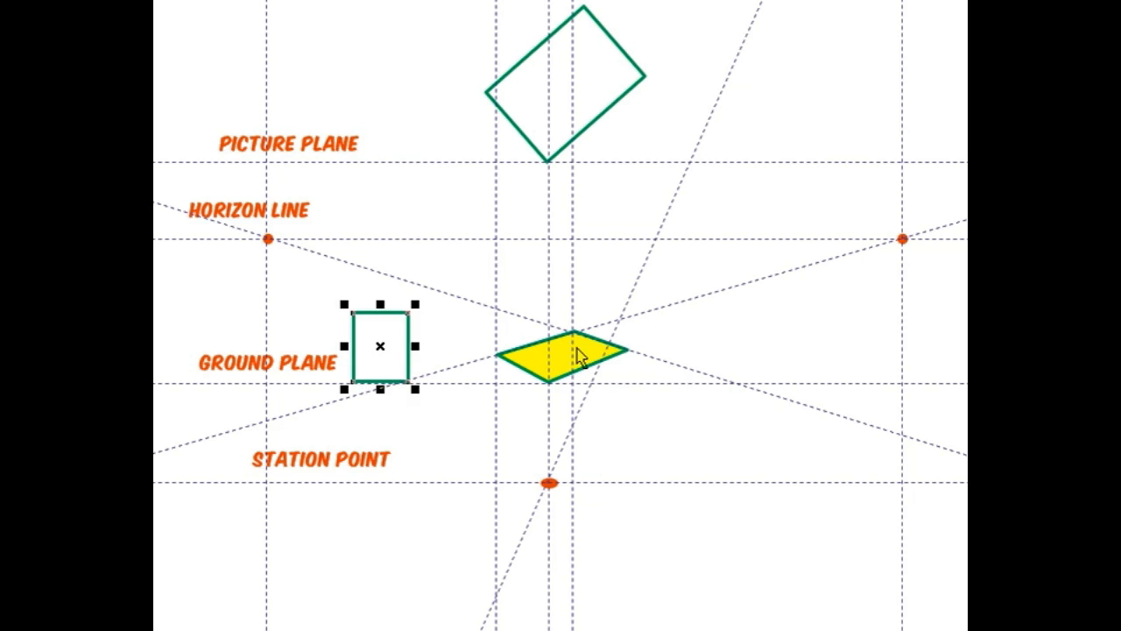
mouse_move(569, 306)
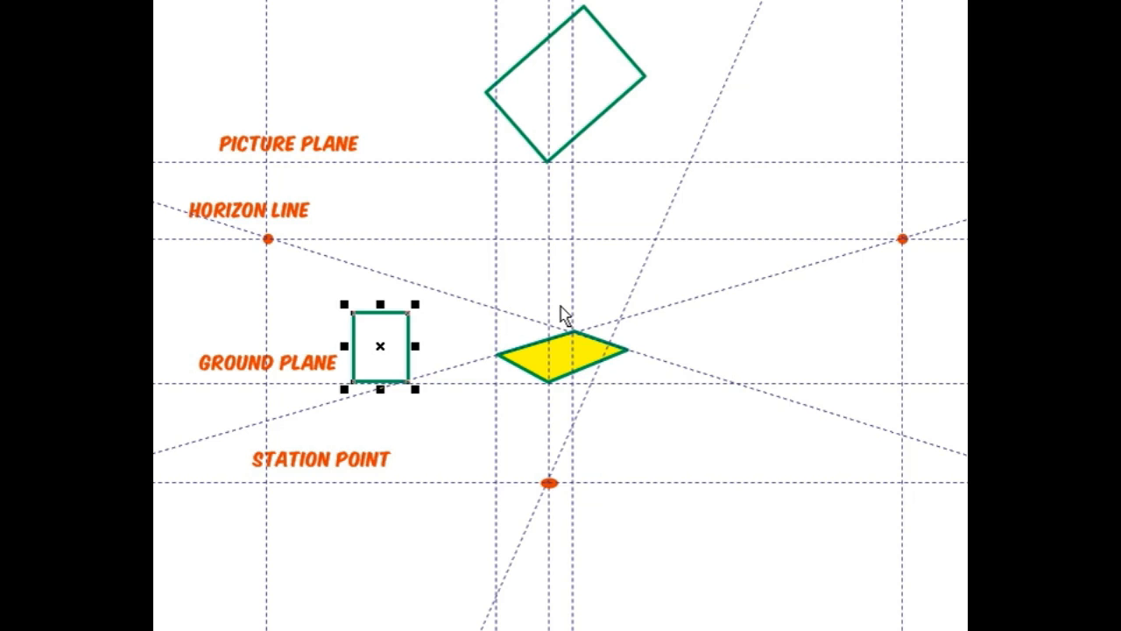
mouse_move(394, 358)
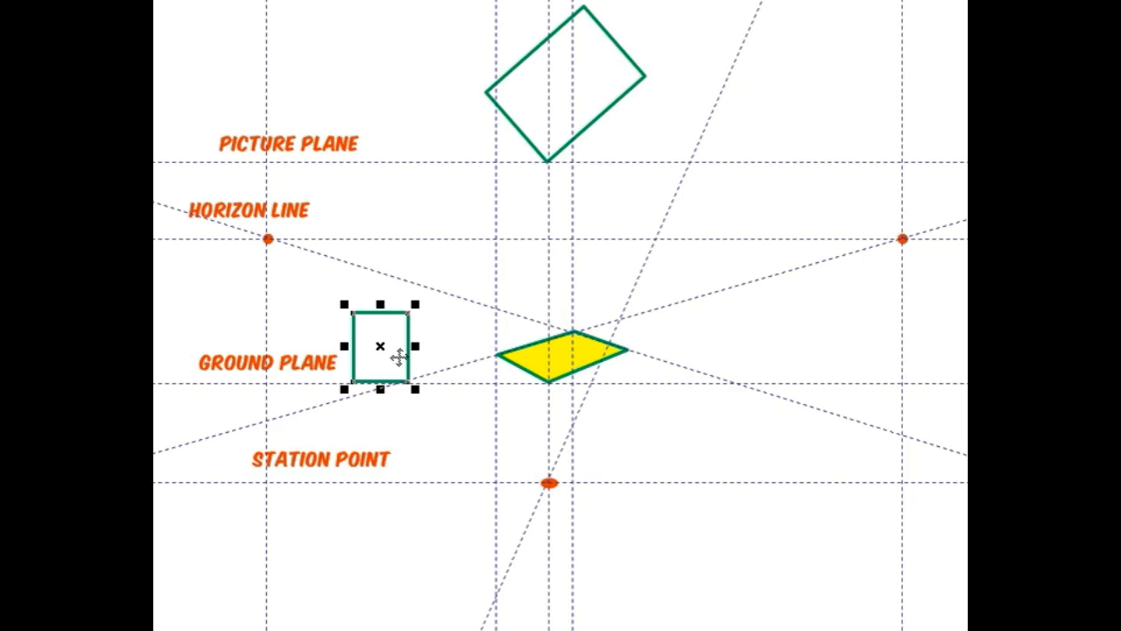
mouse_move(687, 376)
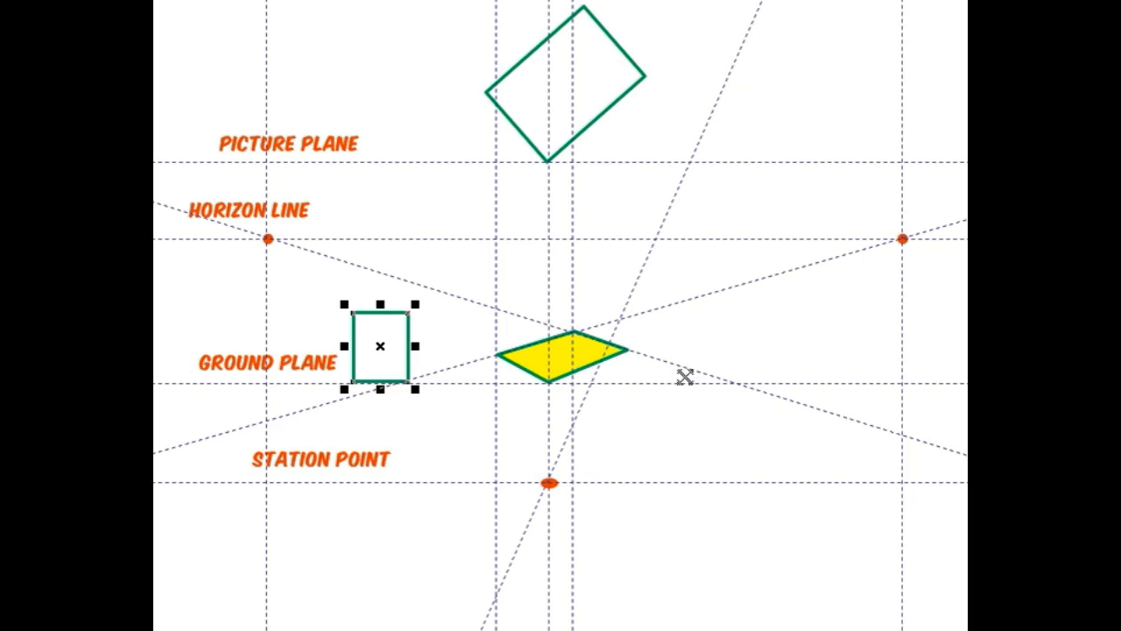
mouse_move(394, 349)
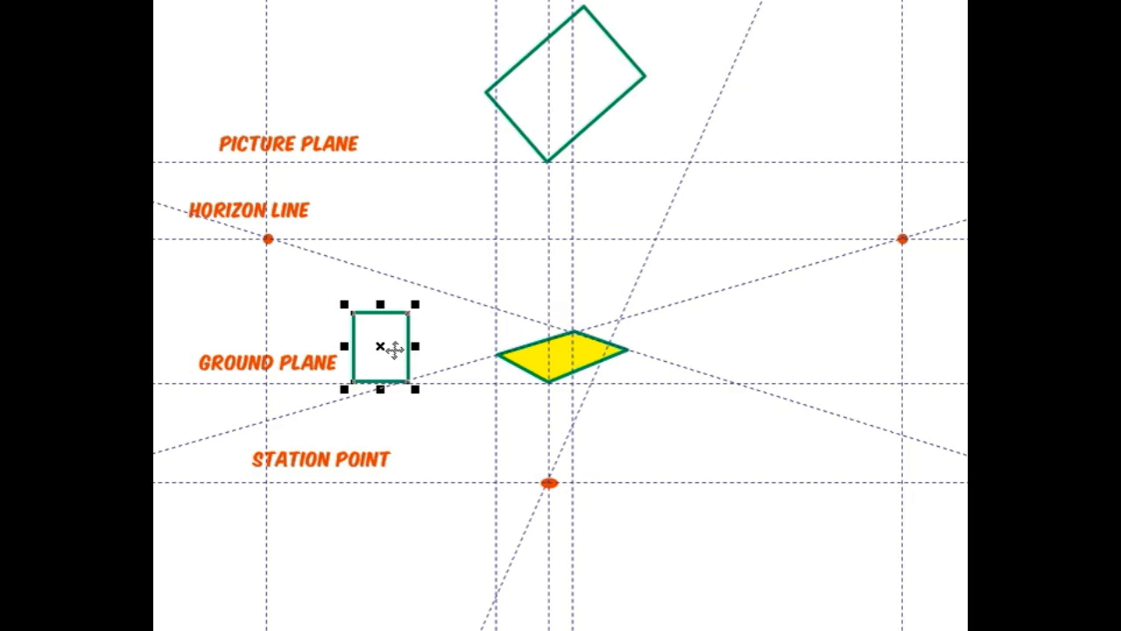
drag(382, 344, 410, 119)
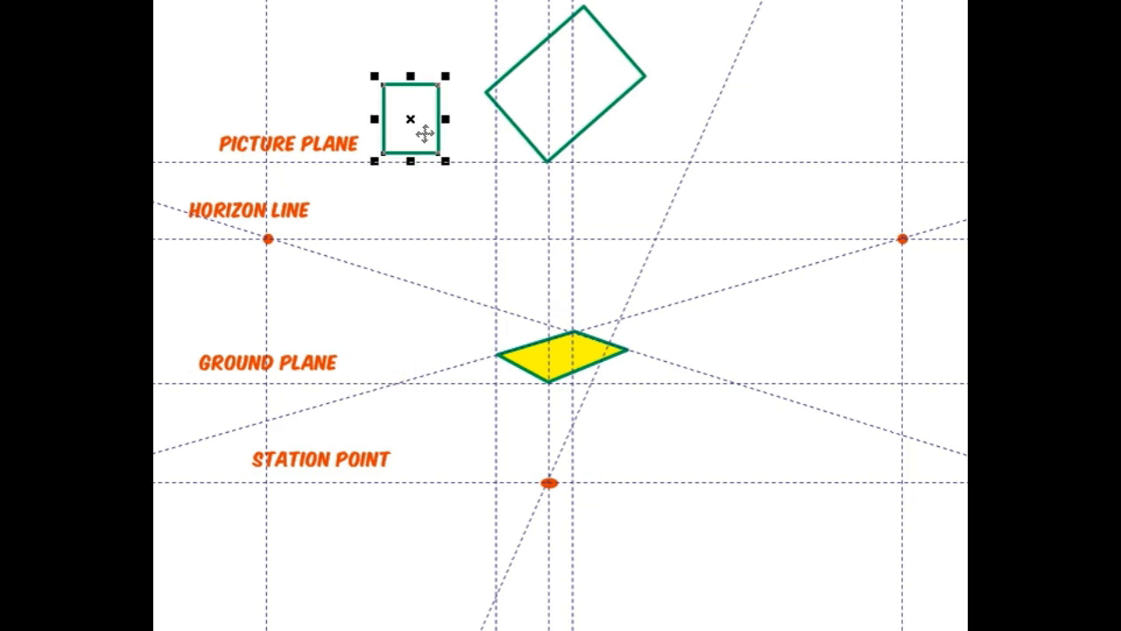
mouse_move(506, 298)
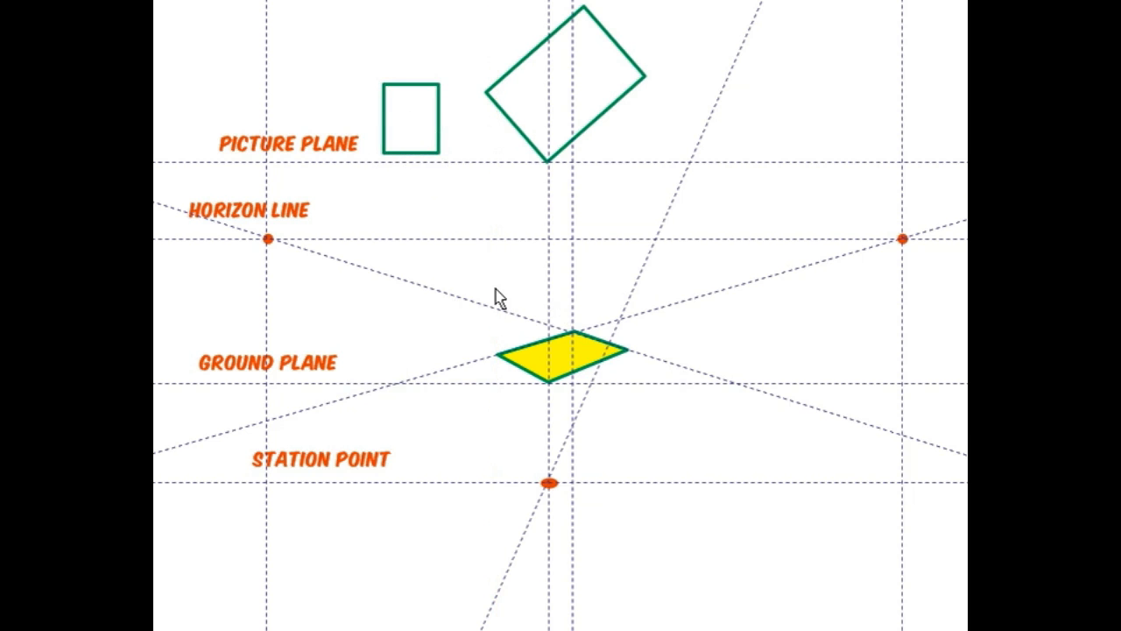
mouse_move(550, 294)
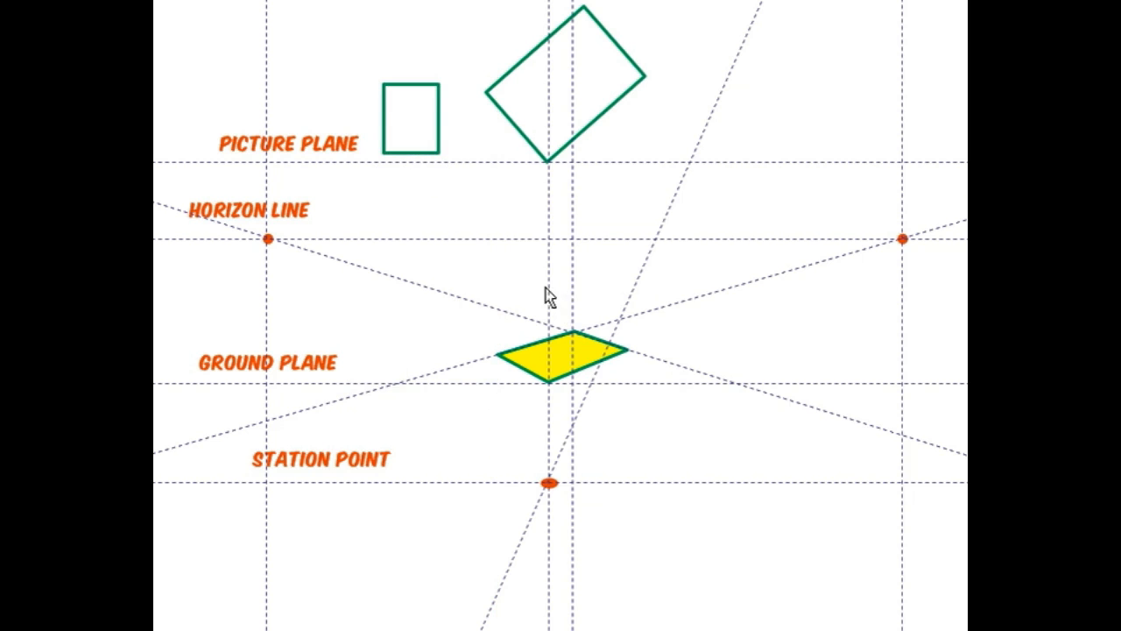
mouse_move(587, 285)
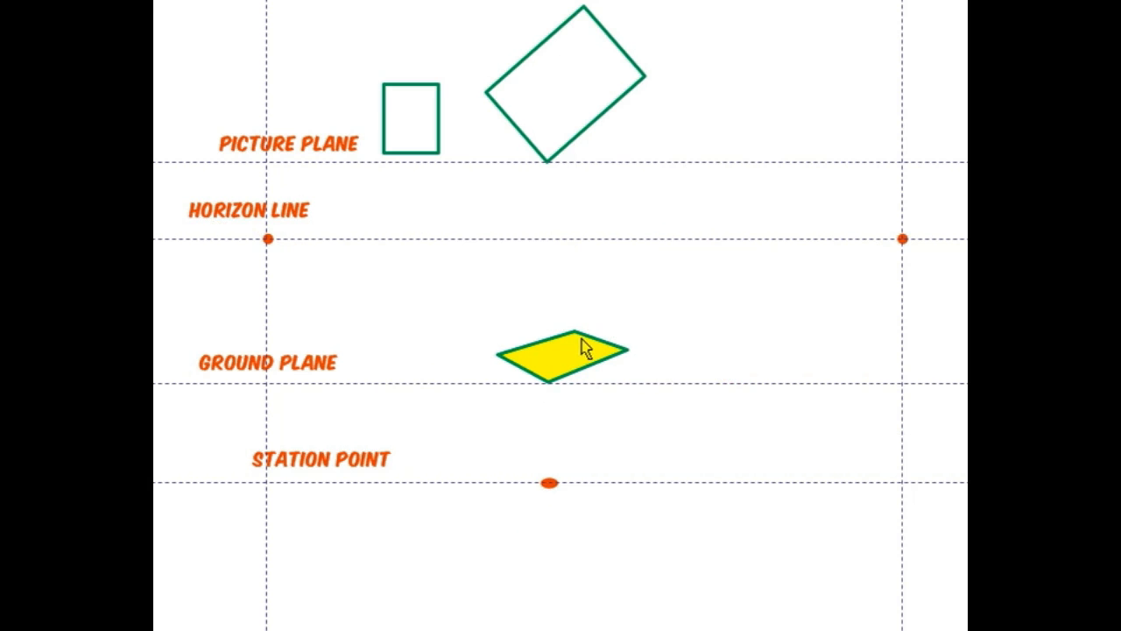
mouse_move(697, 381)
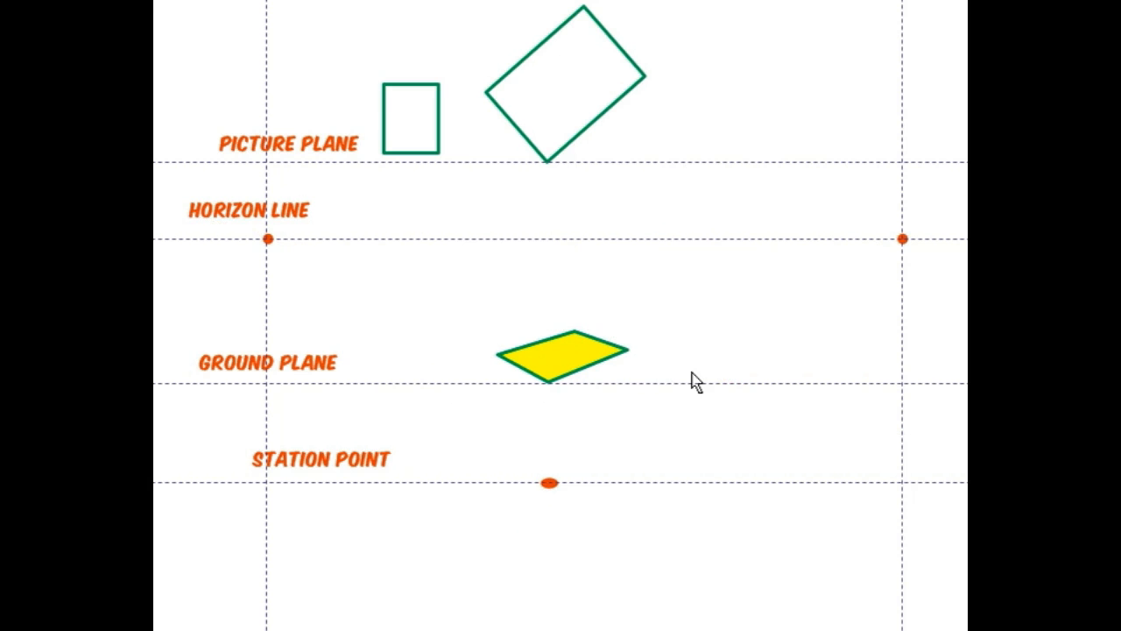
mouse_move(606, 116)
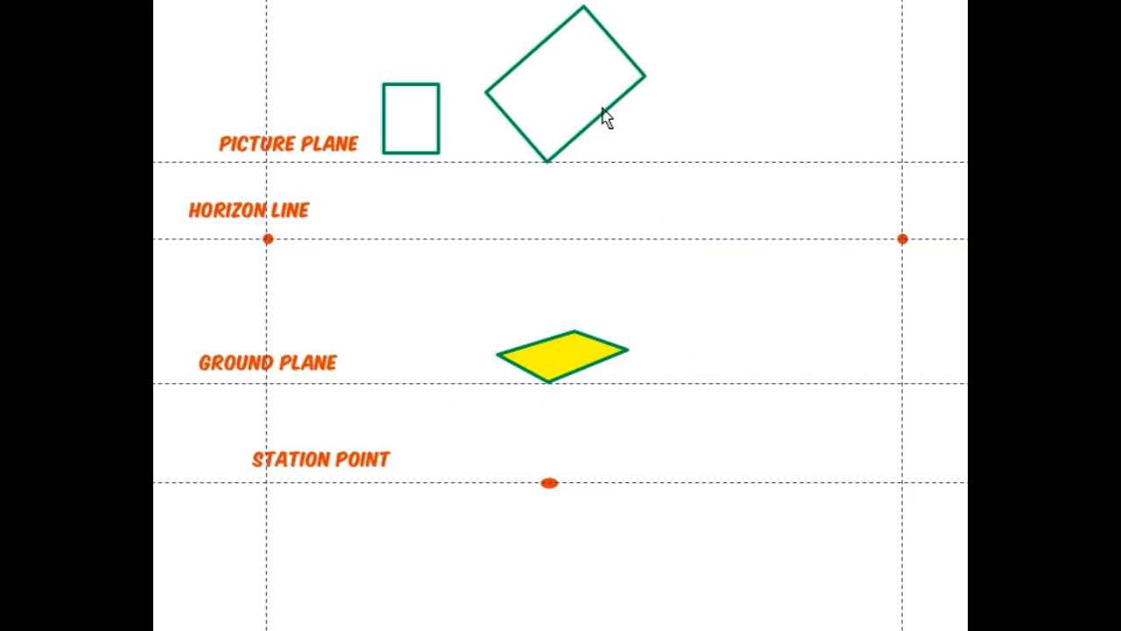
mouse_move(624, 186)
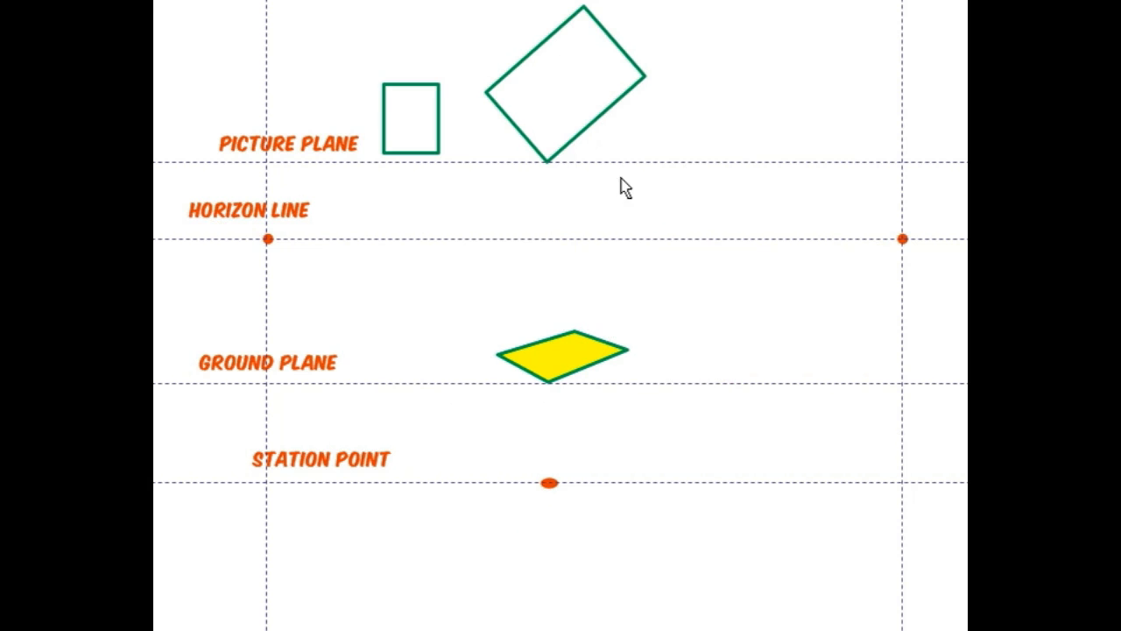
mouse_move(715, 298)
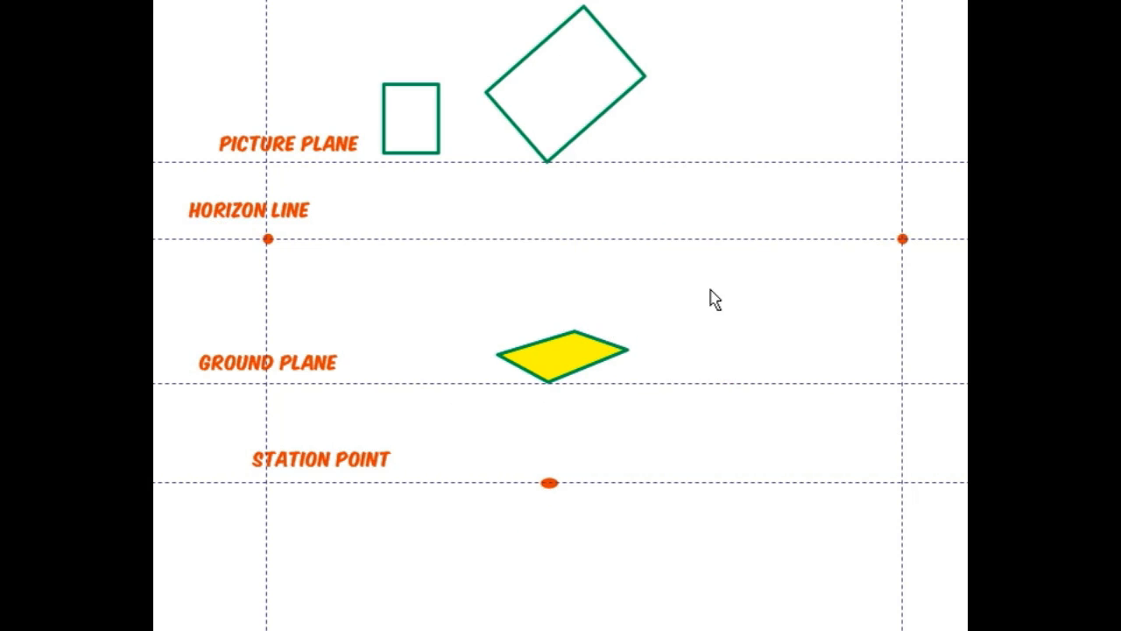